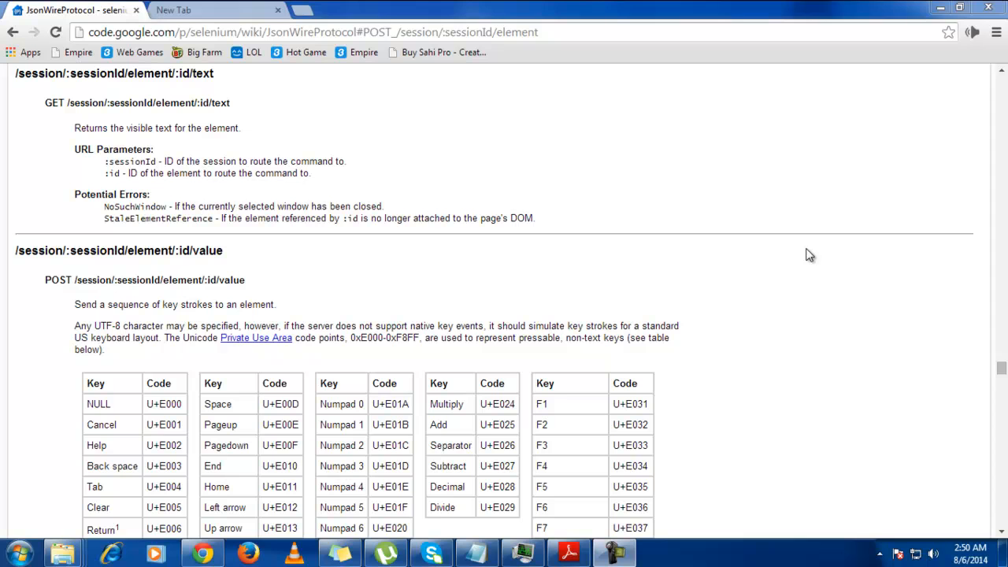
mouse_move(713, 234)
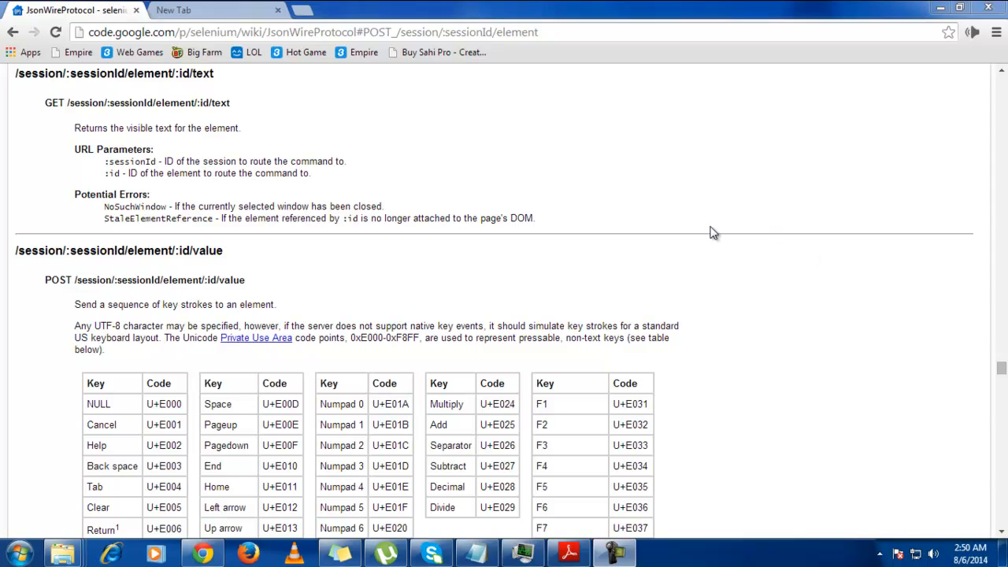
mouse_move(657, 152)
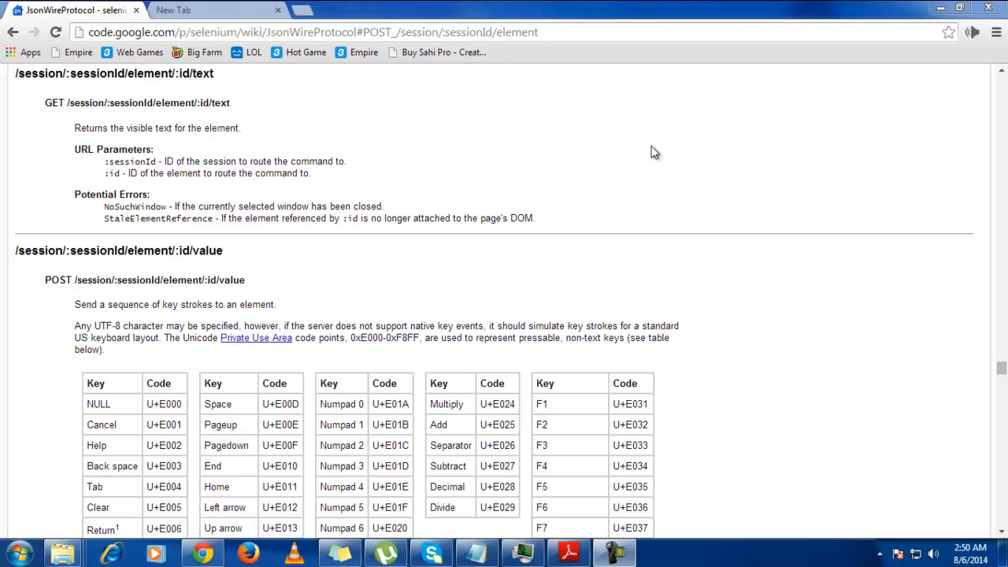
mouse_move(647, 152)
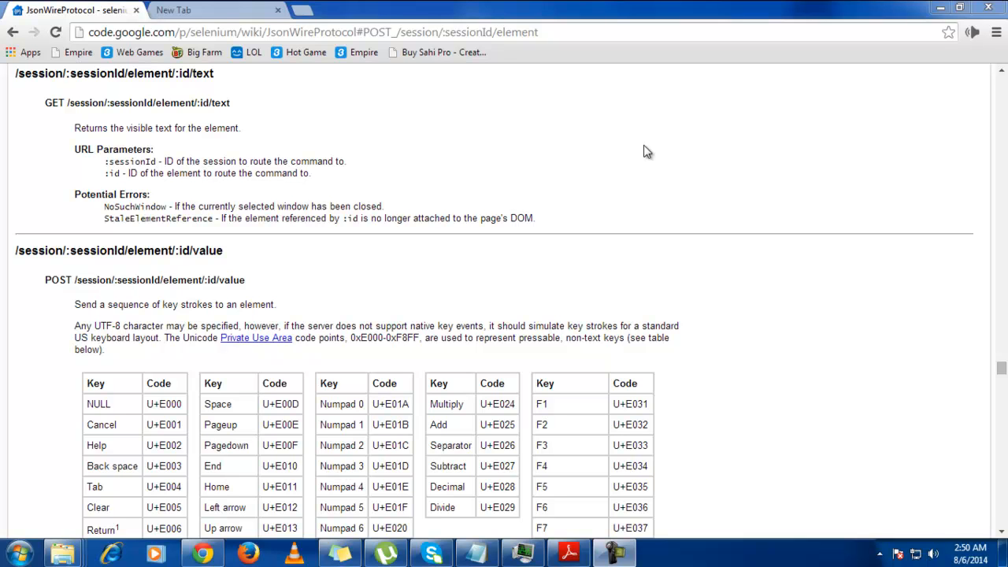
mouse_move(747, 209)
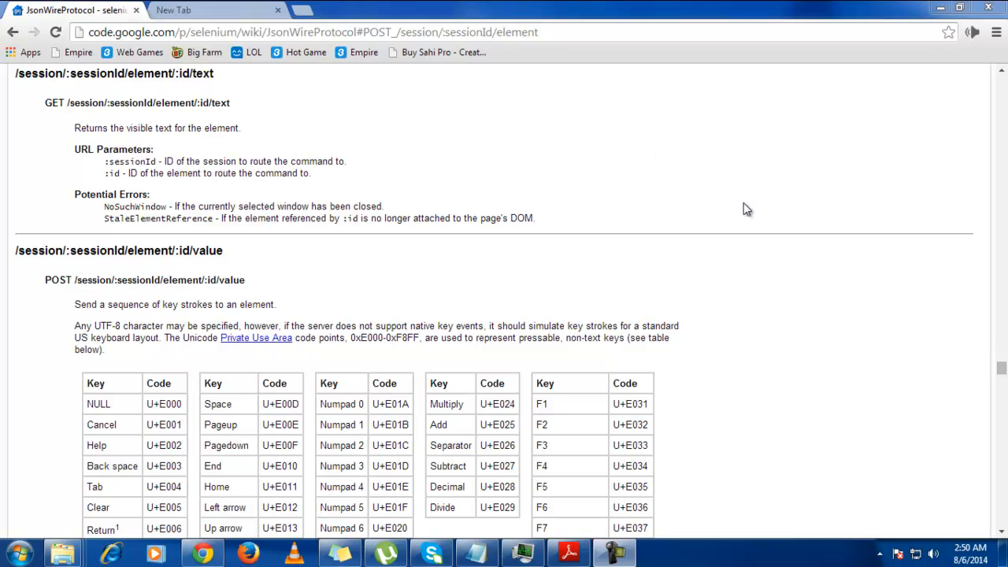
mouse_move(1002, 371)
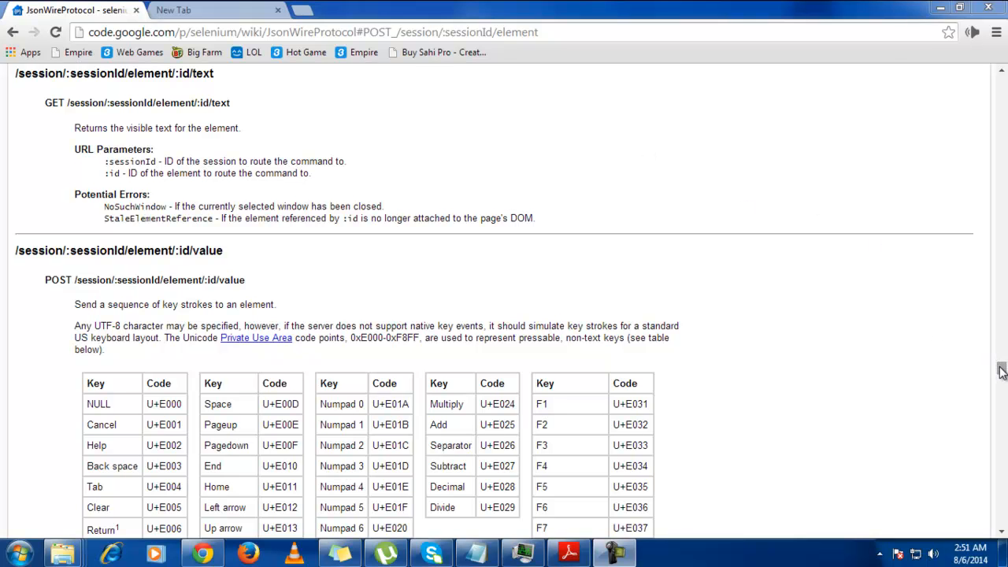
Scroll the JsonWireProtocol wiki page back up to its WebDriver Wire Protocol contents list.
scroll(down, 3)
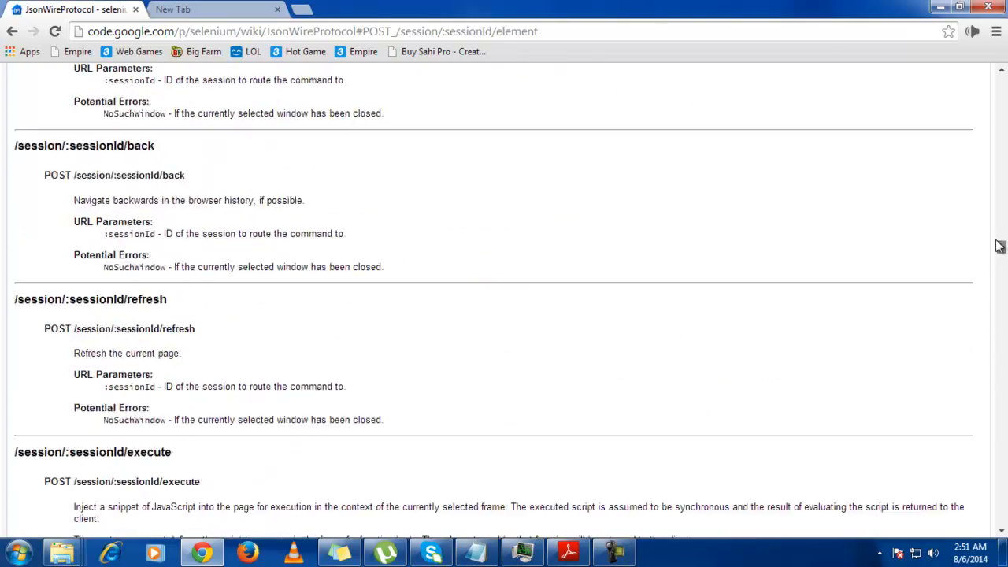
scroll(up, 3)
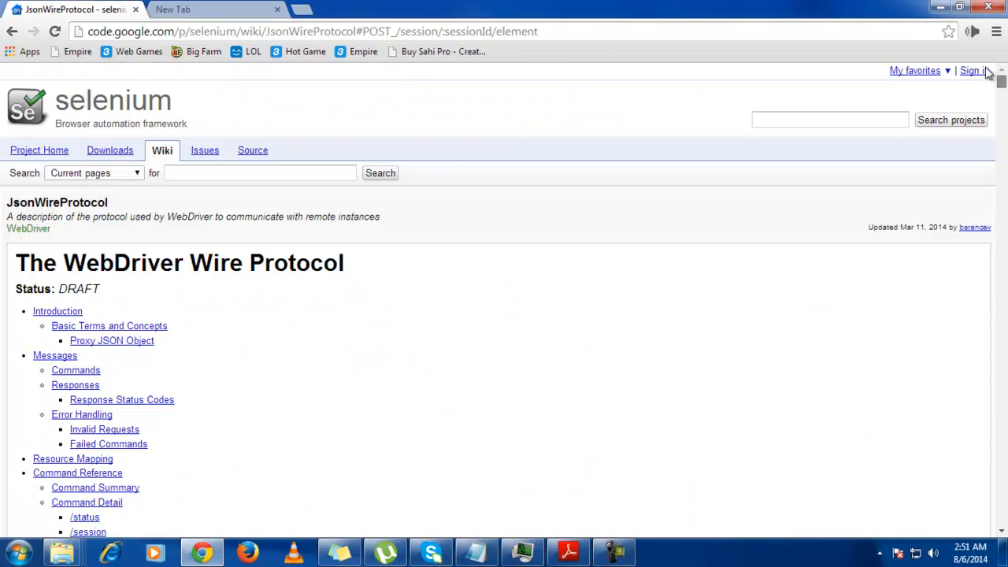
mouse_move(110, 250)
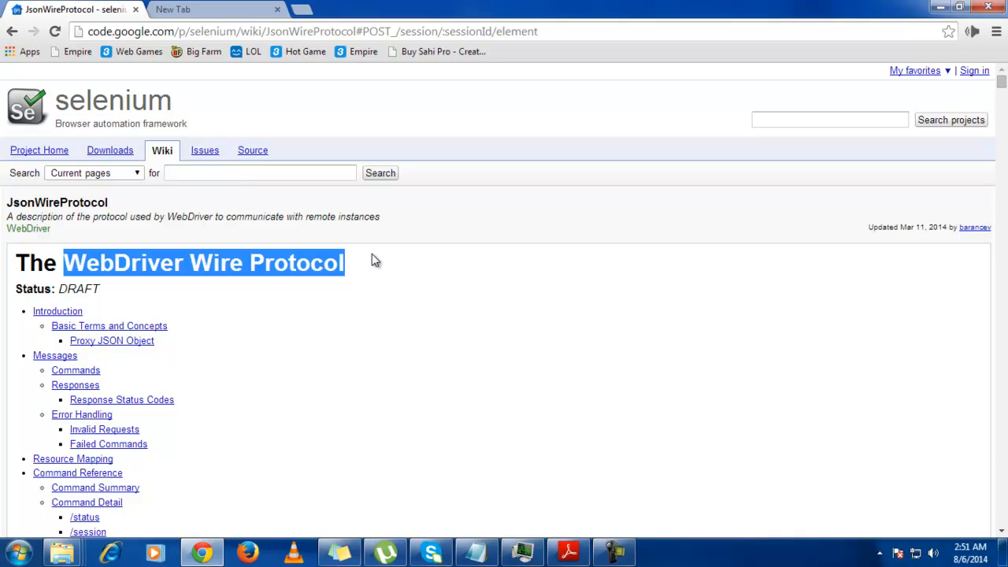
mouse_move(373, 203)
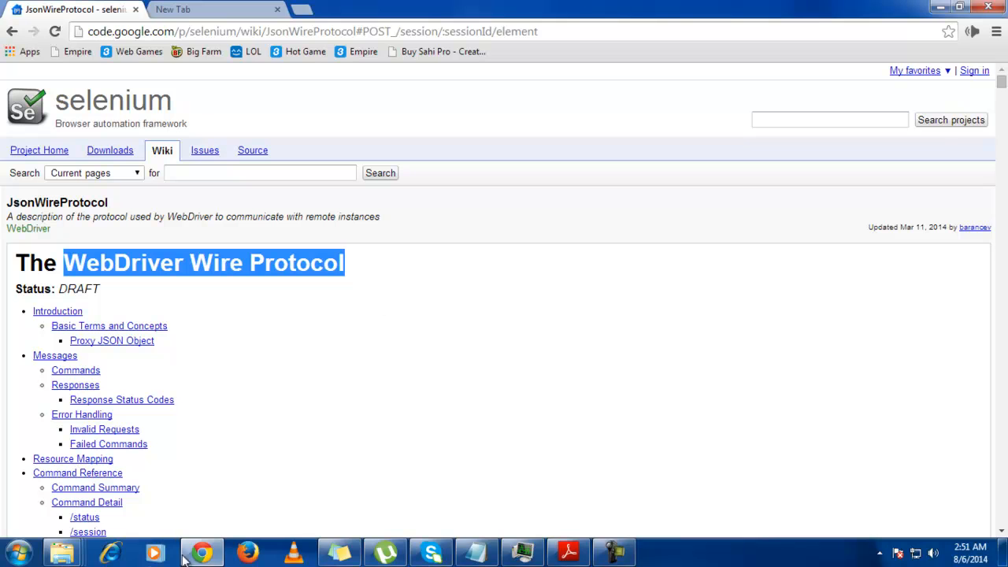
Open a command window in Downloads, selecting selenium-server-standalone-2.42.2.jar.
click(61, 551)
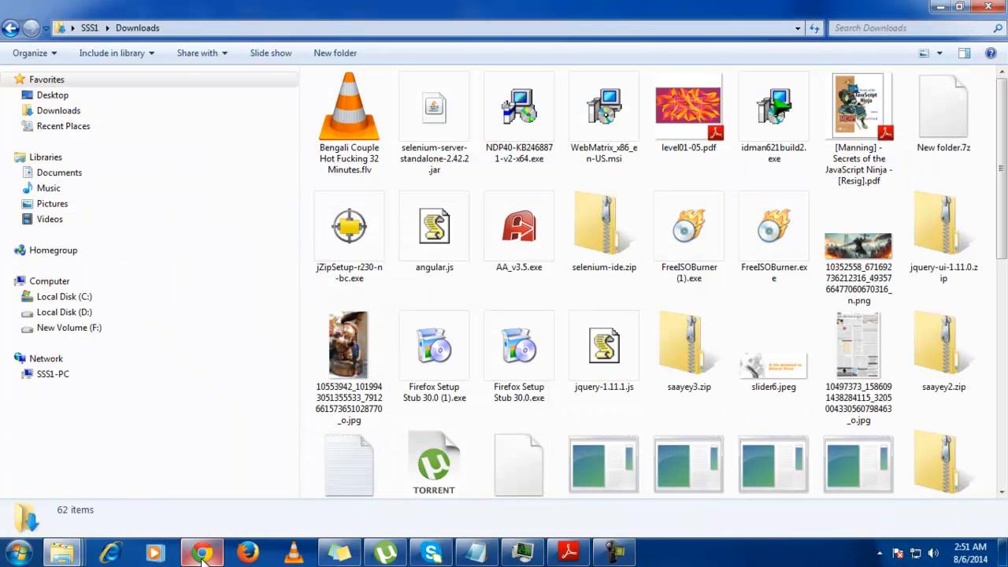
click(202, 551)
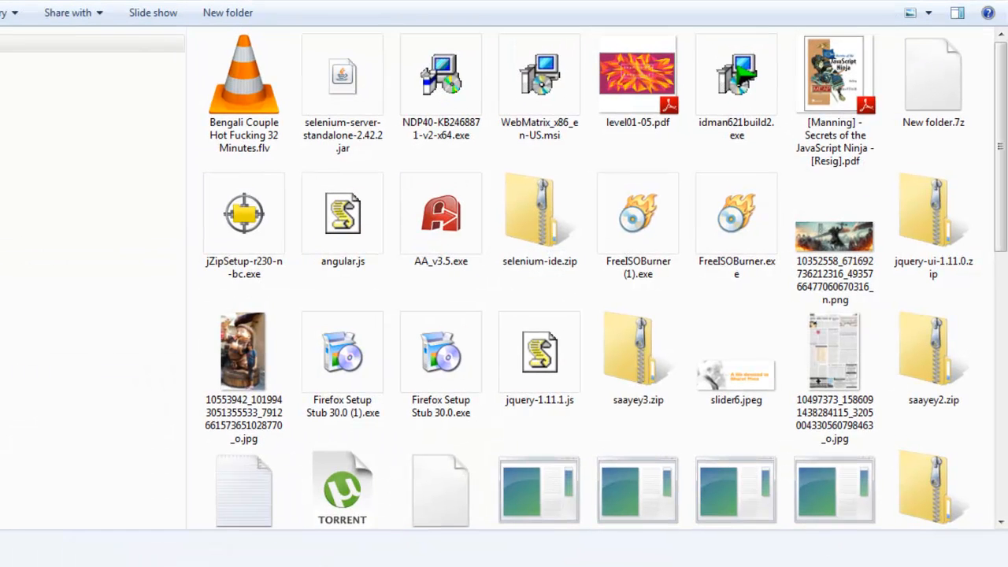
click(342, 75)
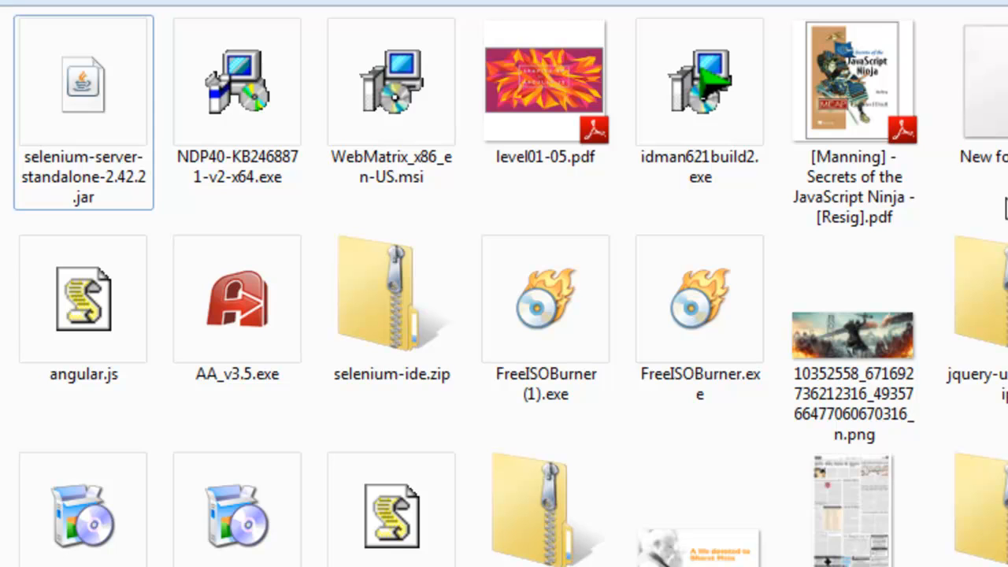
click(82, 83)
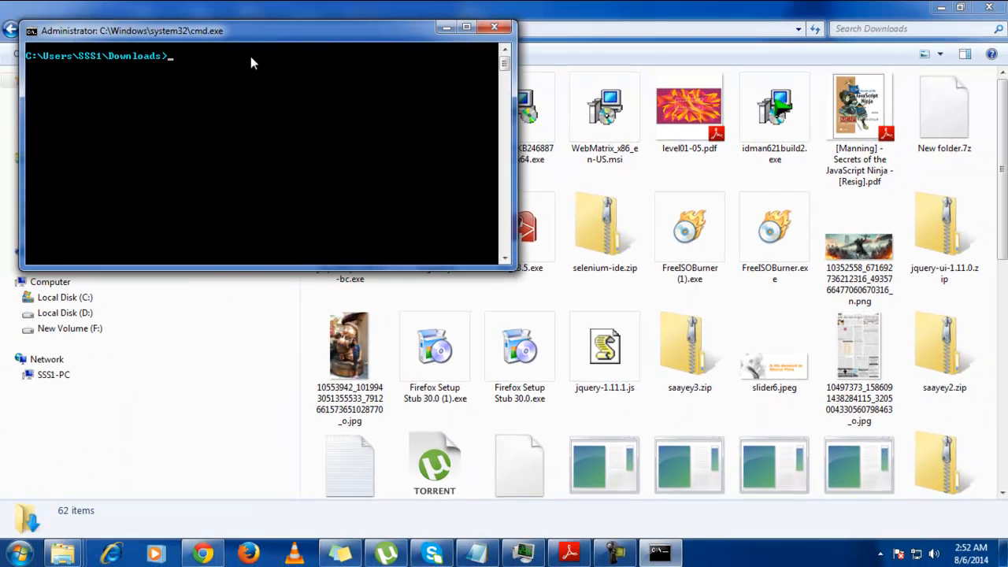
Run java -jar selenium-server-standalone-2.42.2.jar to start the server on port 4444.
text(java)
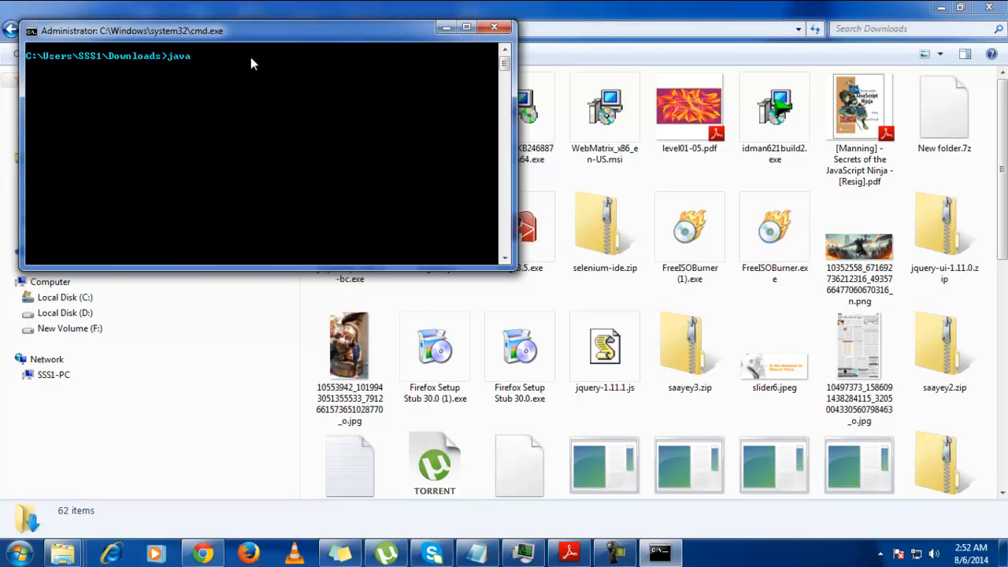
text(-ja)
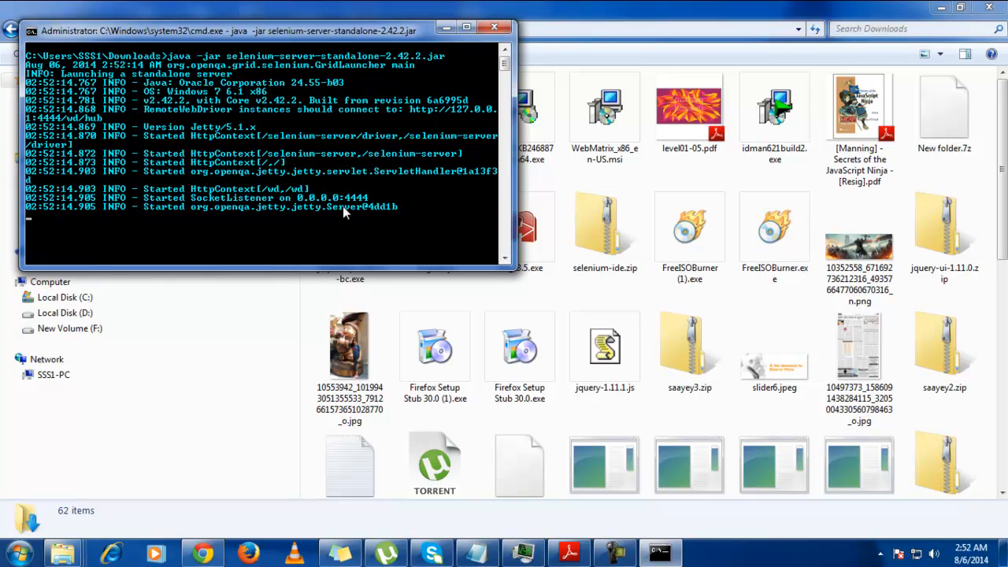
mouse_move(199, 205)
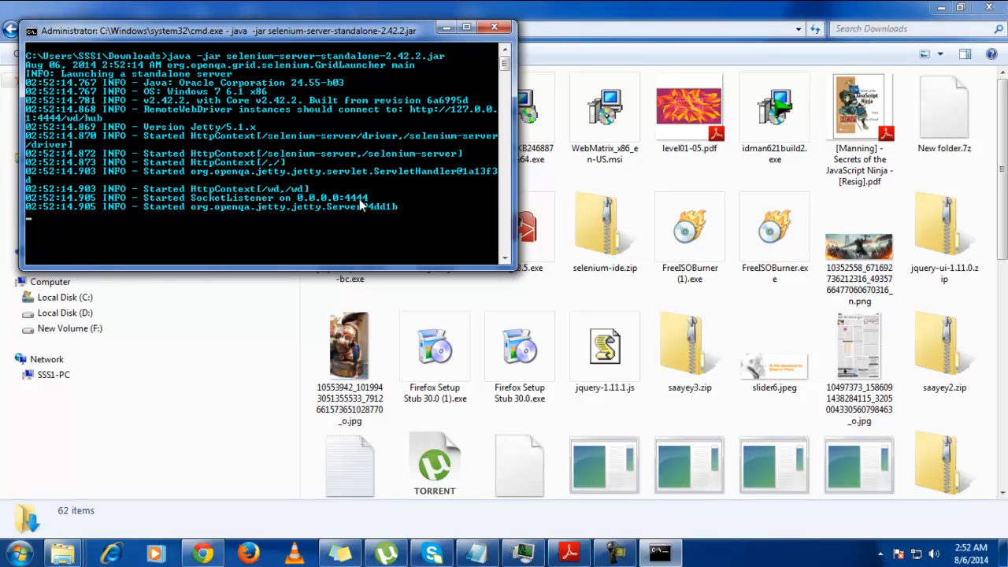
mouse_move(437, 207)
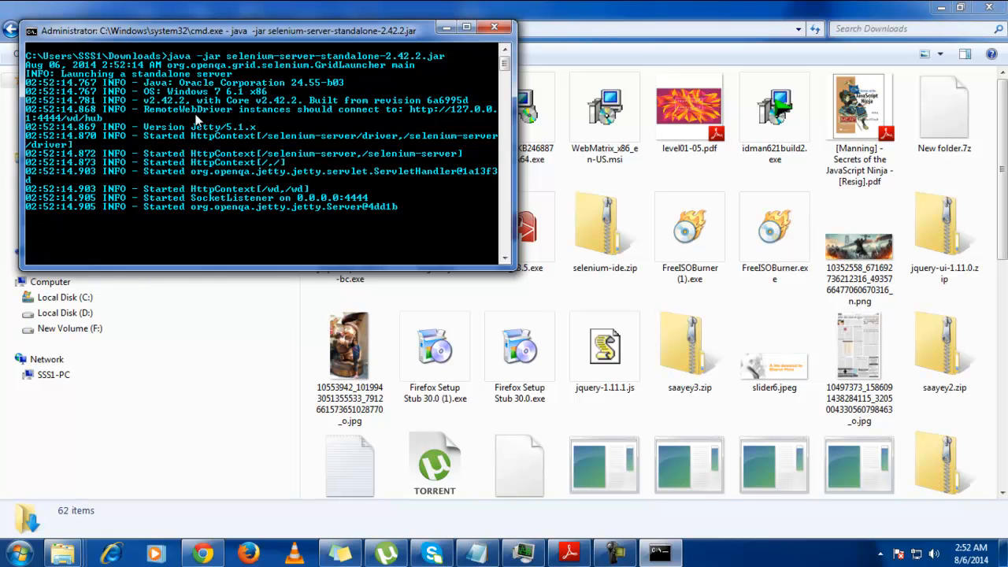
mouse_move(358, 118)
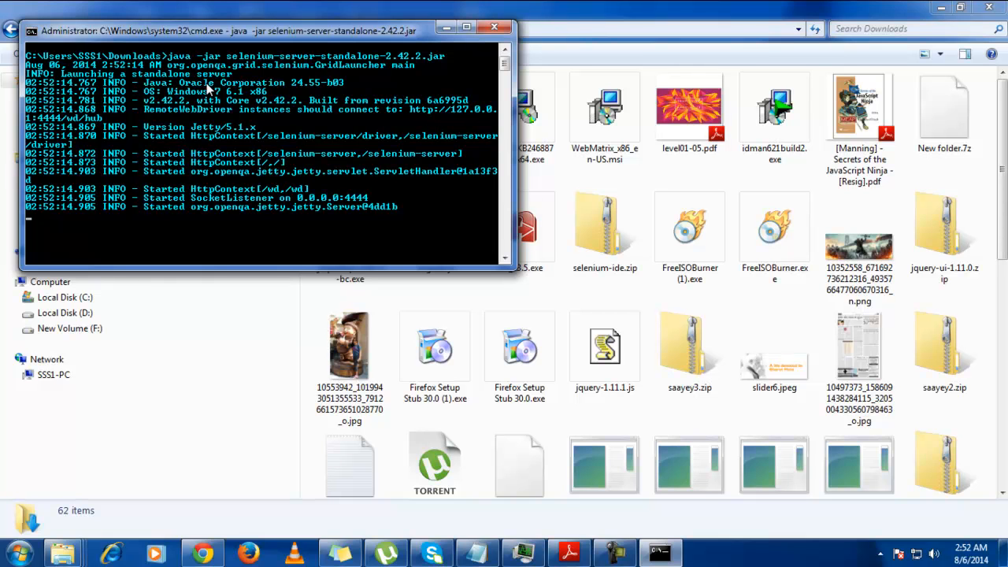
mouse_move(115, 130)
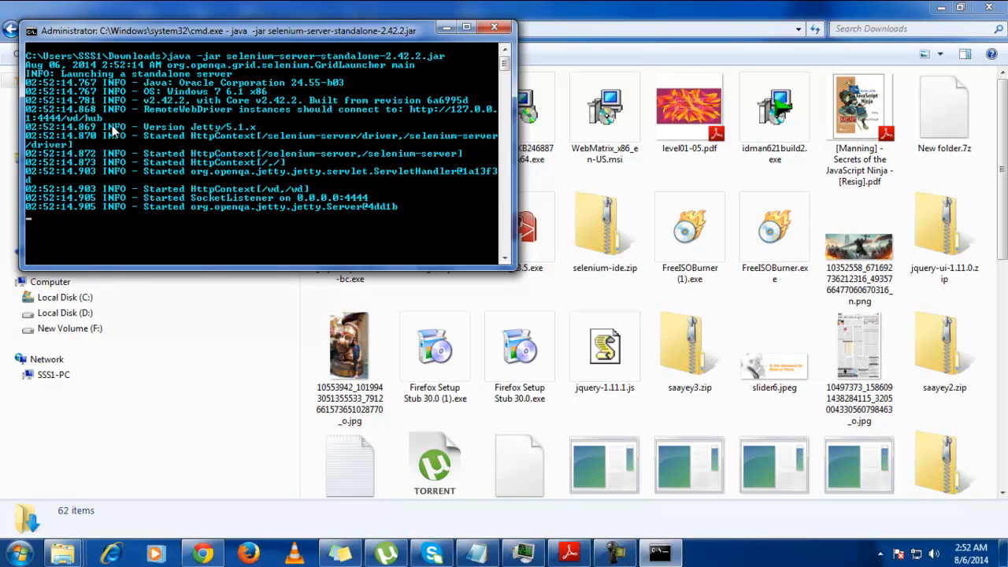
Select all the server startup output through the console window's Edit menu and copy it.
click(36, 31)
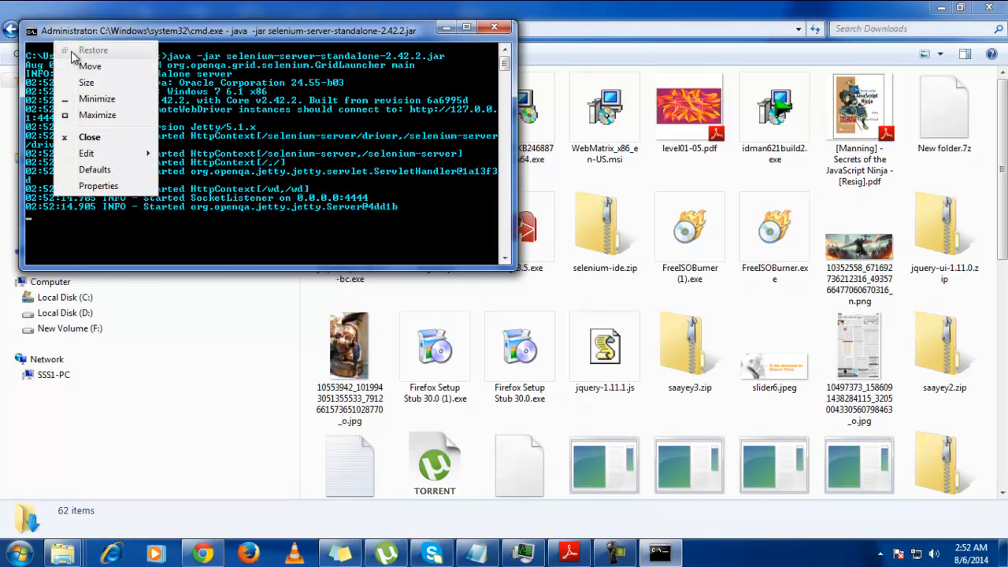
click(86, 153)
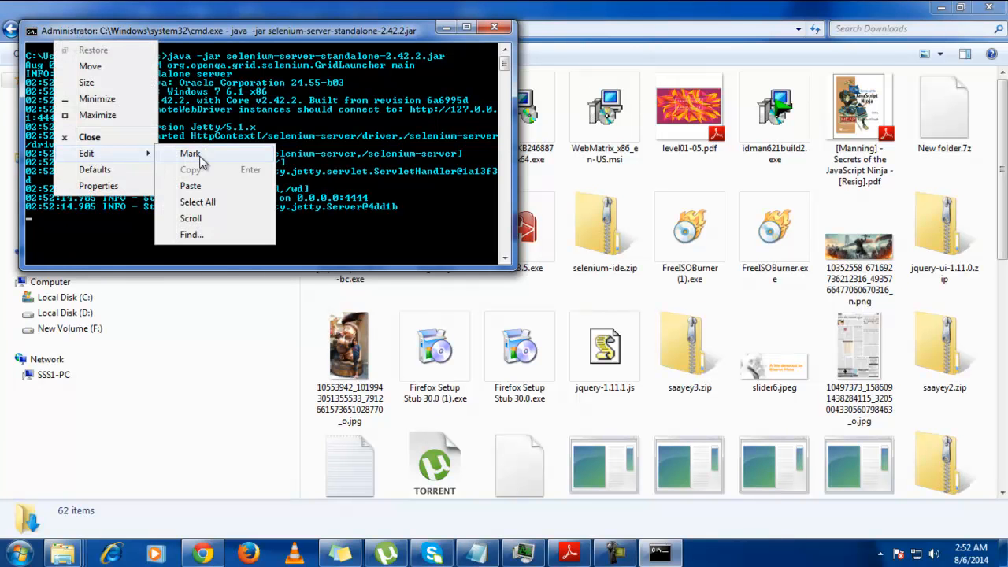
click(276, 161)
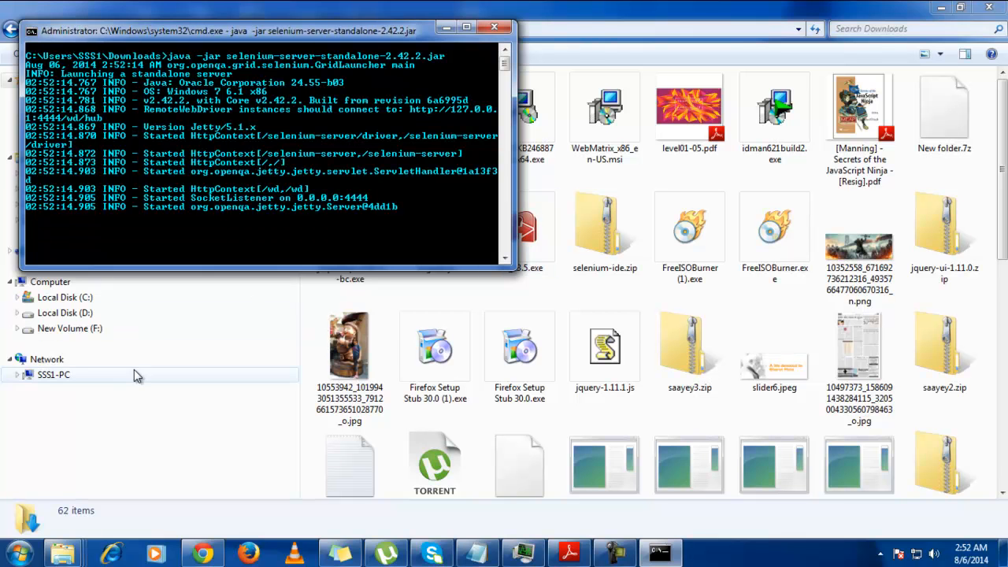
click(32, 30)
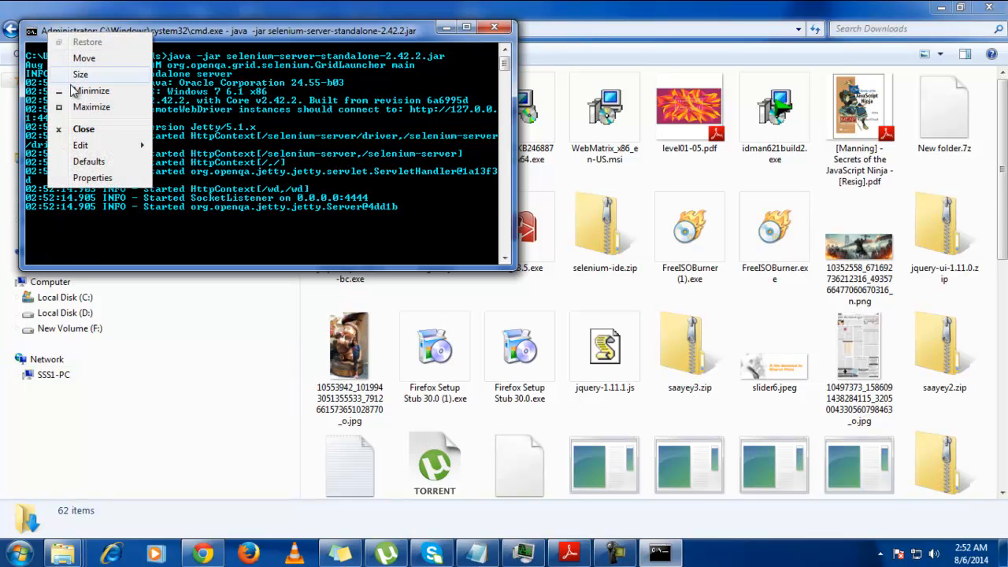
click(80, 145)
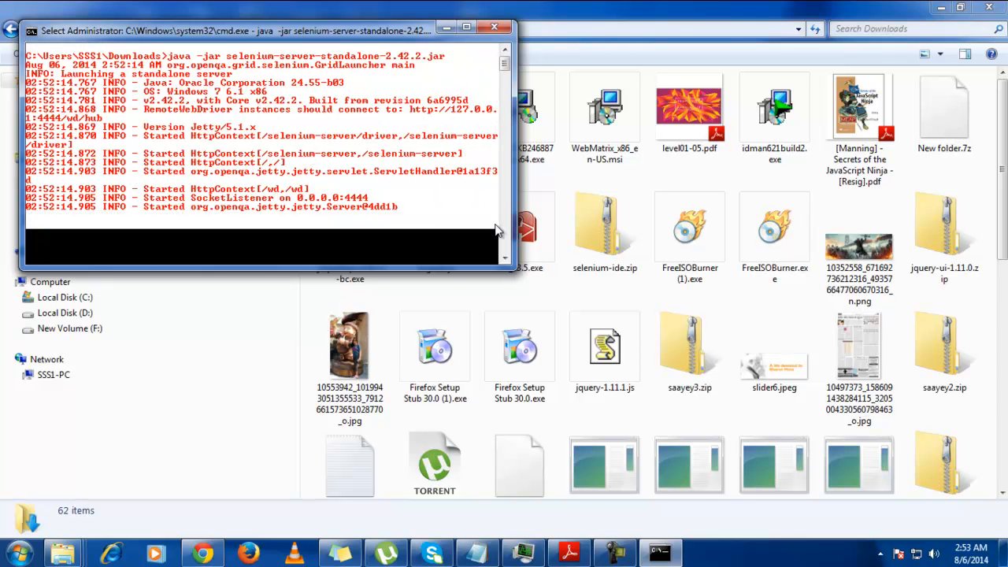
click(33, 31)
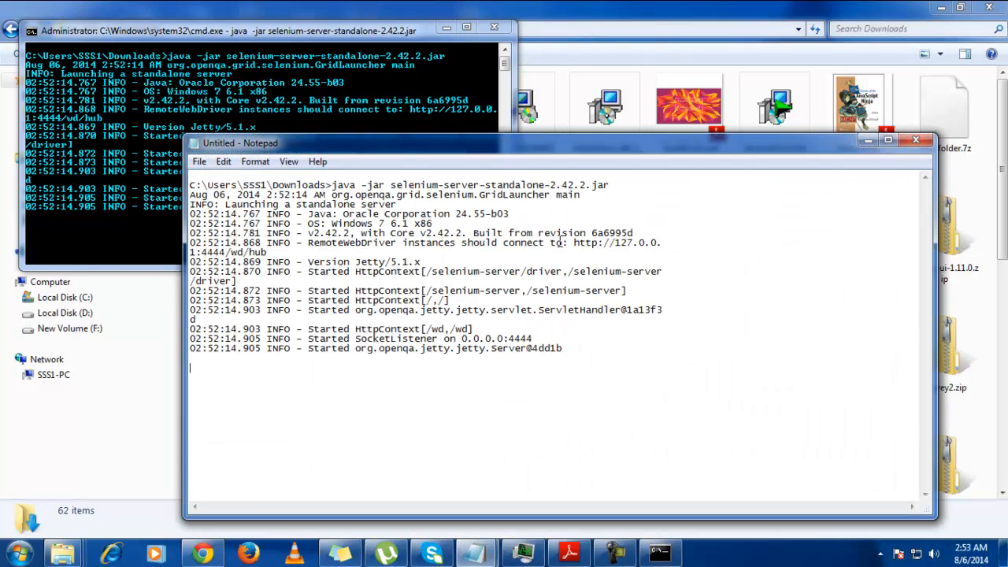
mouse_move(410, 211)
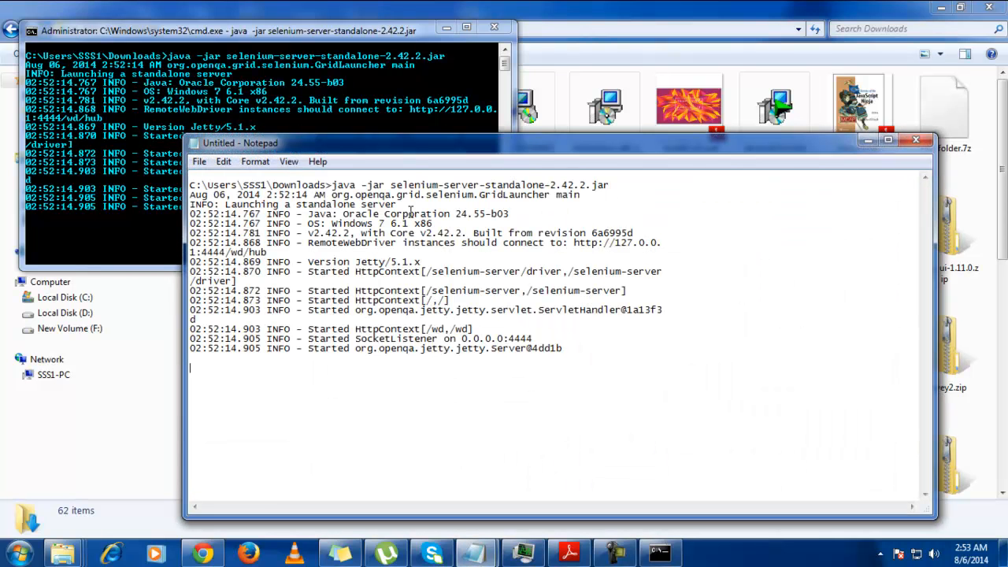
mouse_move(583, 240)
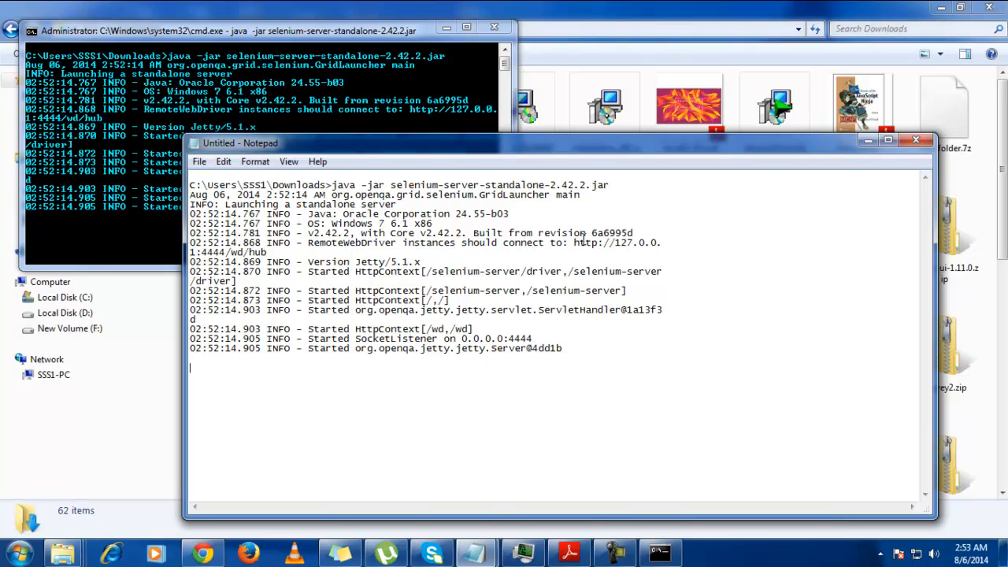
drag(575, 242, 268, 252)
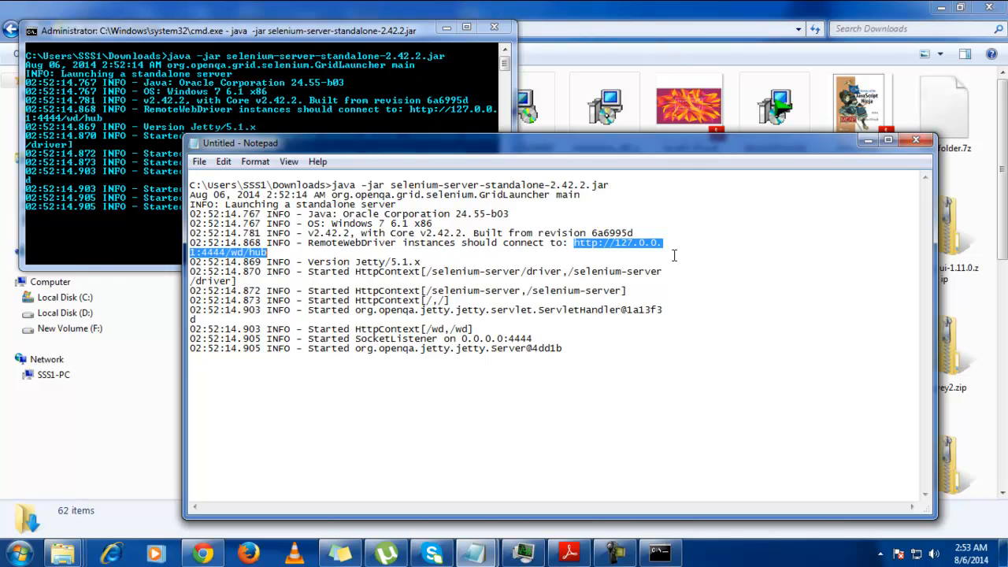
click(203, 552)
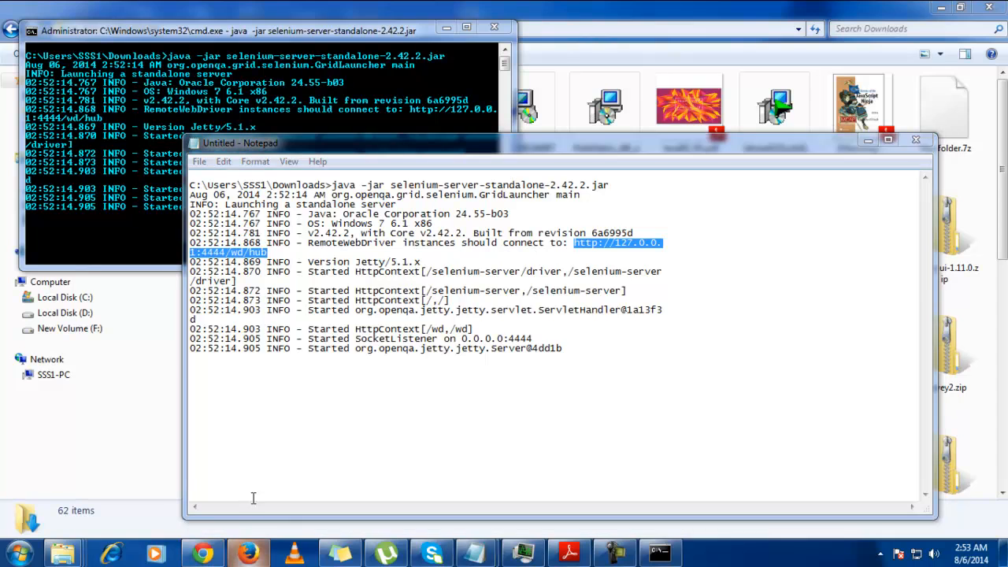
click(249, 554)
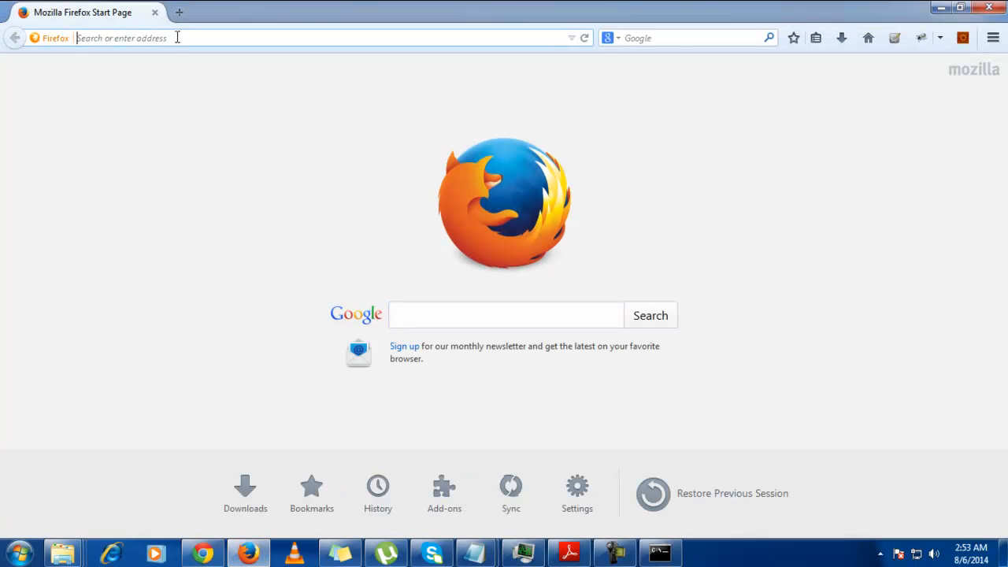
text(http://127.0.0.1:4444/wd/hub)
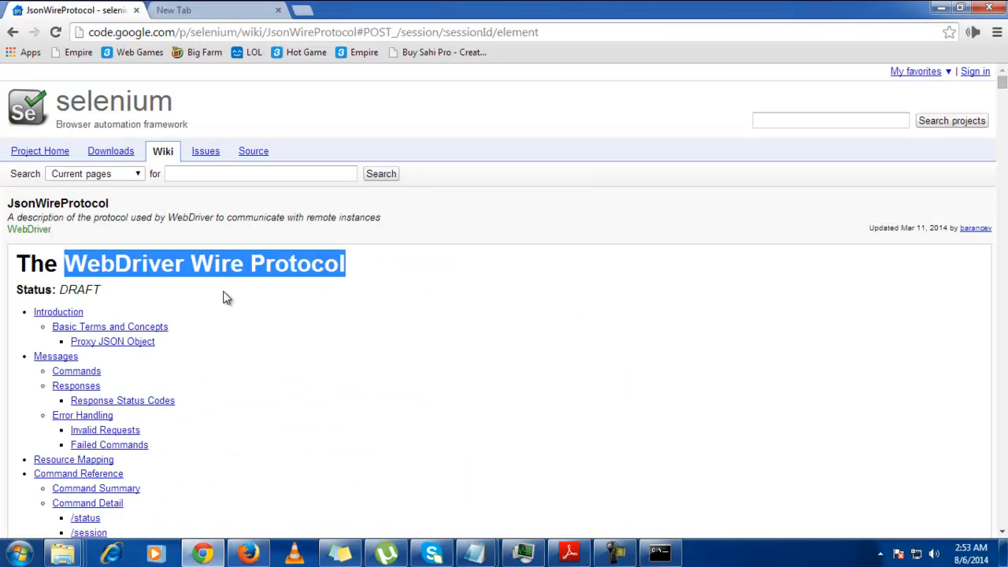
mouse_move(250, 295)
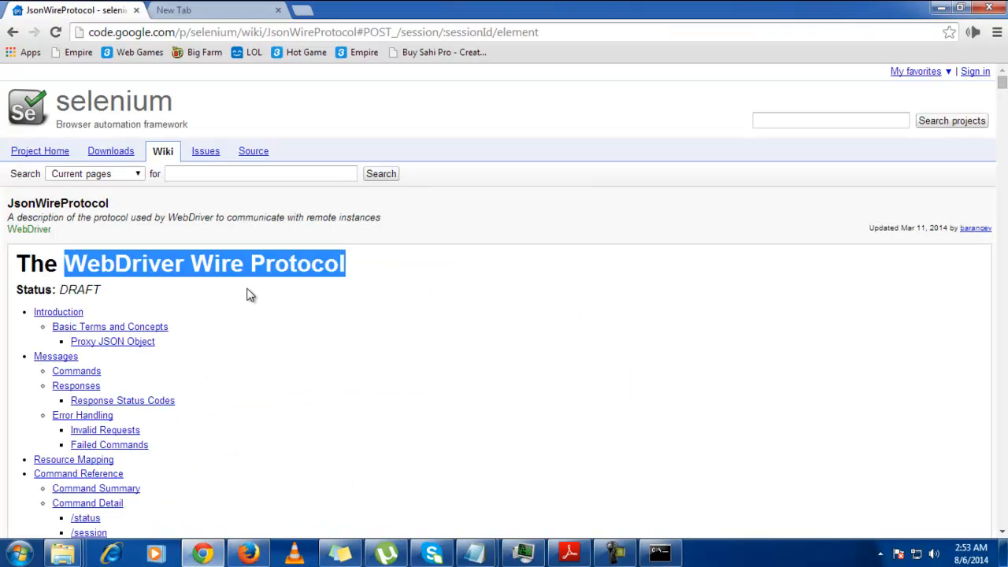
scroll(down, 3)
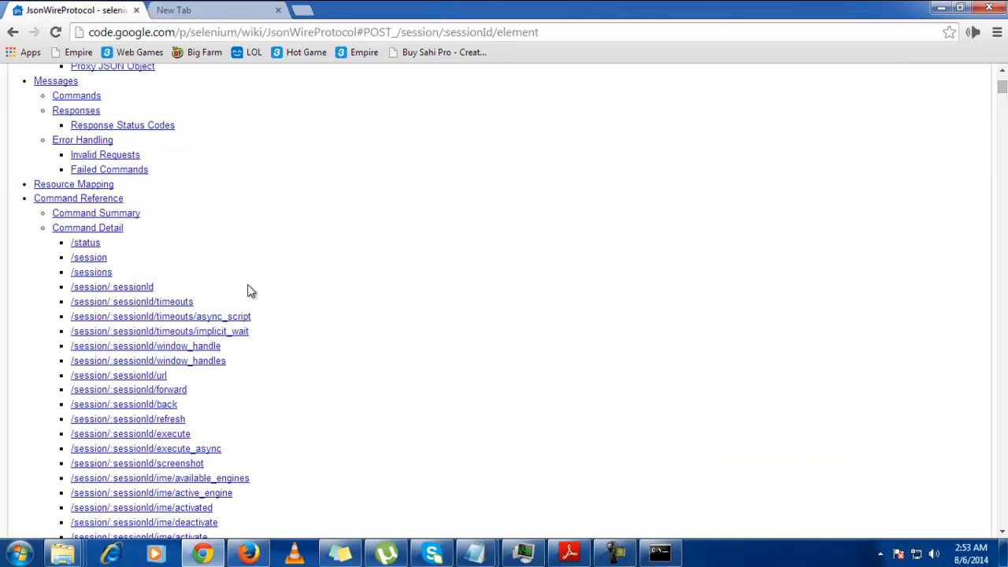
scroll(up, 3)
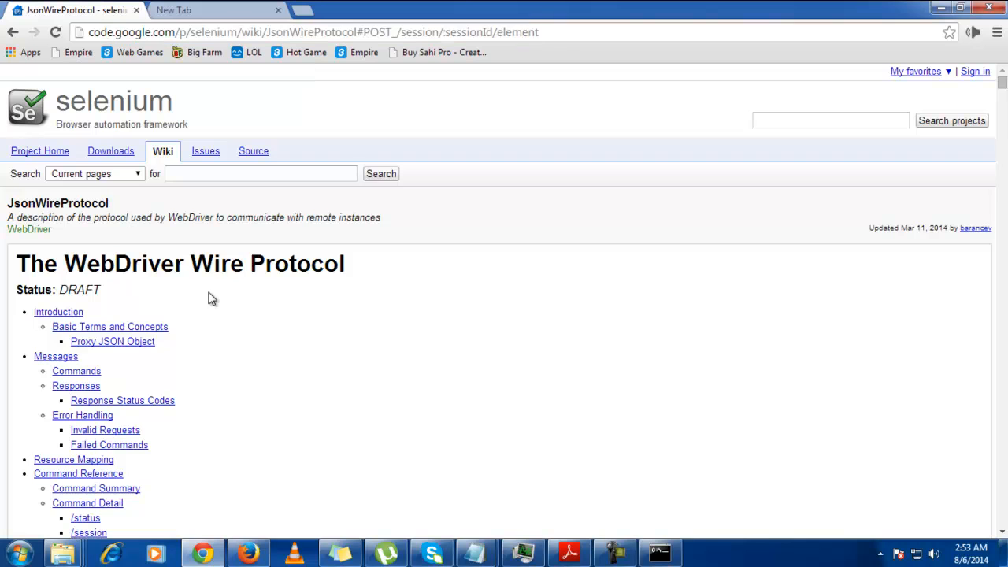
mouse_move(179, 315)
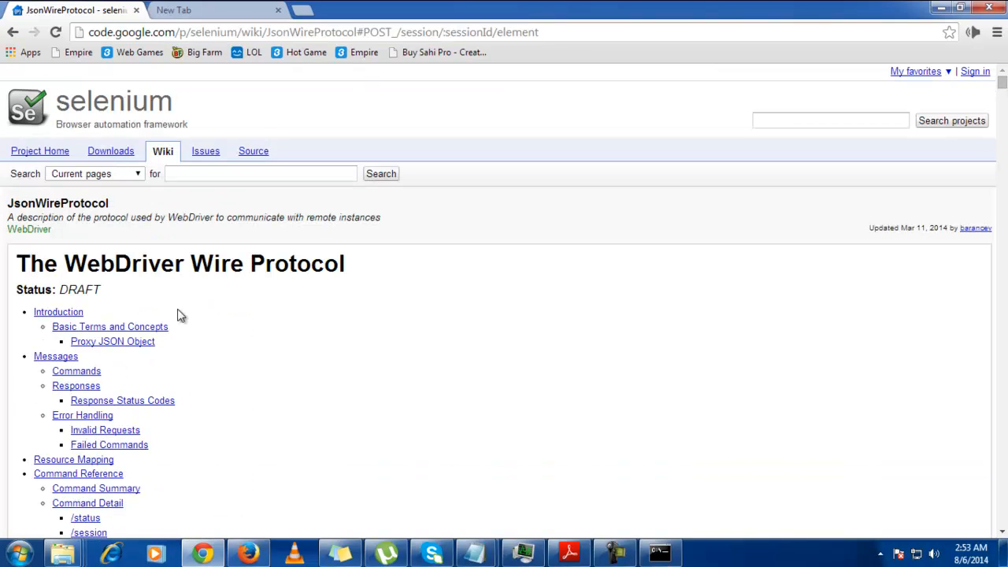
scroll(down, 3)
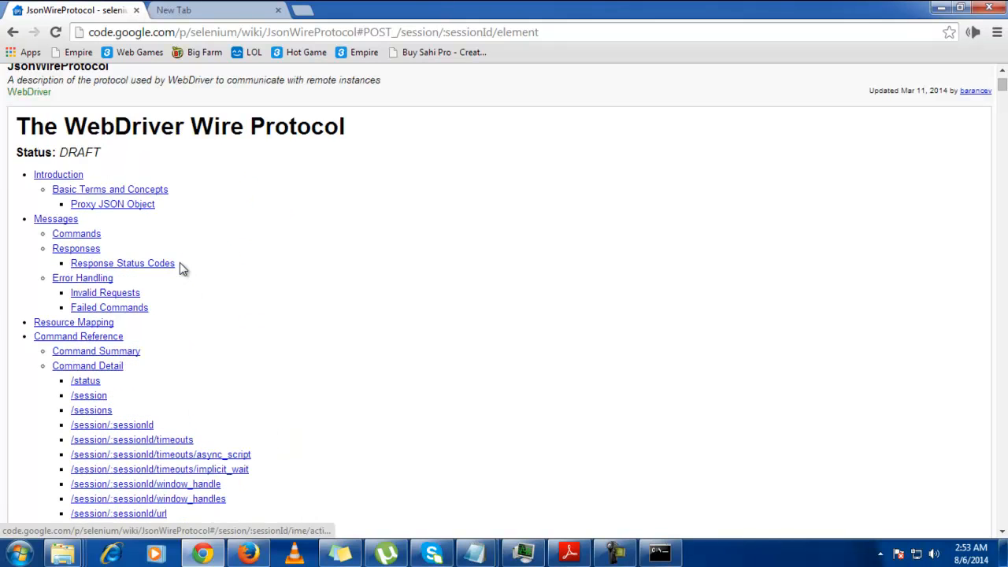
scroll(down, 3)
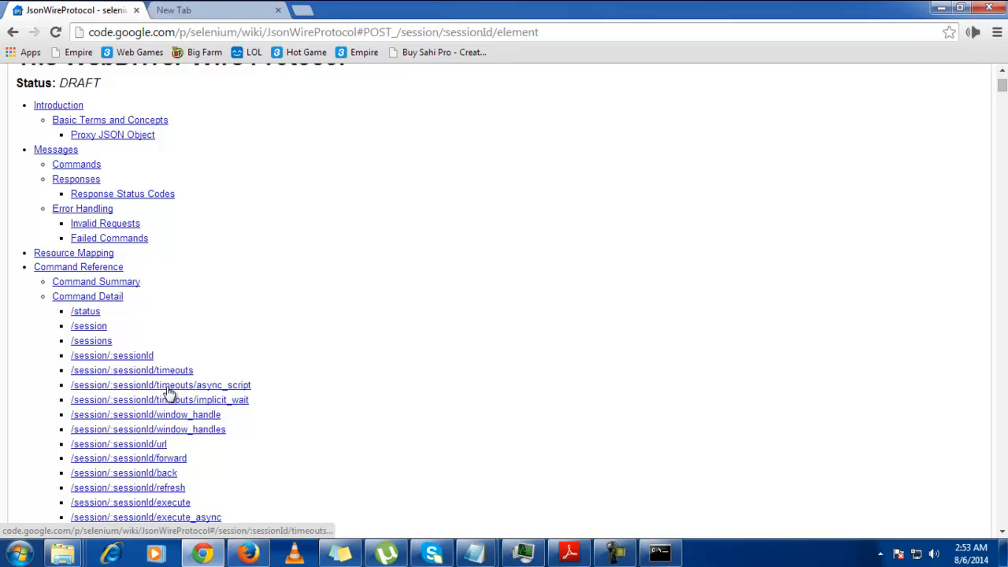
scroll(down, 3)
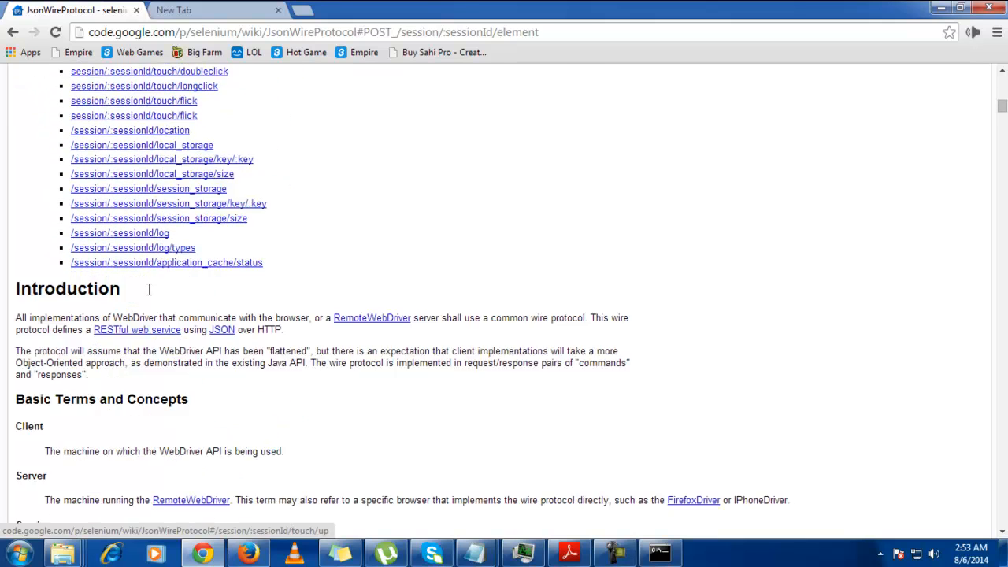
scroll(down, 3)
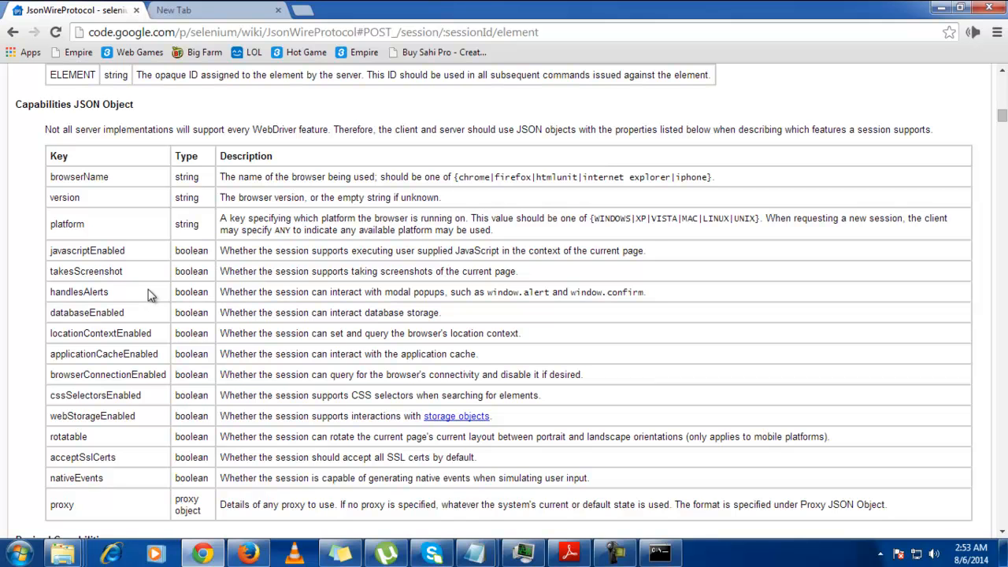
scroll(down, 3)
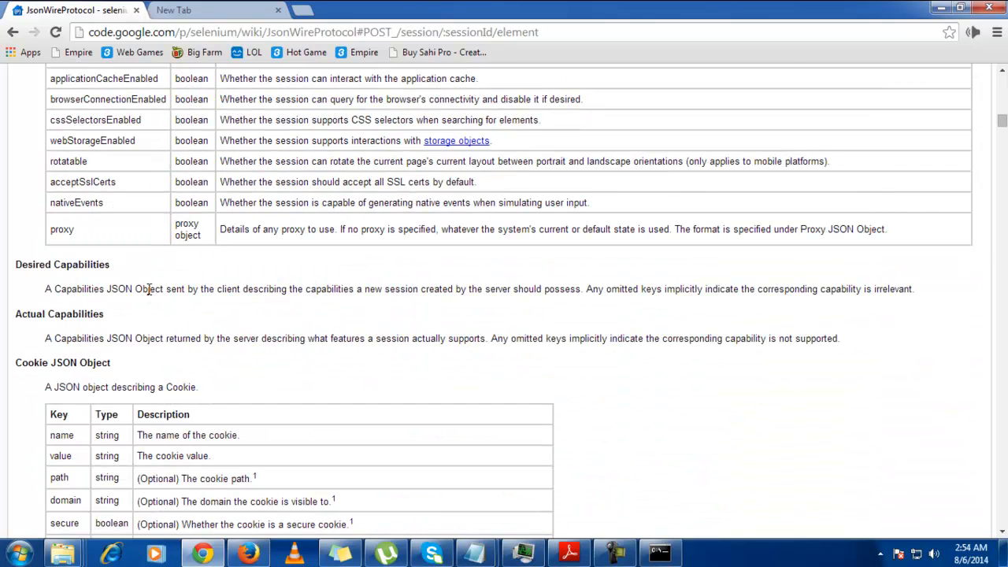
scroll(up, 3)
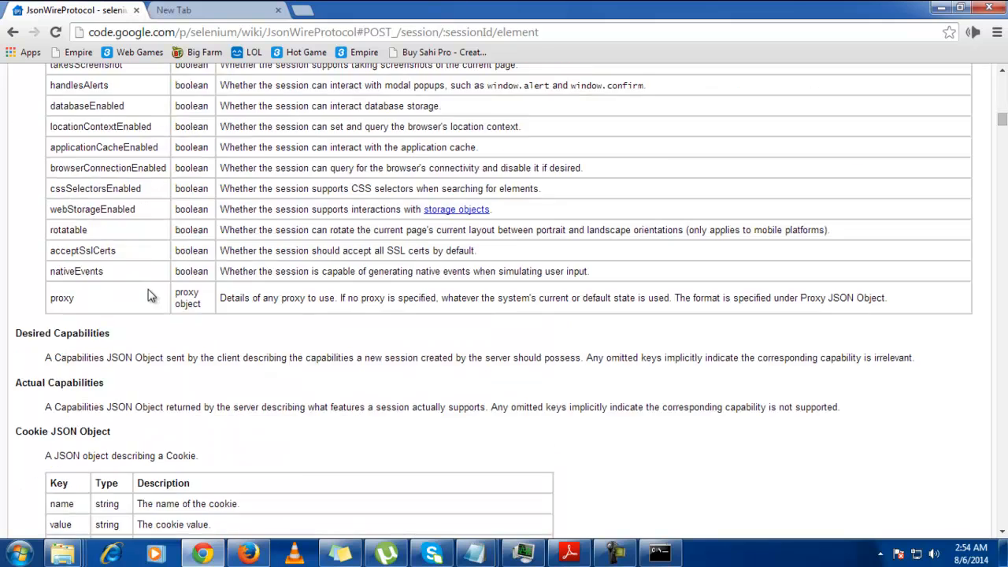
scroll(up, 3)
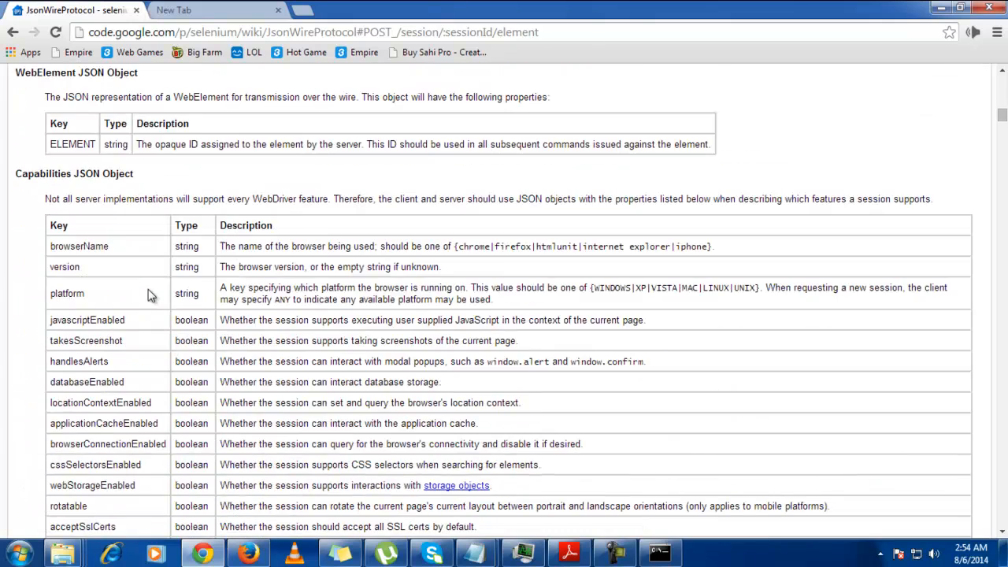
scroll(down, 3)
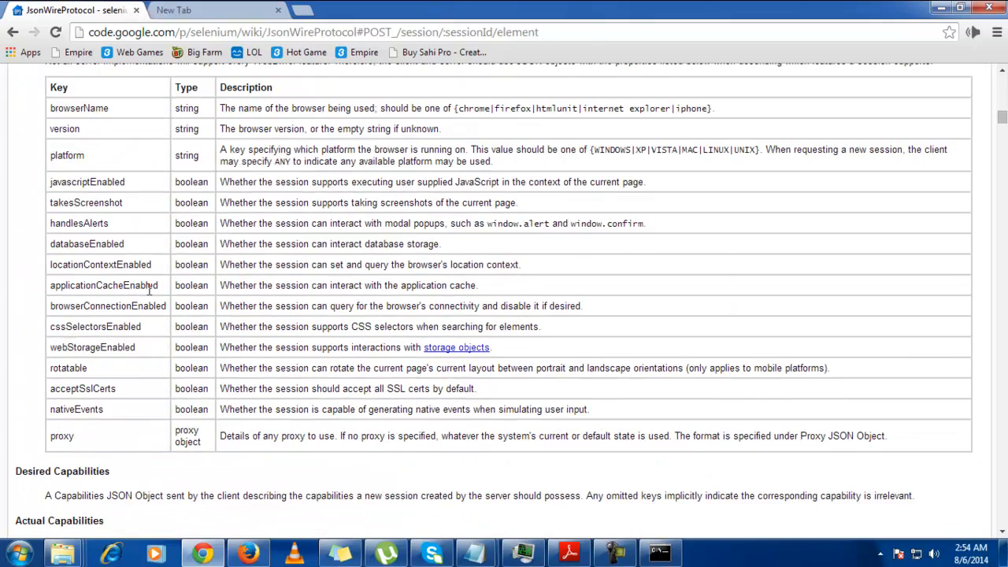
scroll(down, 3)
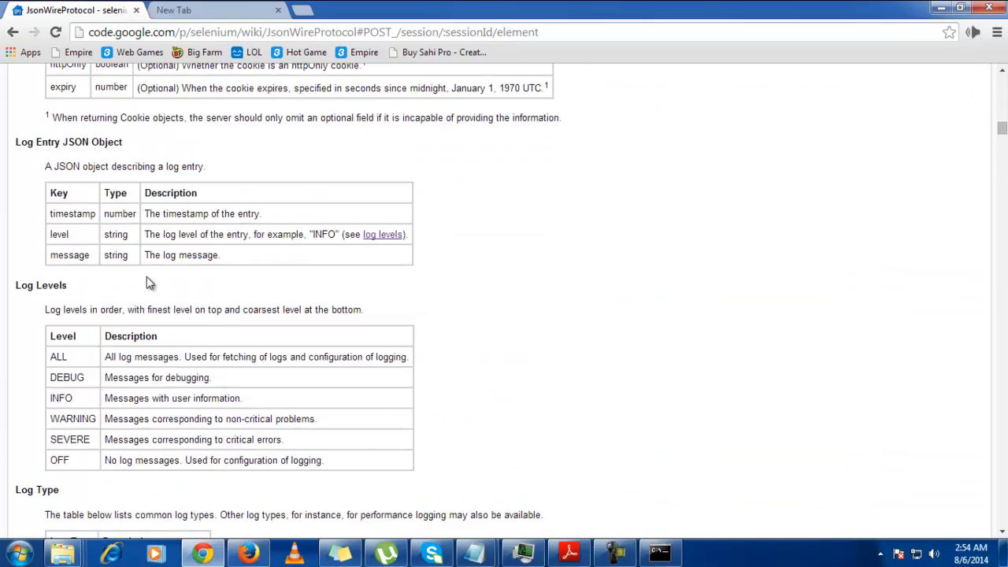
scroll(down, 3)
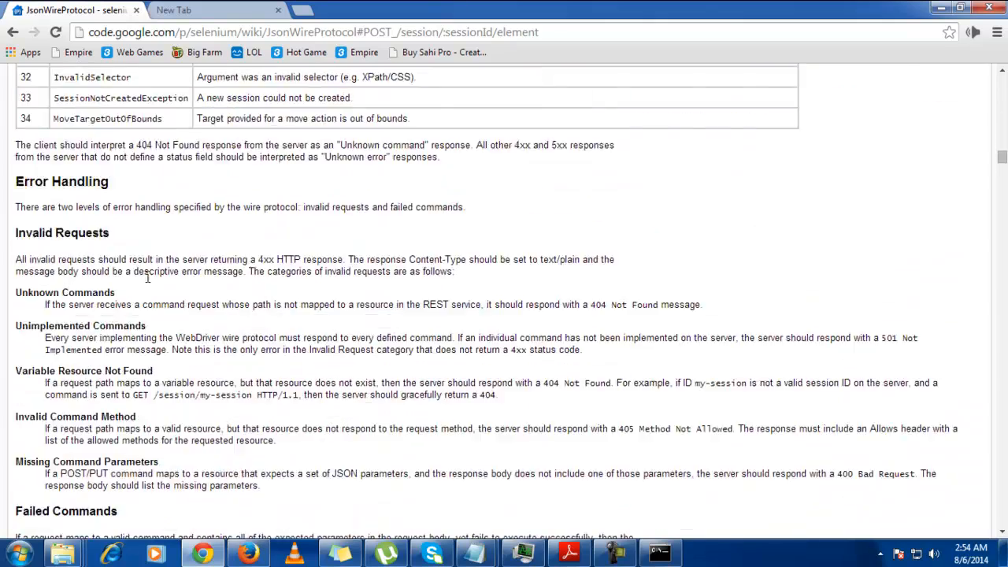
scroll(down, 3)
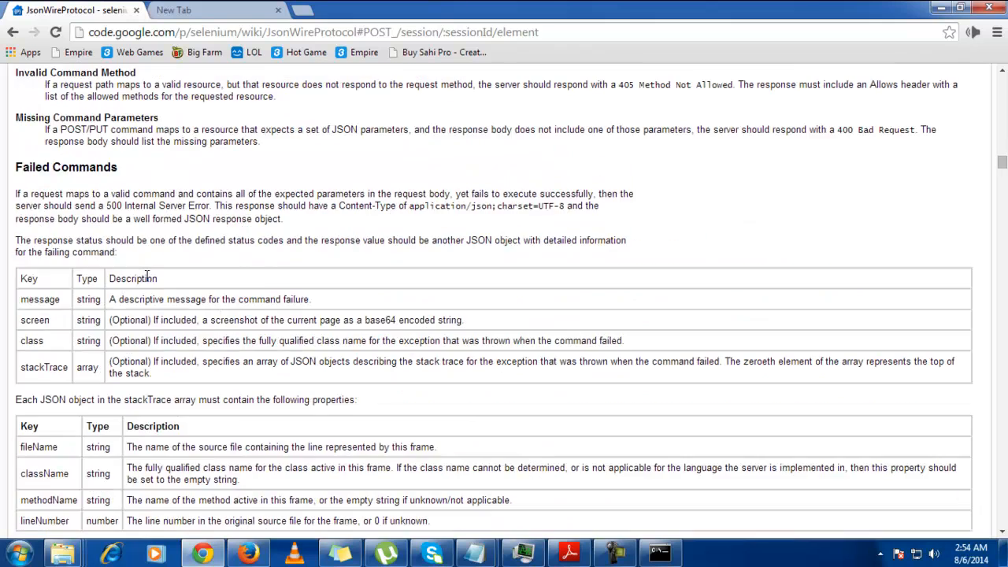
scroll(down, 3)
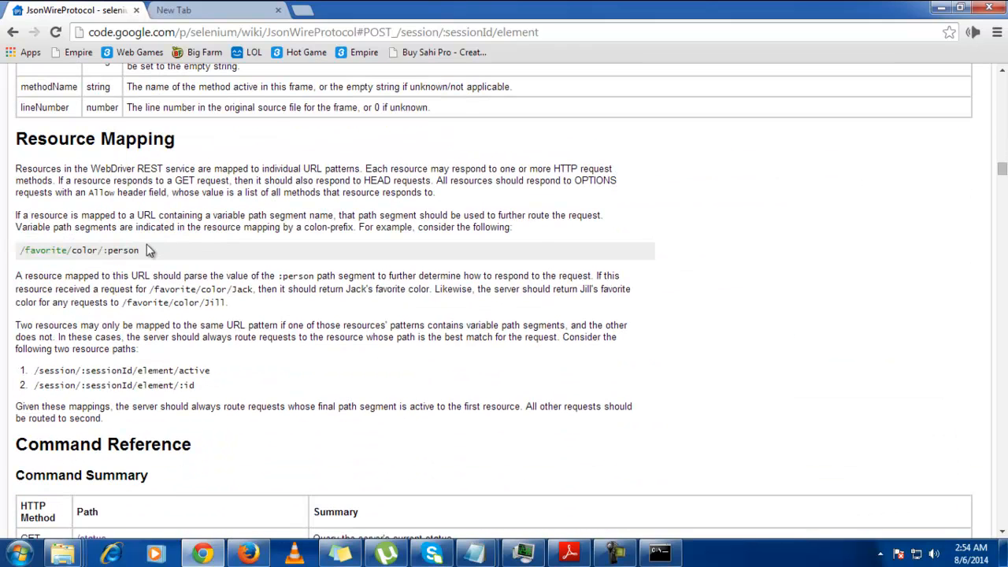
mouse_move(215, 258)
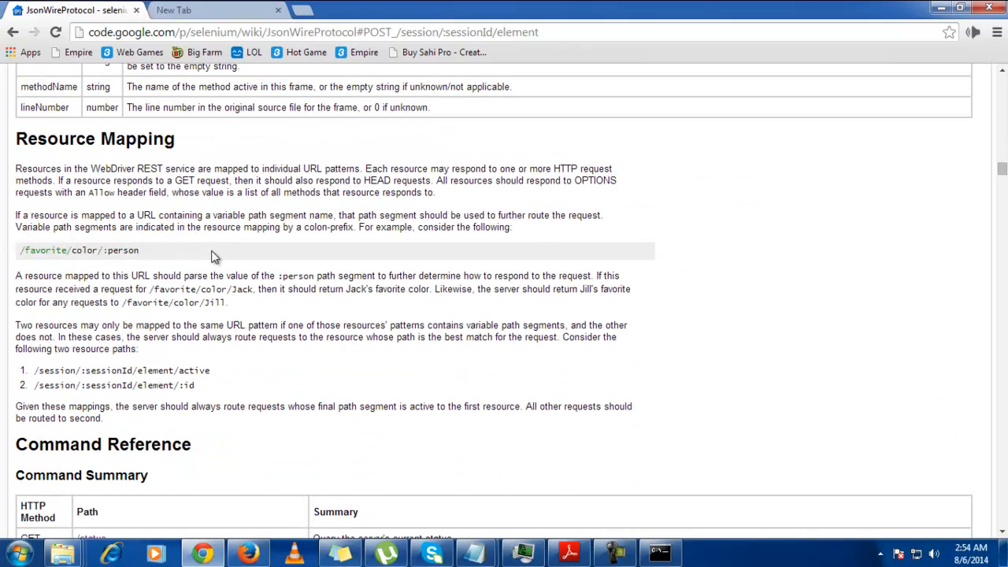
scroll(down, 3)
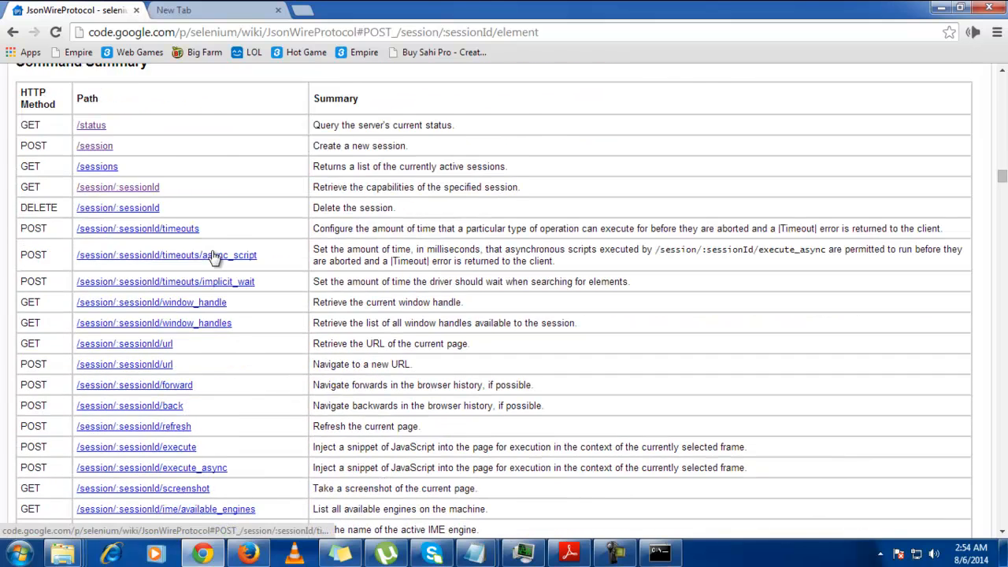
scroll(up, 3)
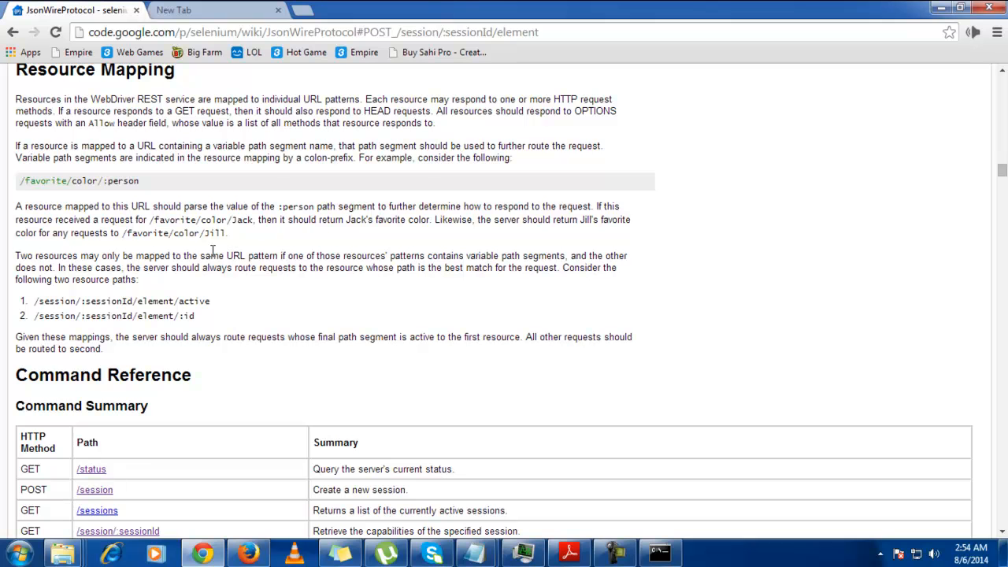
scroll(down, 3)
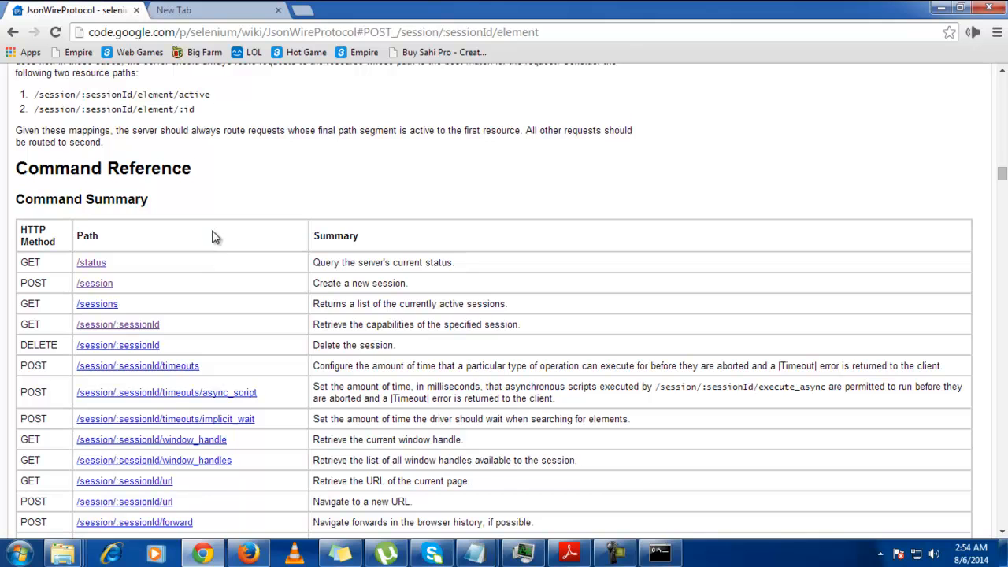
mouse_move(508, 424)
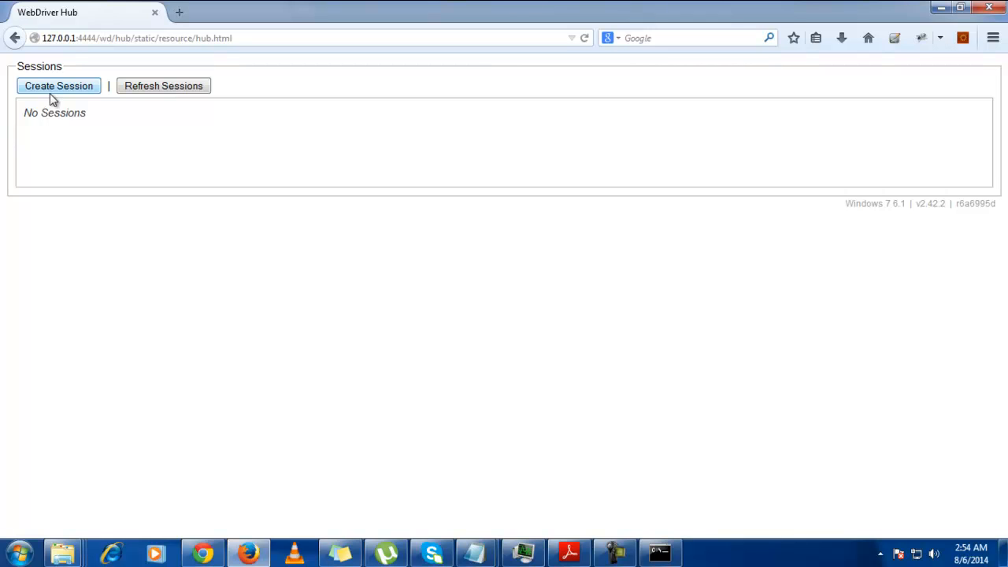
mouse_move(56, 98)
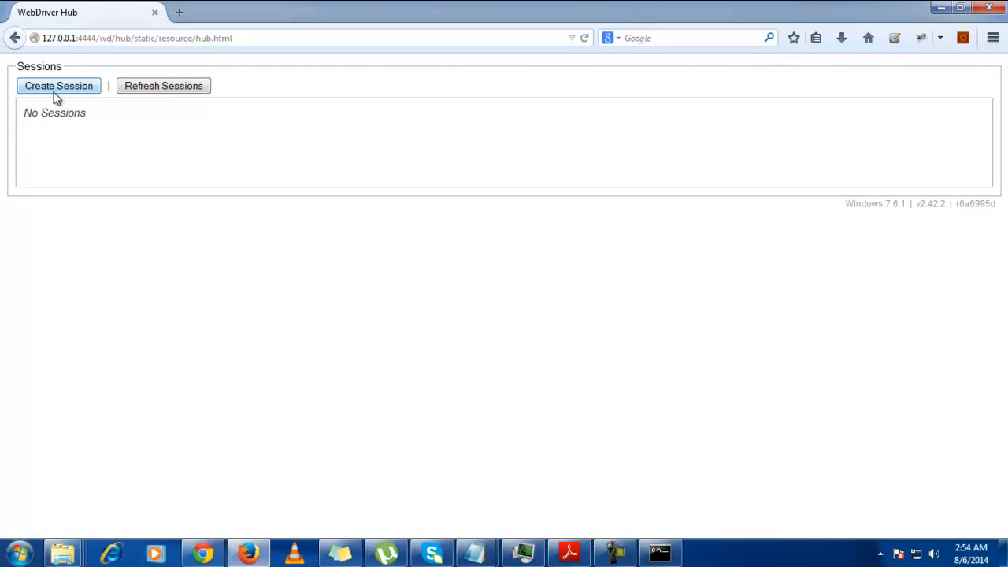
Create a firefox session on the WebDriver Hub and switch to its launched window.
click(58, 85)
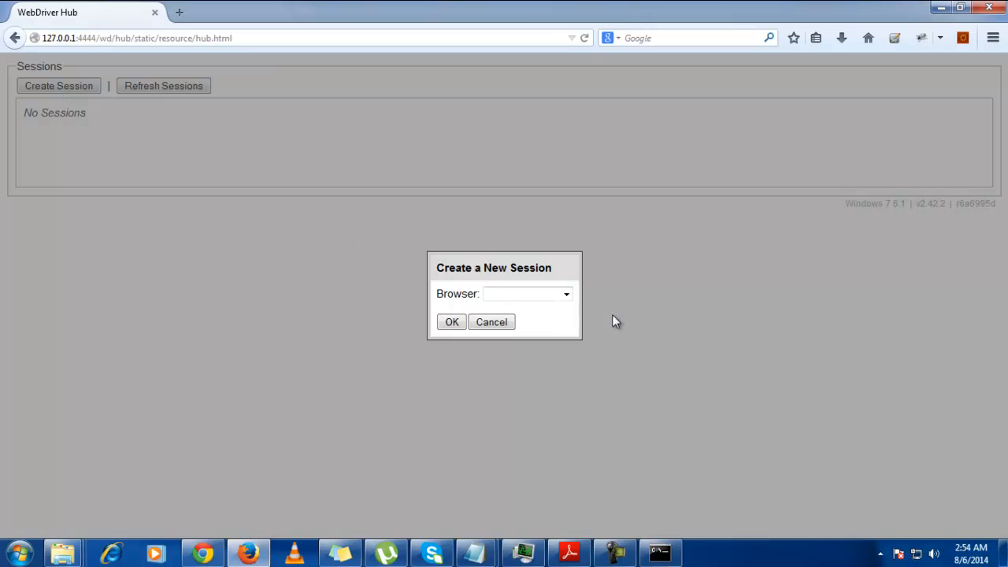
click(565, 293)
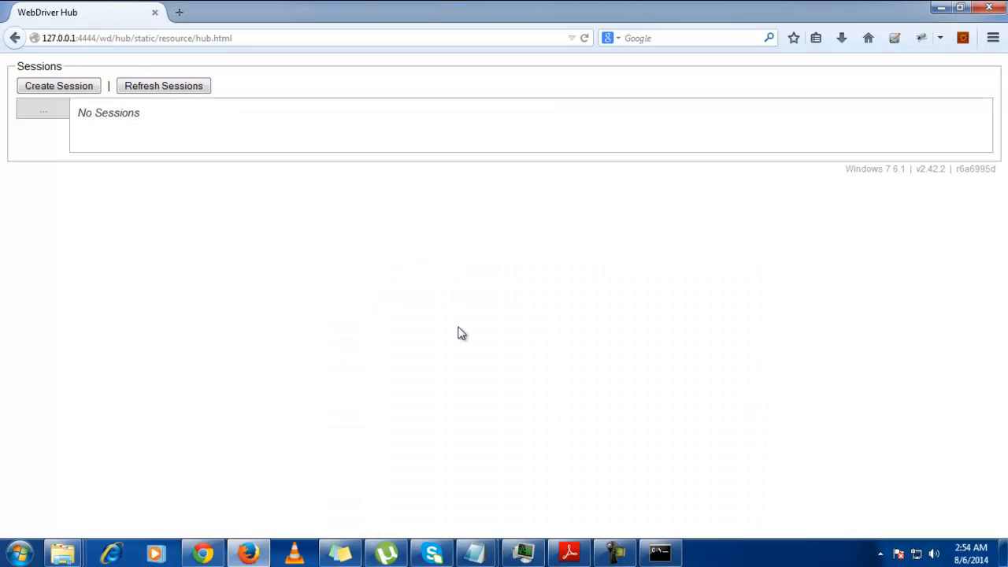
mouse_move(369, 361)
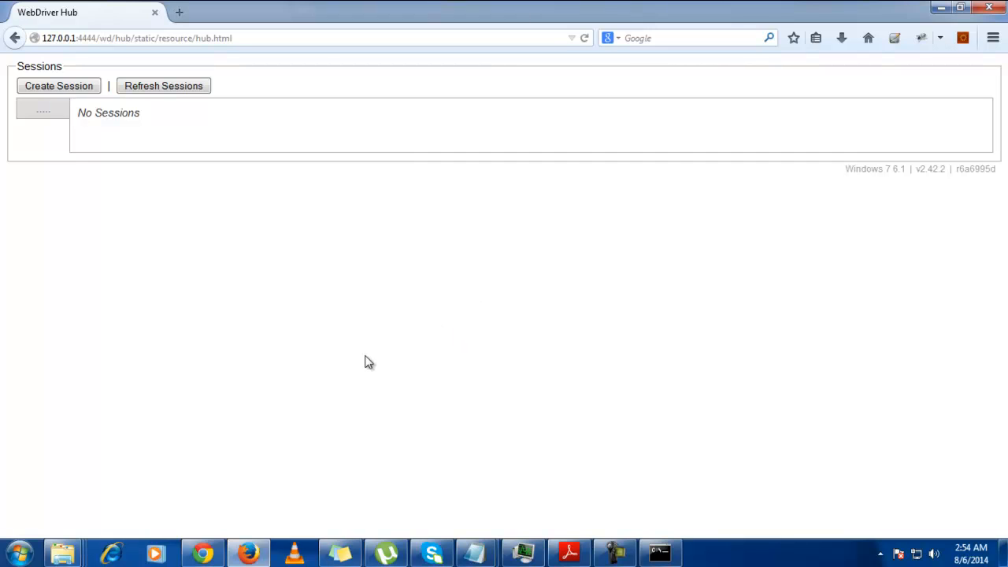
mouse_move(260, 544)
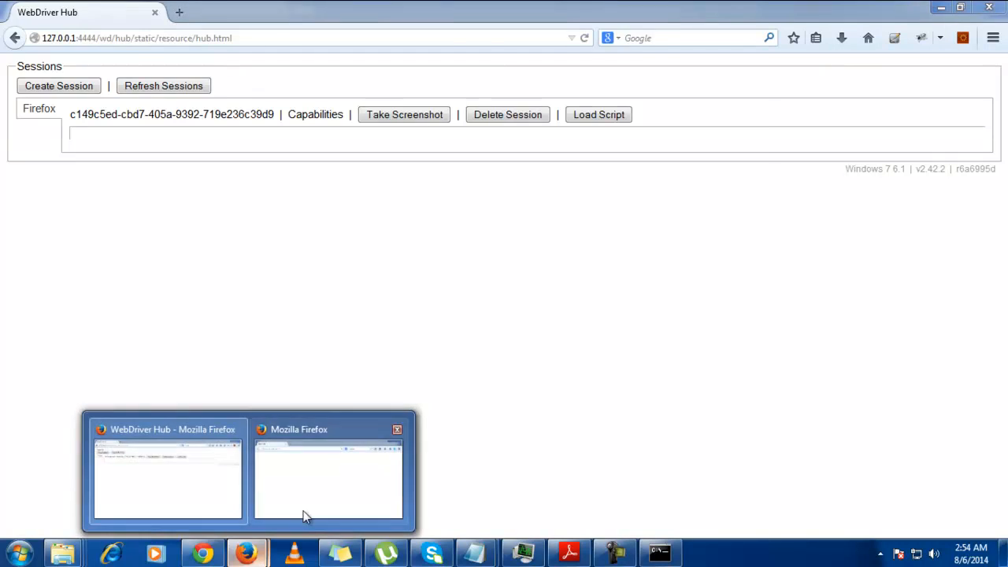
click(329, 472)
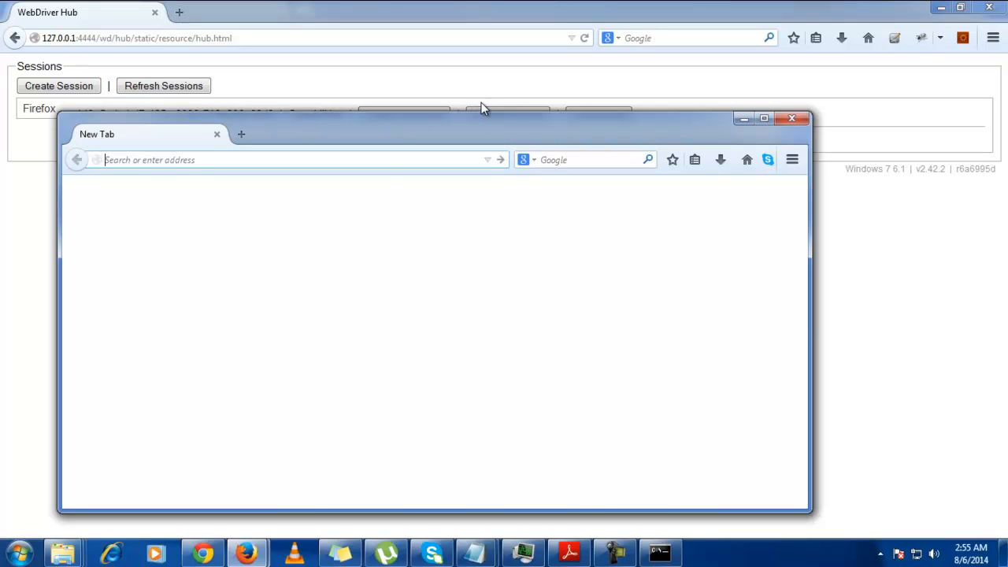
mouse_move(700, 139)
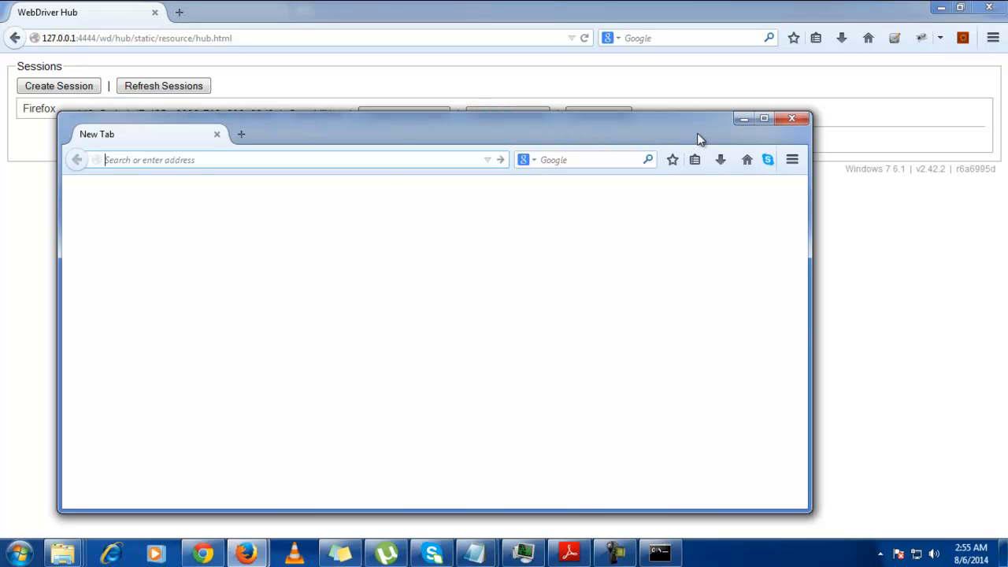
mouse_move(793, 118)
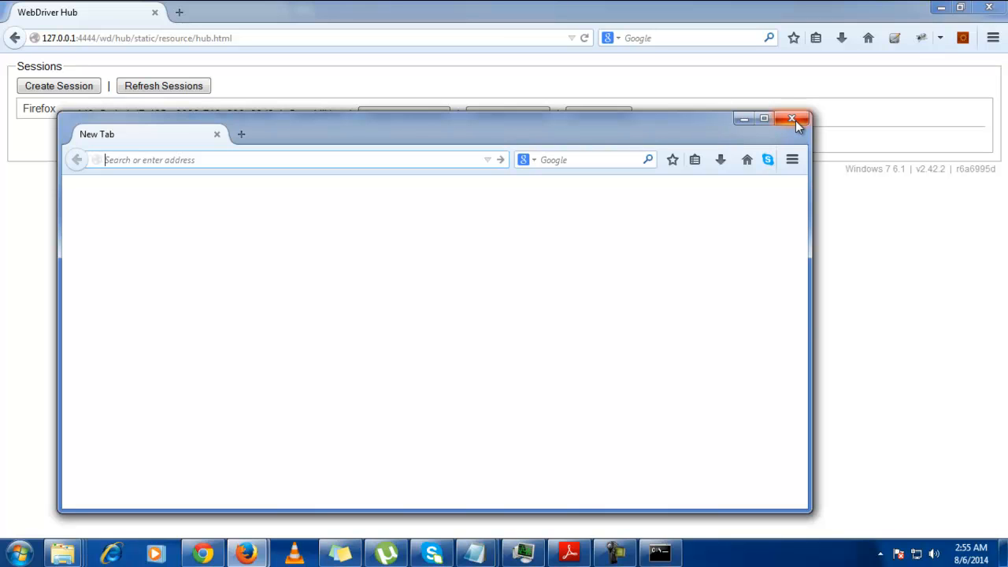
Inspect the hub page with Firebug and show its Console.
right_click(182, 315)
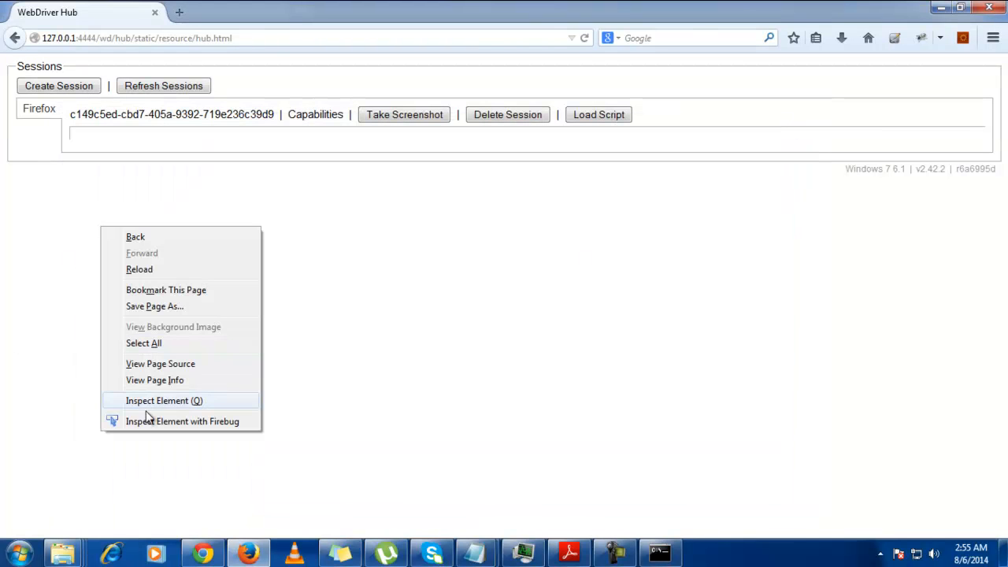
click(164, 401)
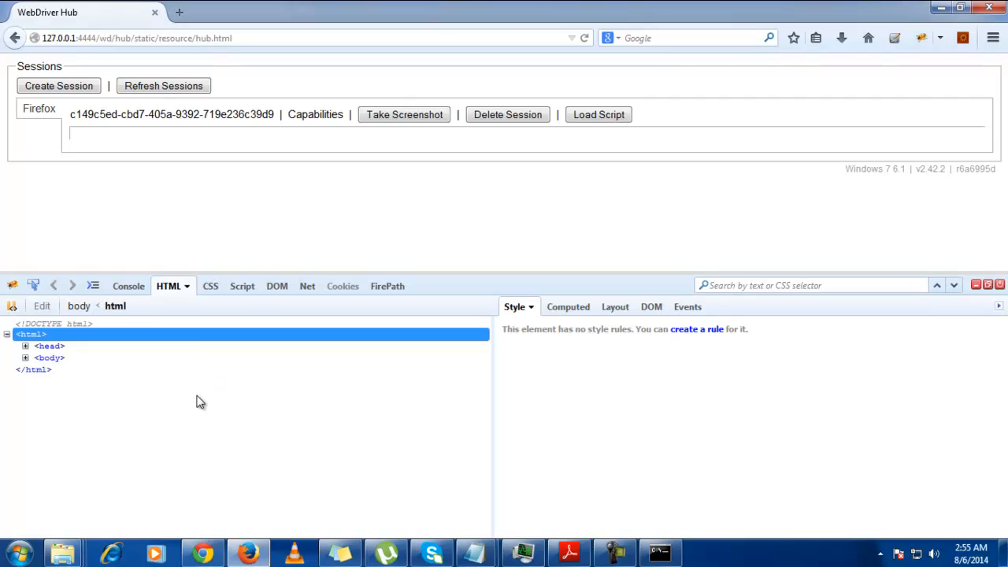
click(127, 286)
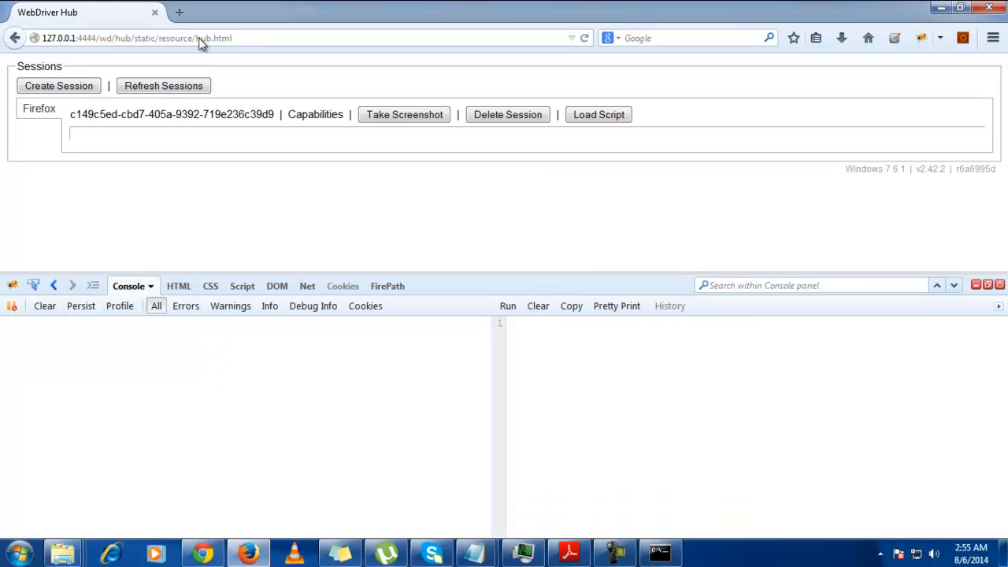
Create another firefox session, logging its 200 OK response, and open RESTClient in a new tab.
click(59, 86)
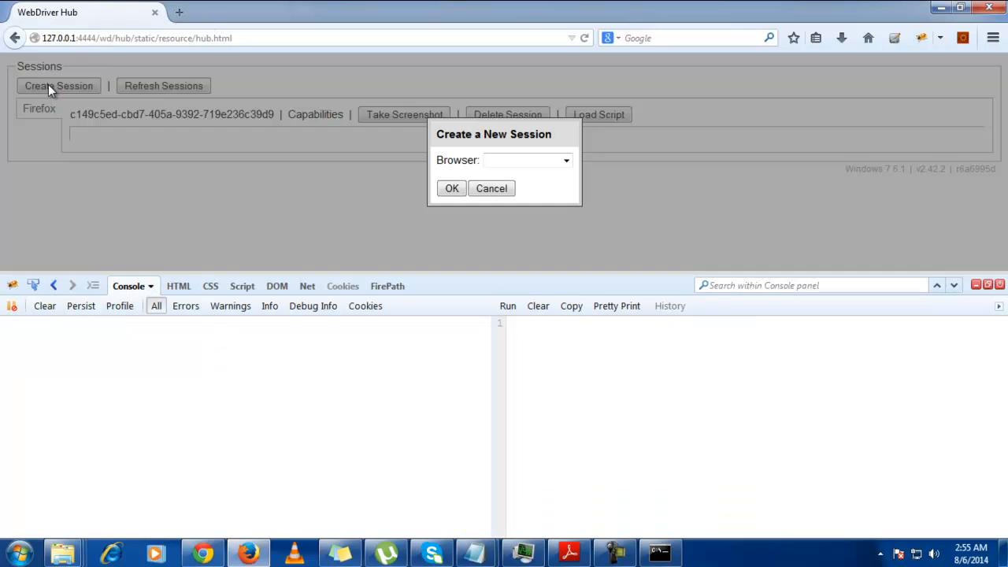
click(566, 160)
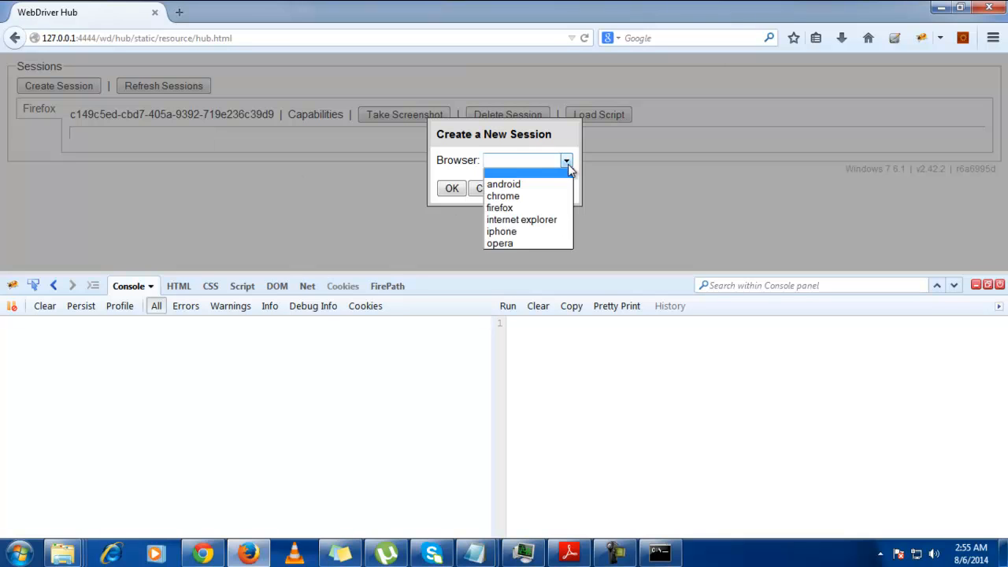
click(500, 207)
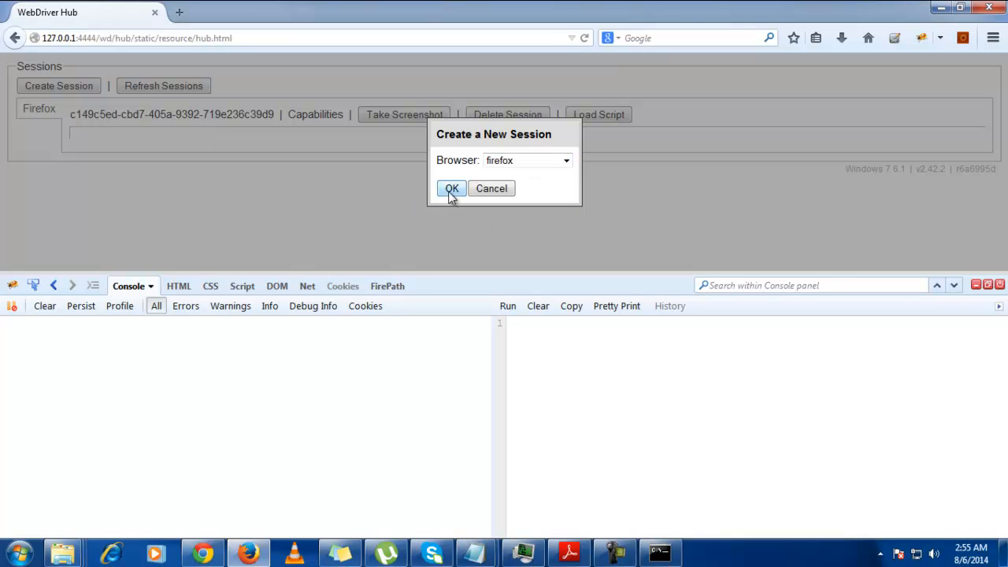
click(451, 189)
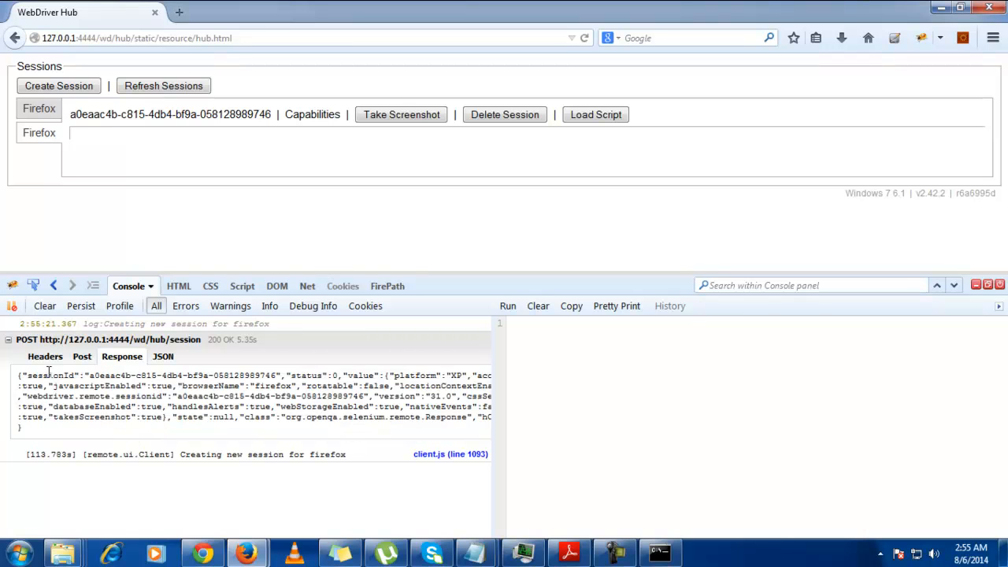
mouse_move(114, 372)
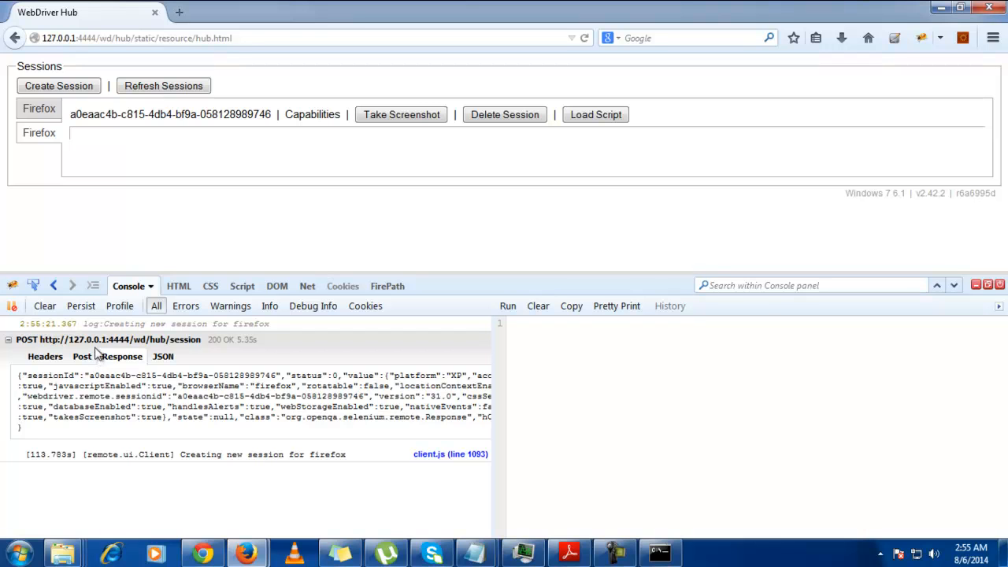
right_click(111, 340)
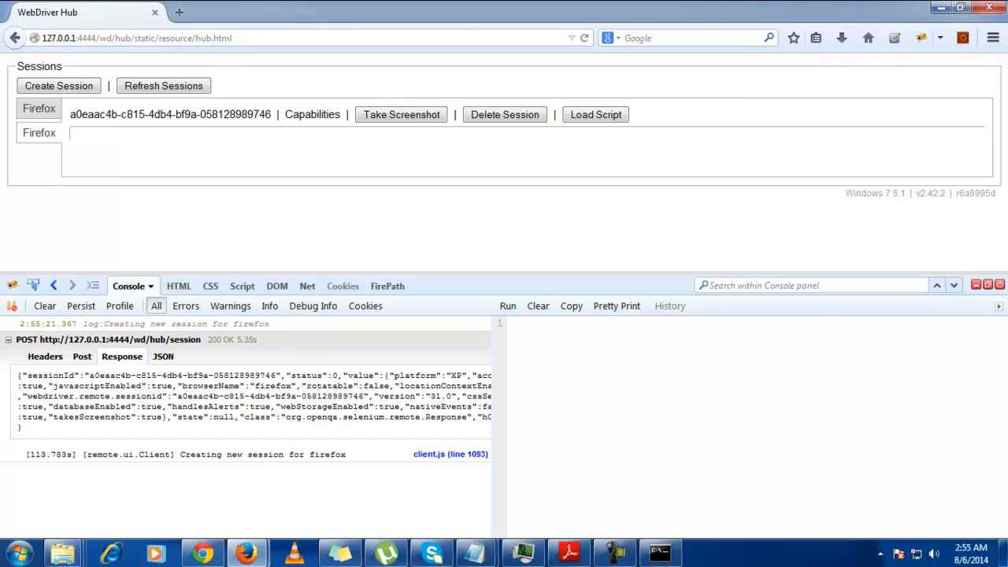
click(179, 12)
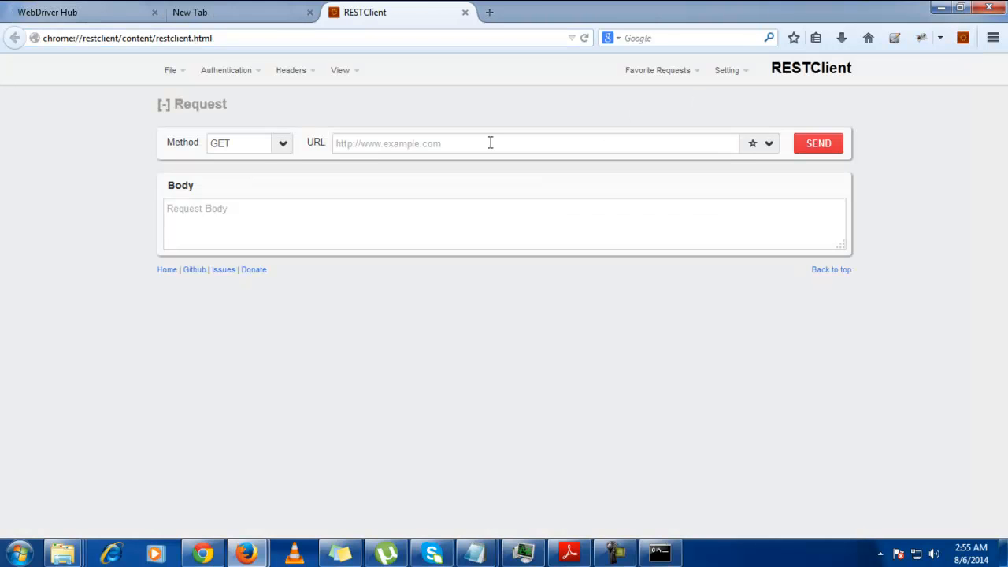
text(http://127.0.0.1:4444/wd/hub/session)
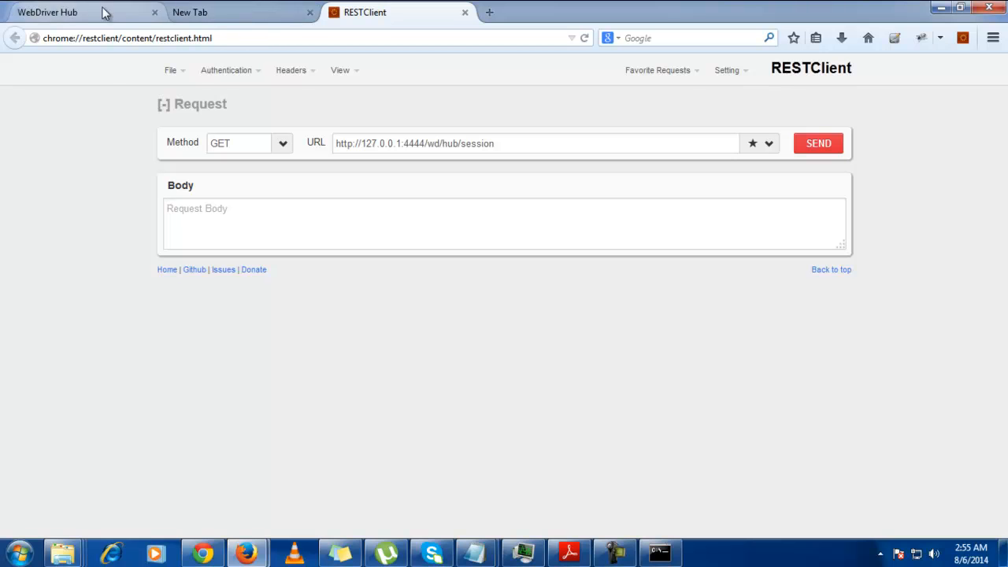
click(47, 12)
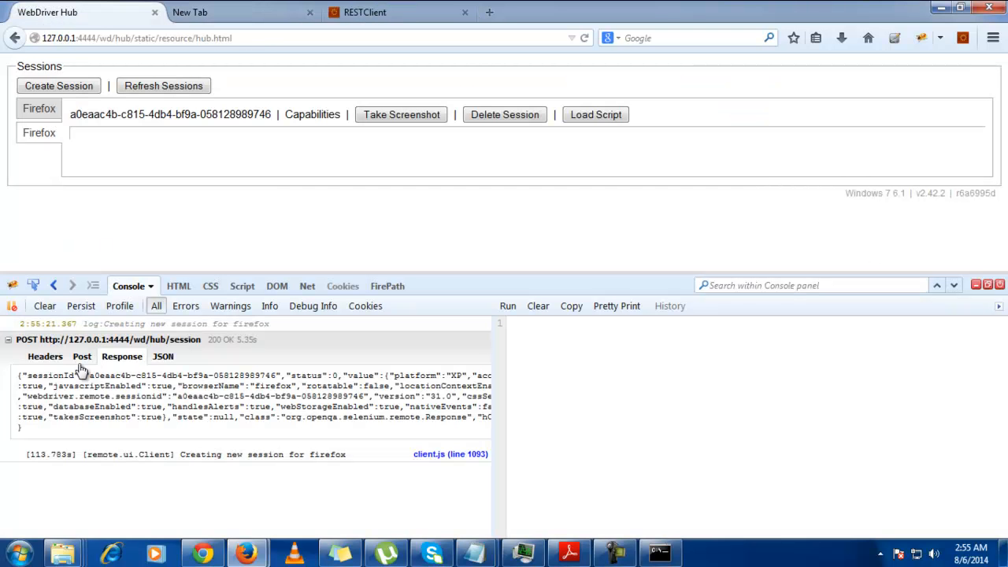
click(82, 356)
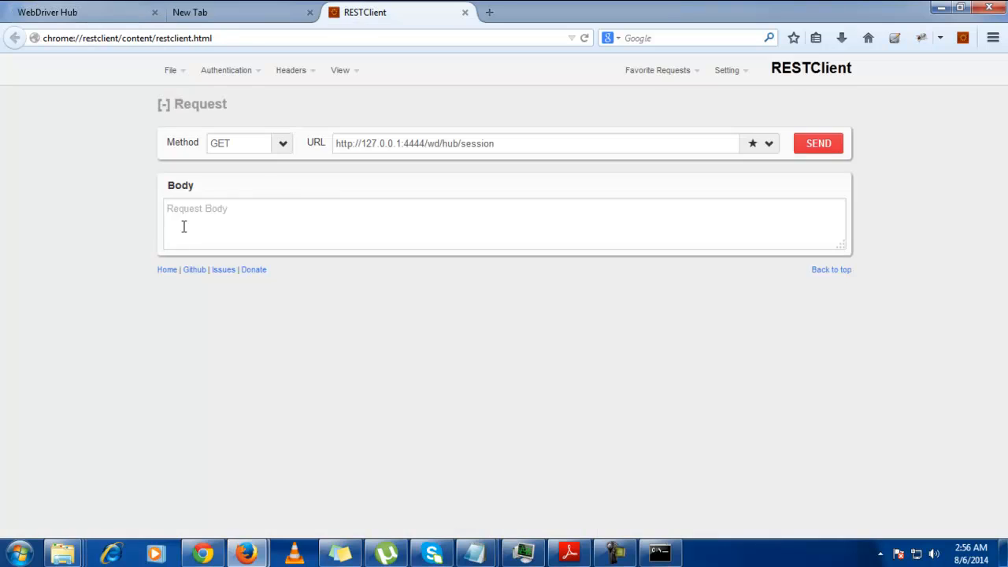
text({"desiredCapabilities":{"browserName":"firefox"}})
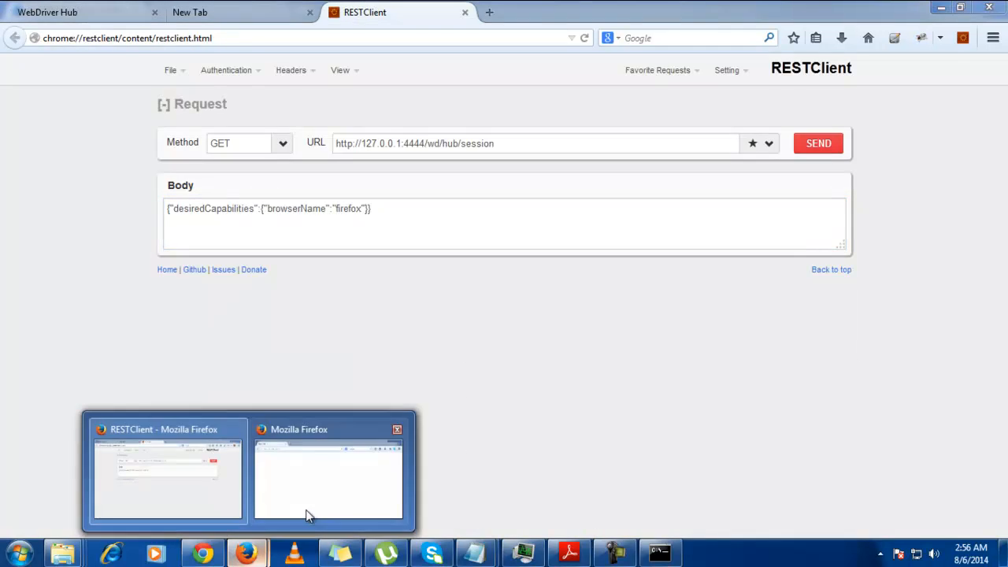
click(328, 473)
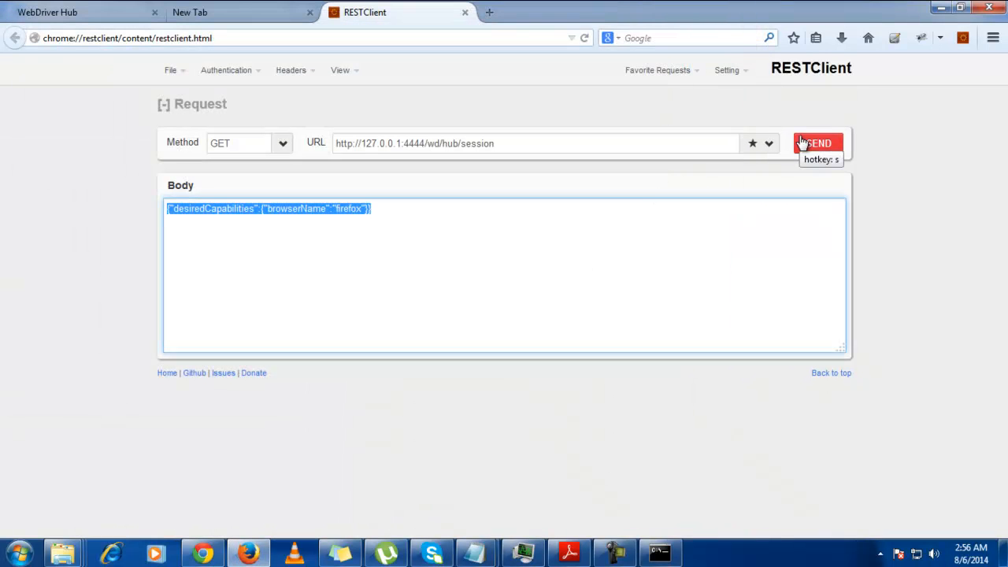
mouse_move(713, 165)
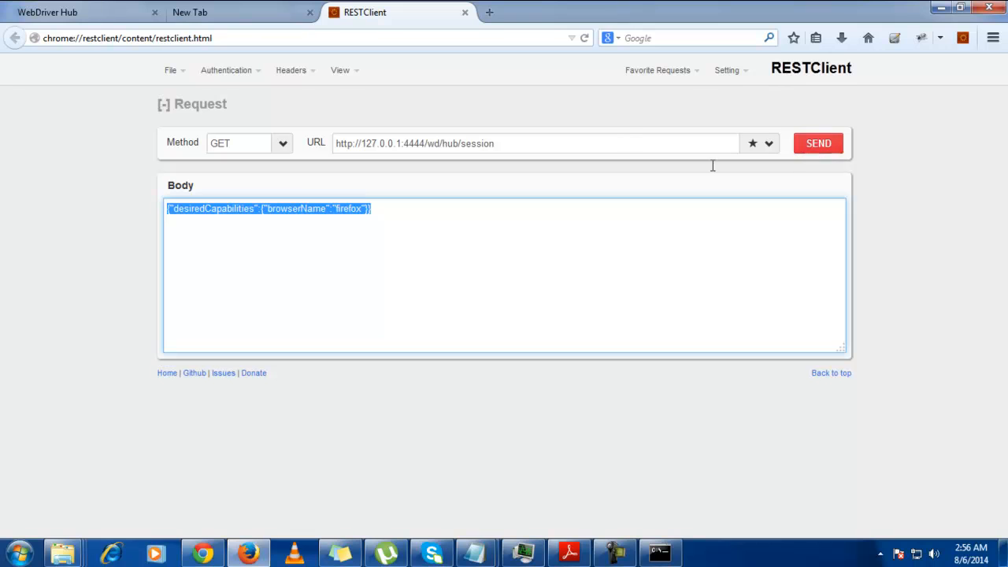
click(512, 208)
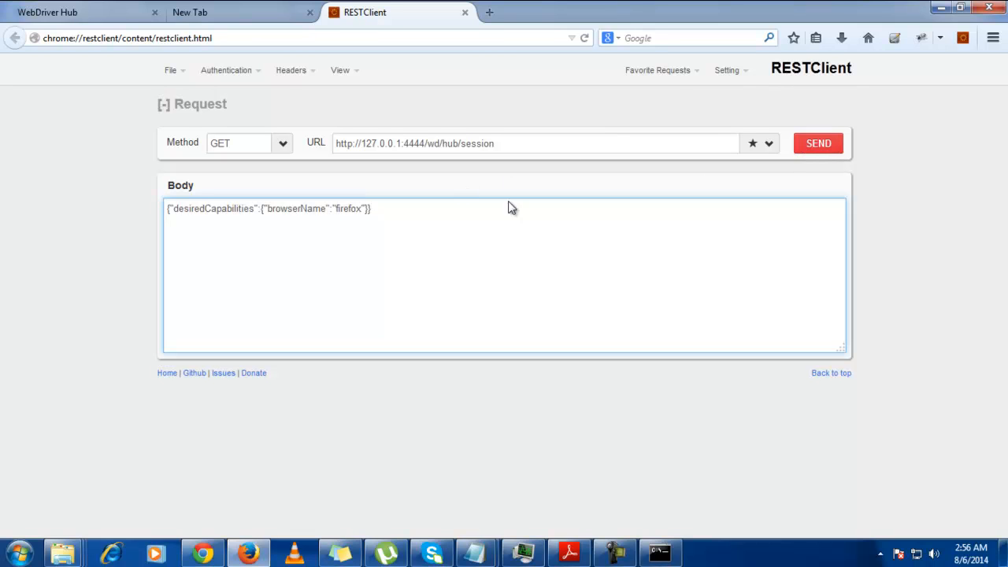
Resend the session request as POST for 200 OK, then check and dismiss the launched Firefox window.
click(818, 143)
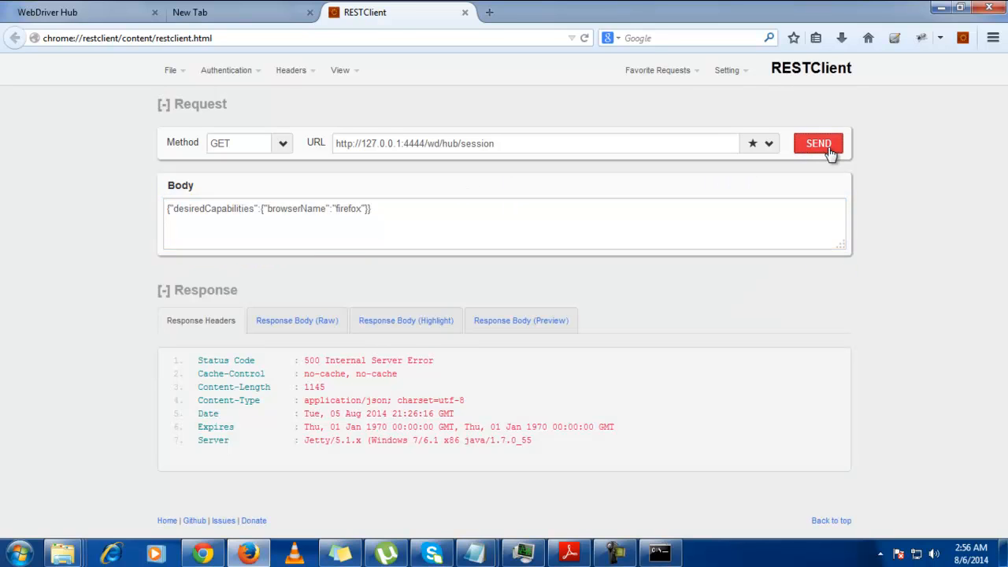
mouse_move(597, 168)
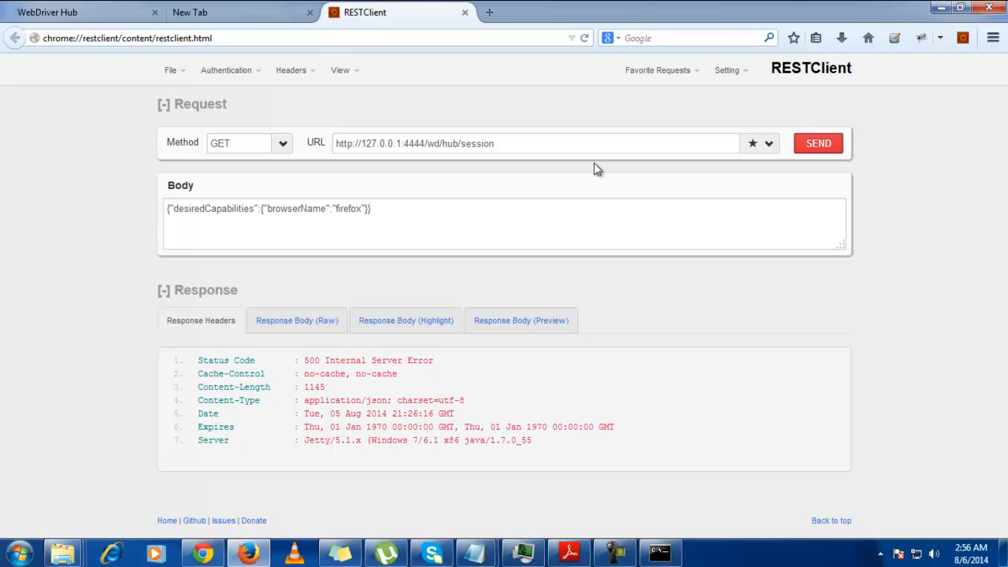
click(248, 142)
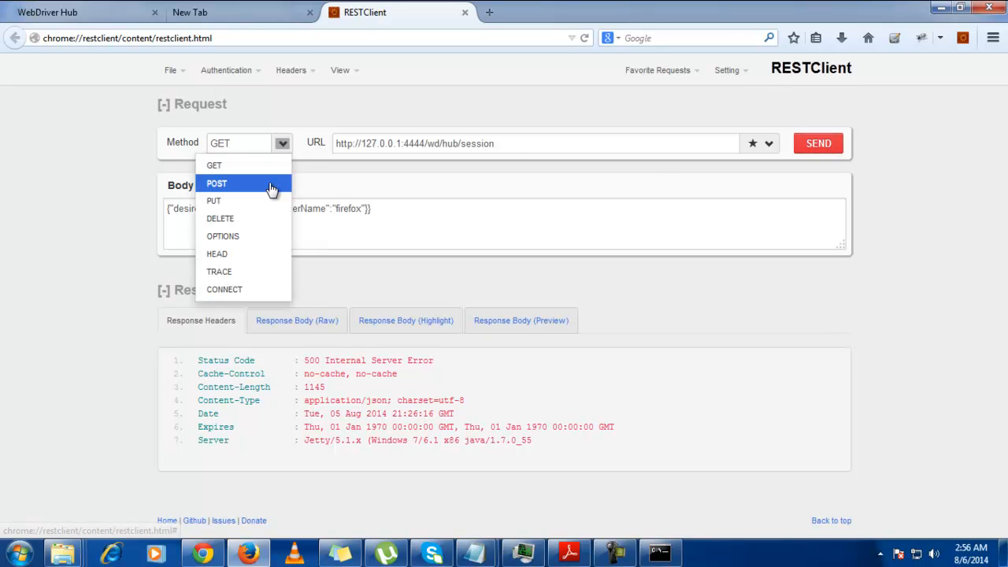
click(819, 143)
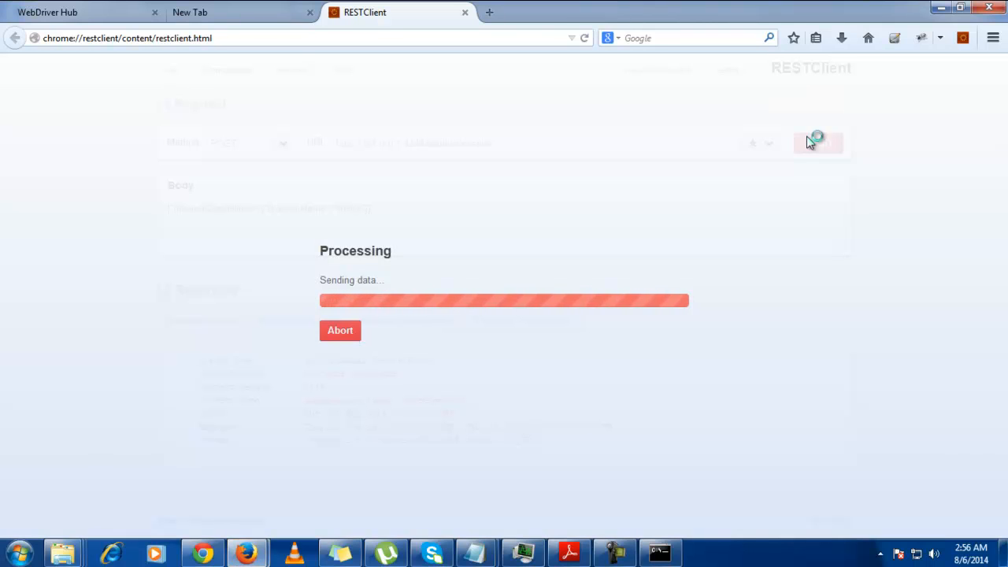
click(818, 143)
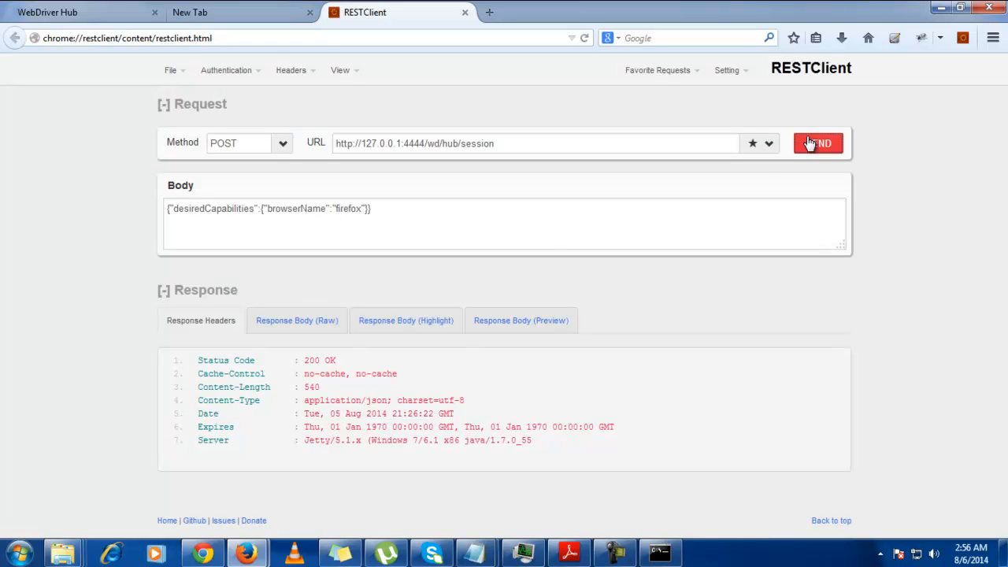
mouse_move(247, 552)
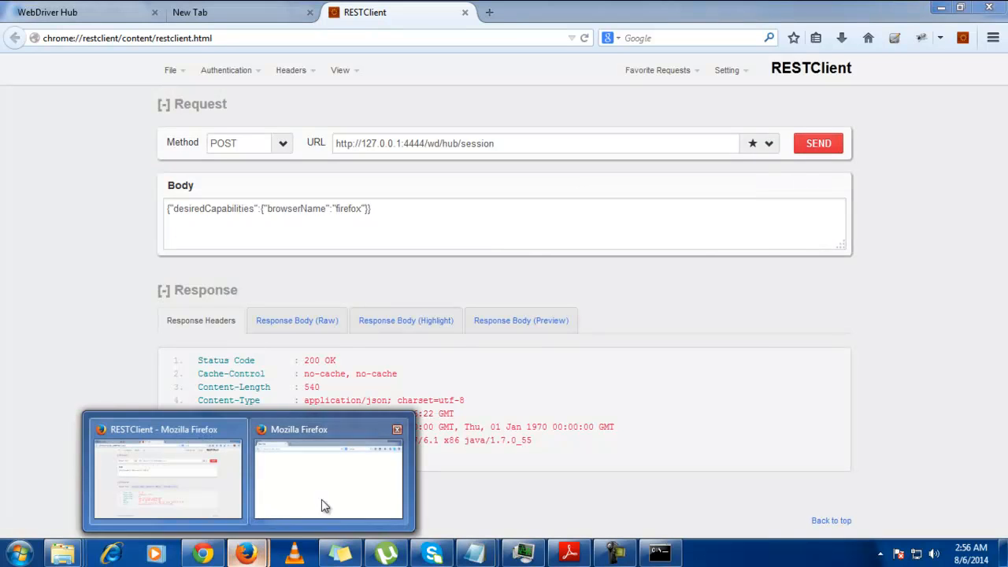
click(329, 481)
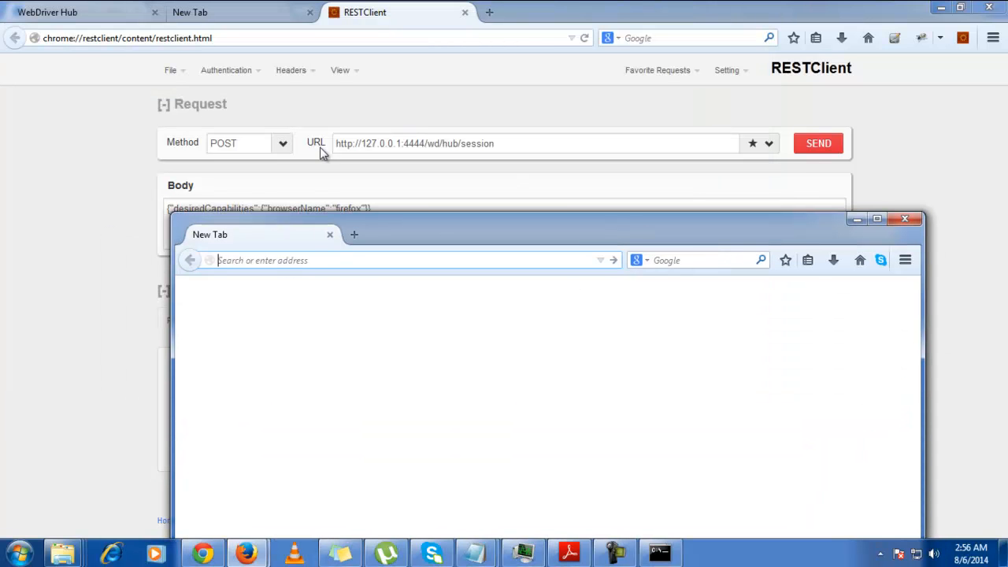
click(818, 143)
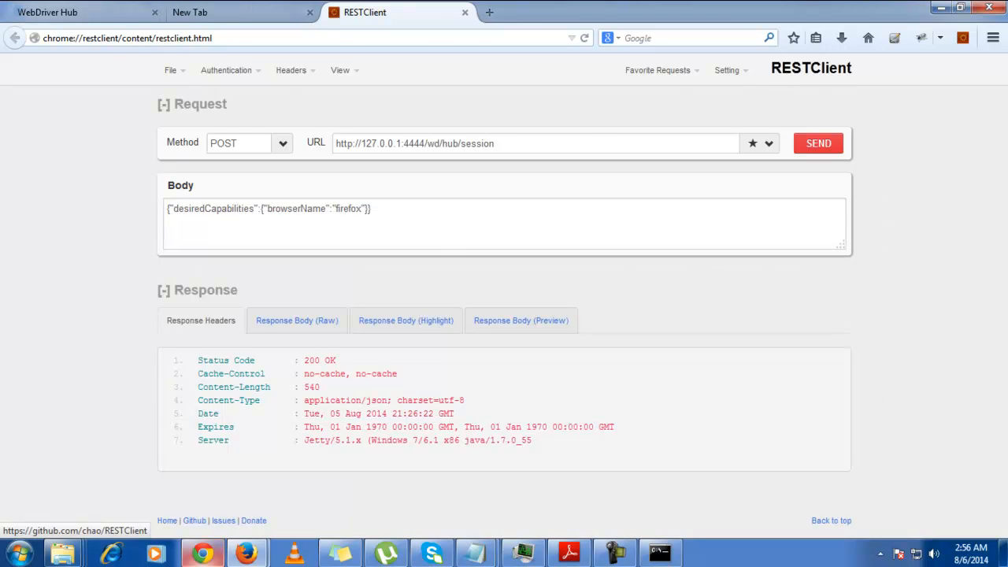
Scroll the JsonWireProtocol docs to POST /session/:sessionId/url and select its url parameter text.
click(75, 11)
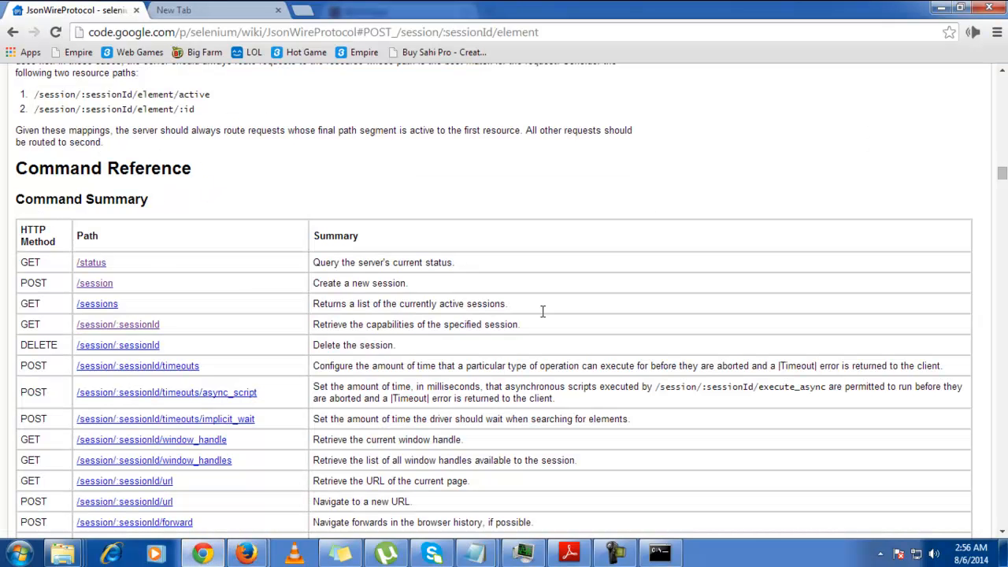
scroll(down, 3)
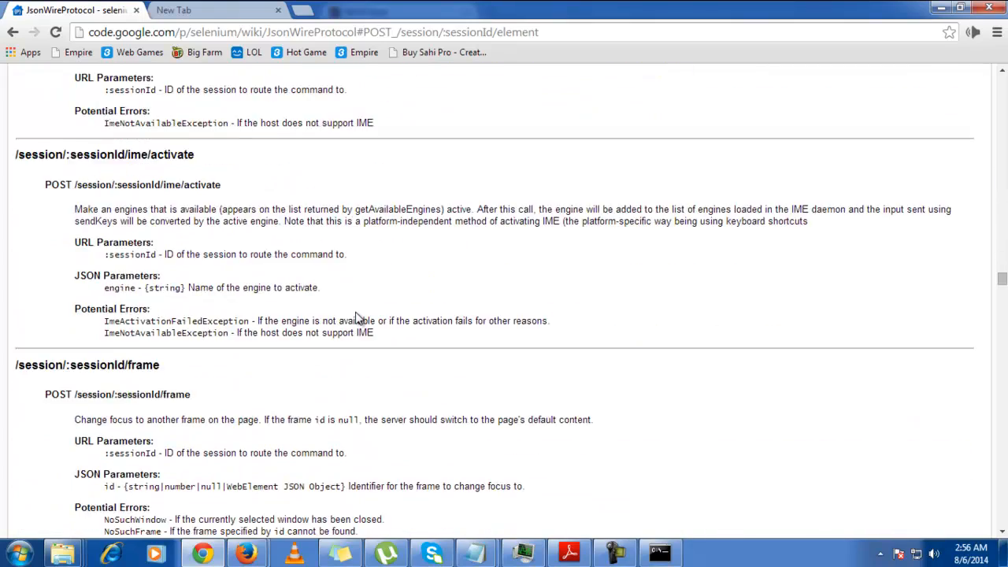
scroll(down, 3)
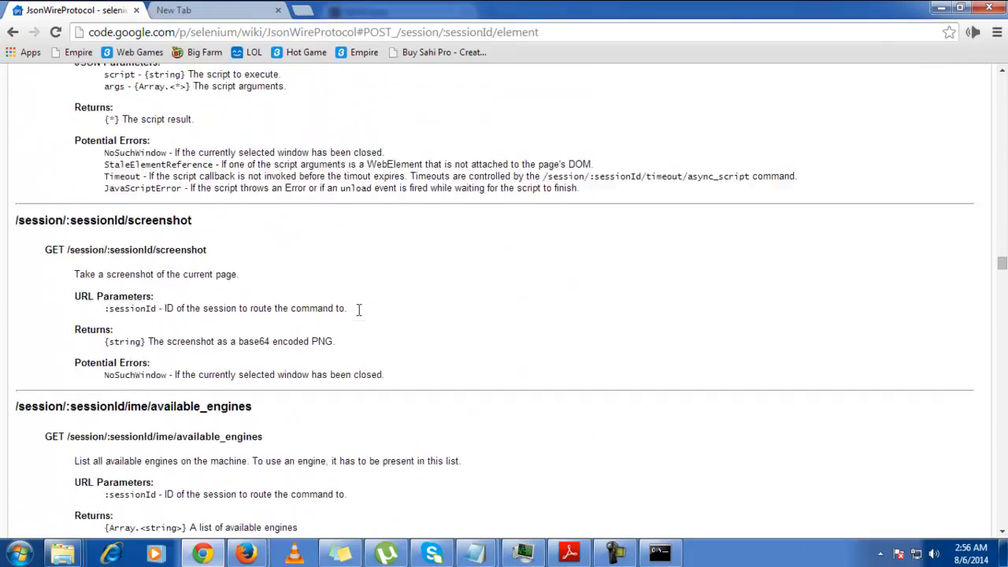
scroll(down, 3)
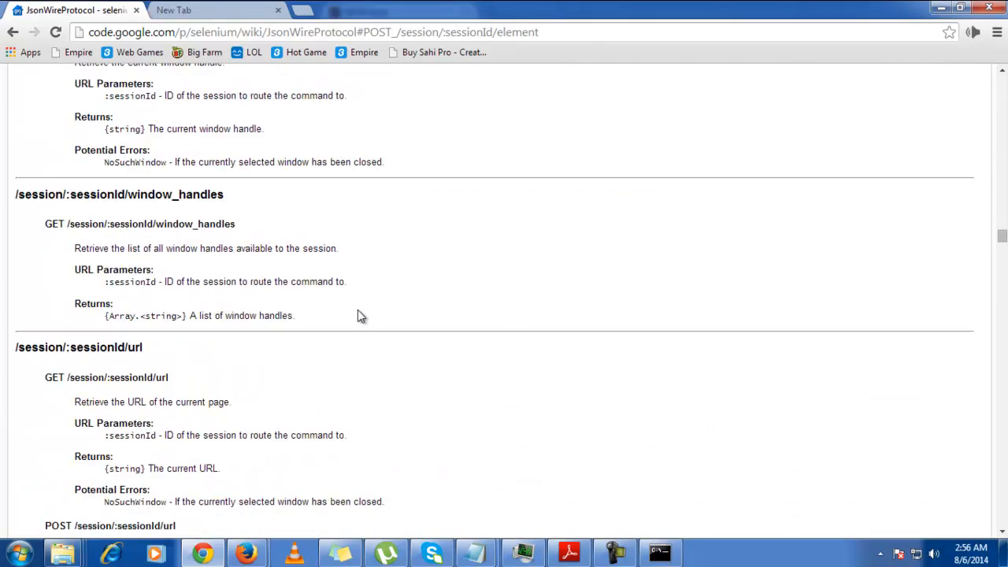
scroll(down, 3)
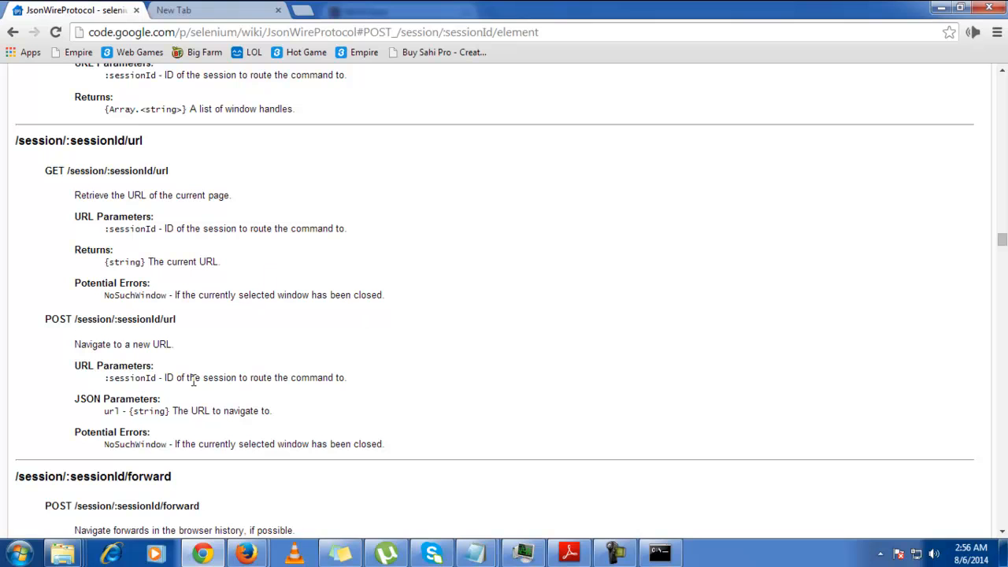
mouse_move(112, 423)
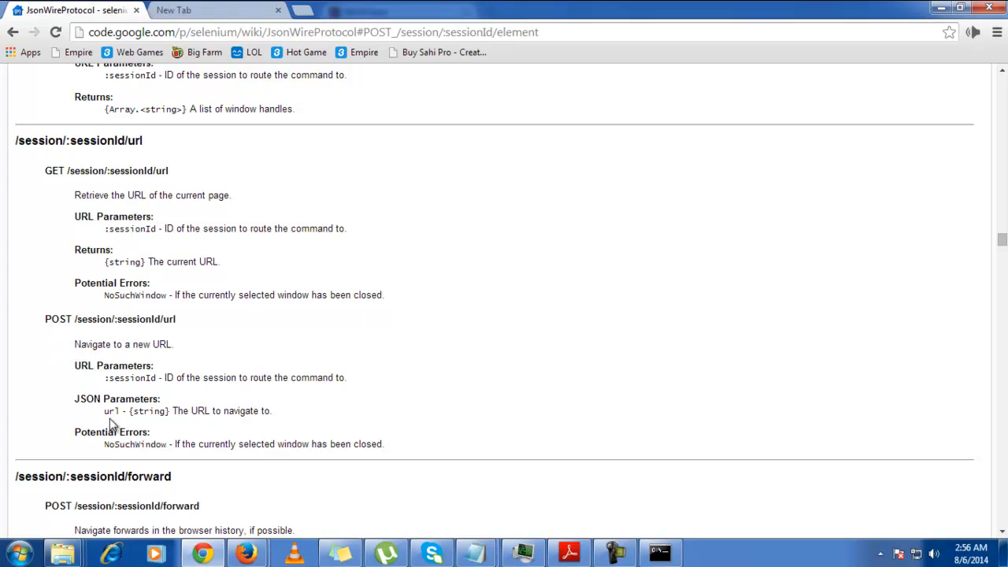
double_click(110, 399)
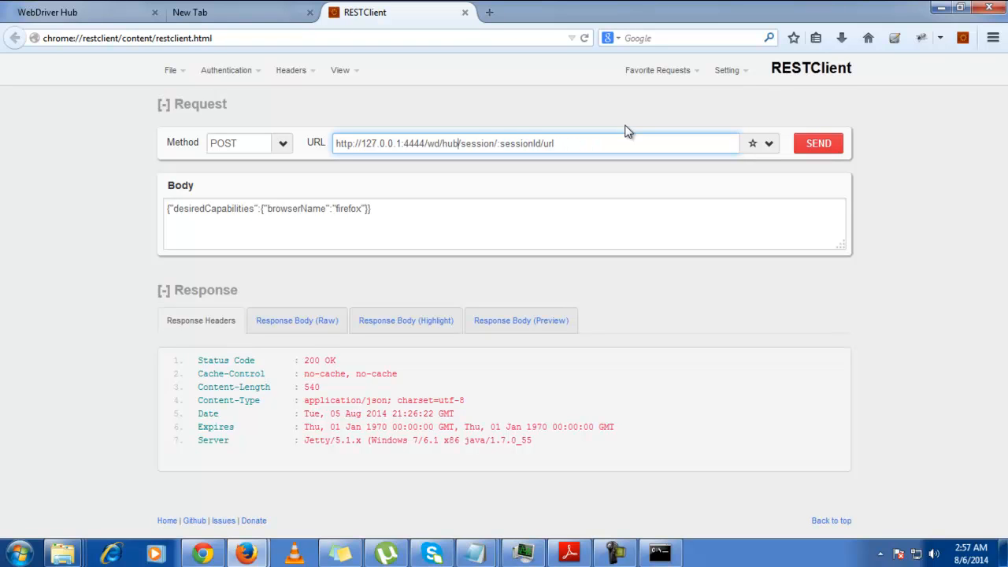
mouse_move(219, 335)
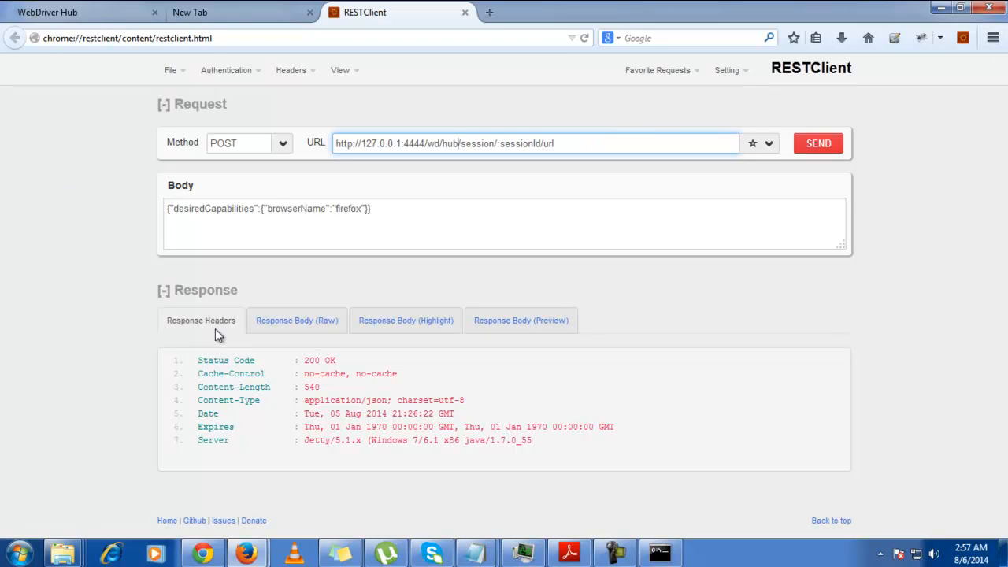
mouse_move(506, 142)
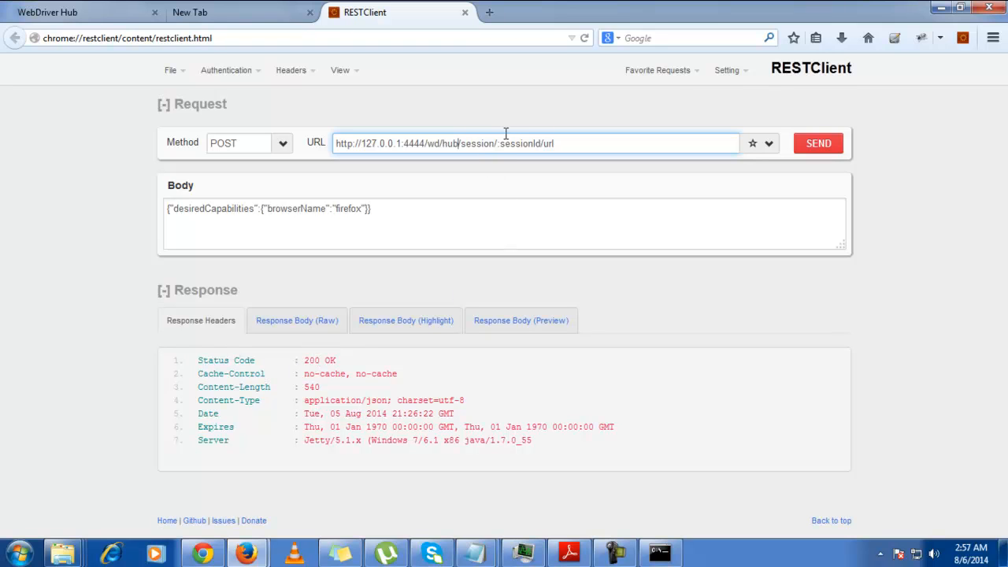
Replace :sessionId in the request URL with session ID e61ec391-5e1f-4539-ab51-b70717acc02f.
double_click(520, 143)
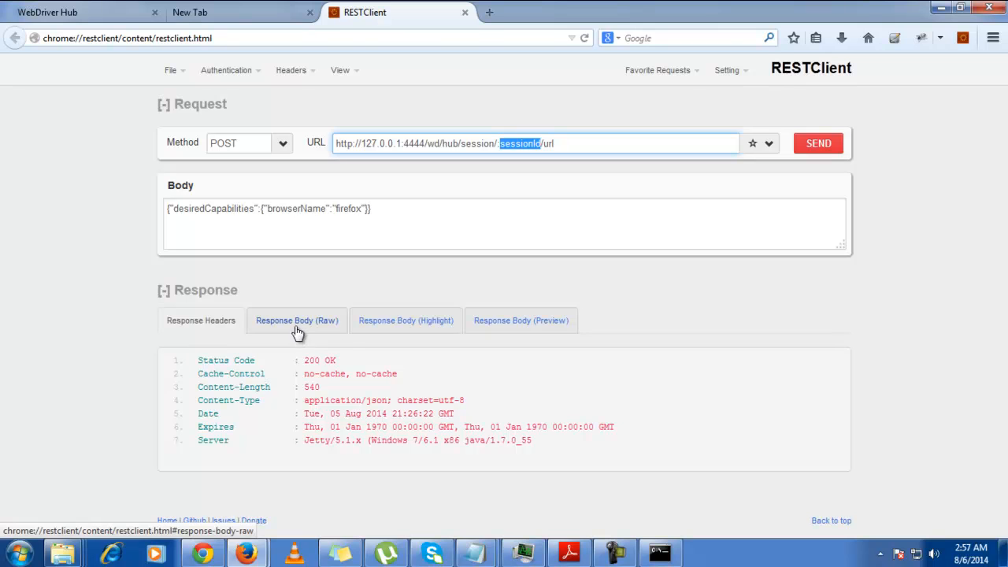
click(406, 321)
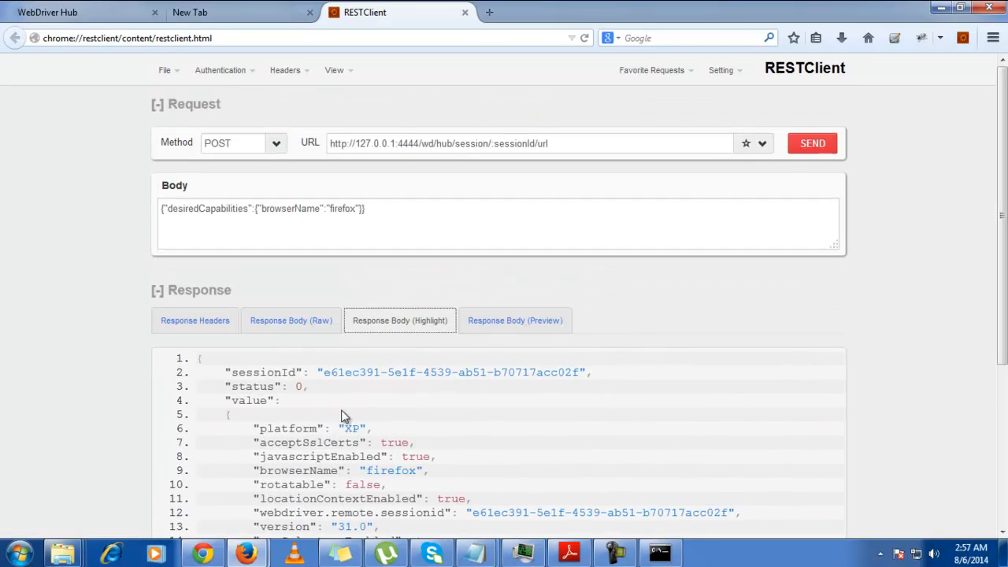
scroll(down, 3)
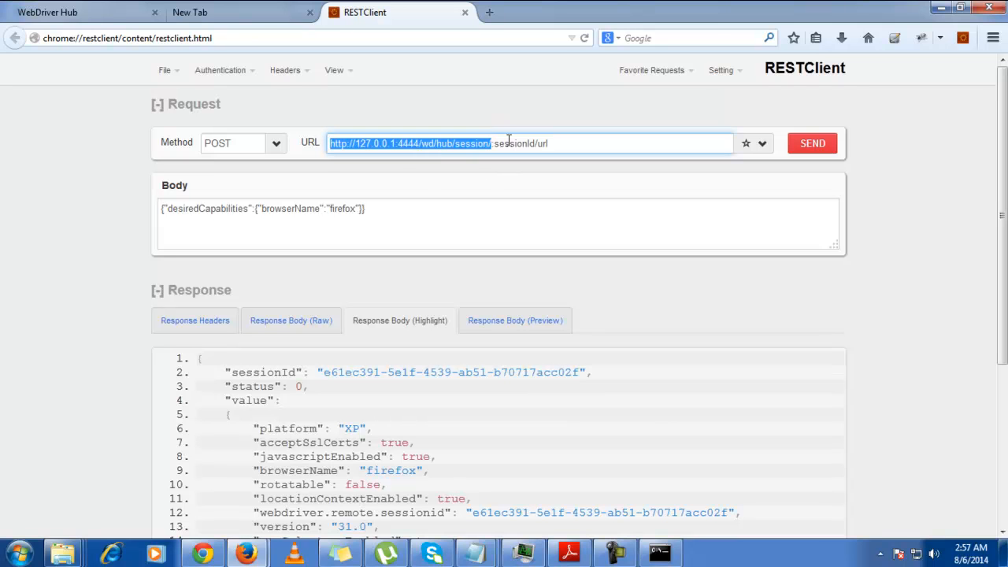
click(535, 143)
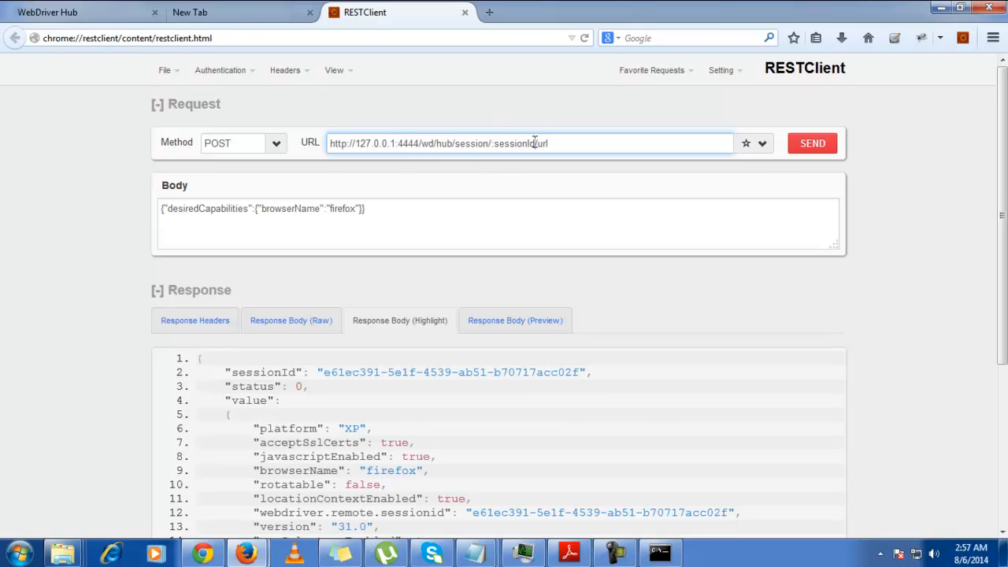
key(Backspace)
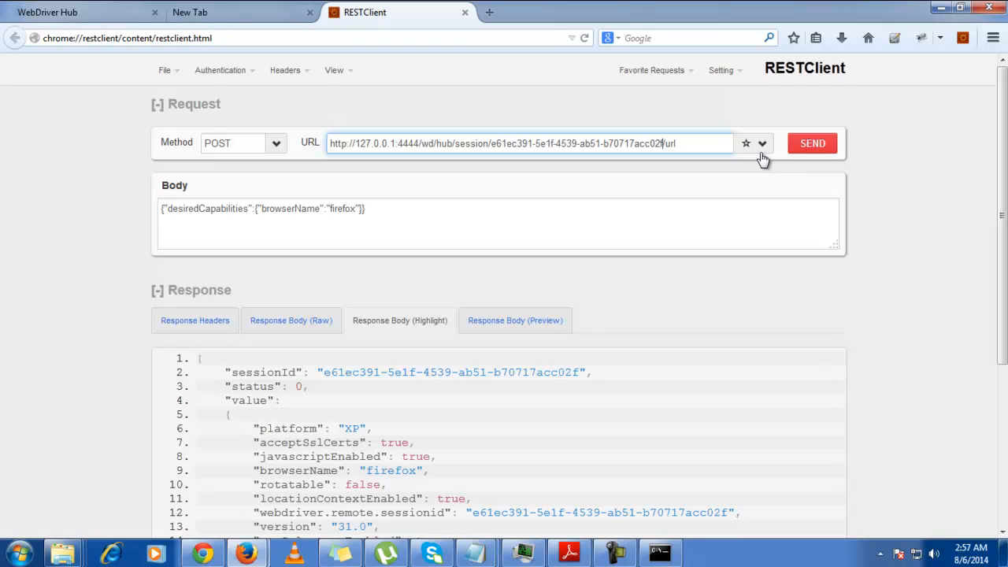
mouse_move(589, 186)
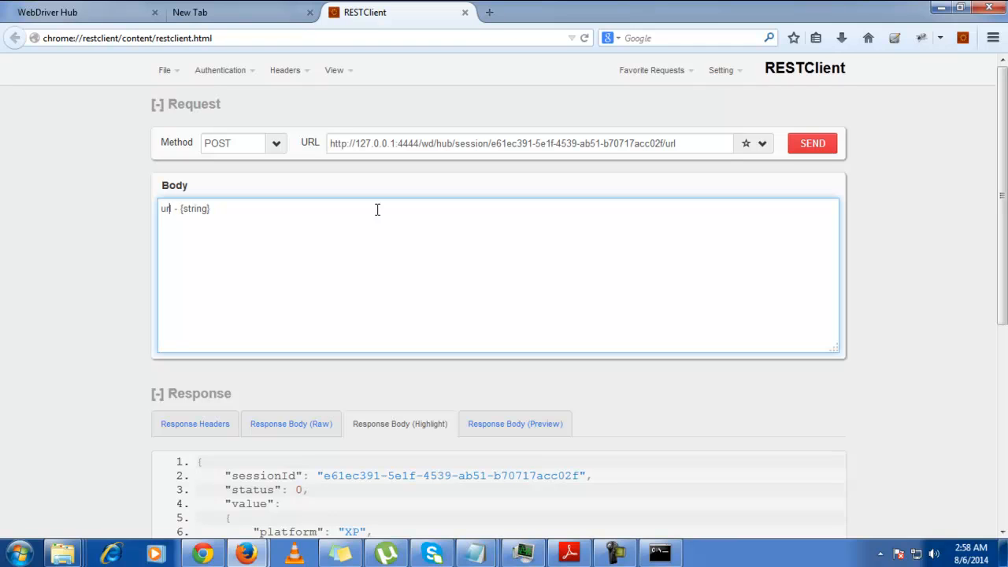
Rewrite the request body as {"url":""} and open a Google India page in a new tab.
text({)
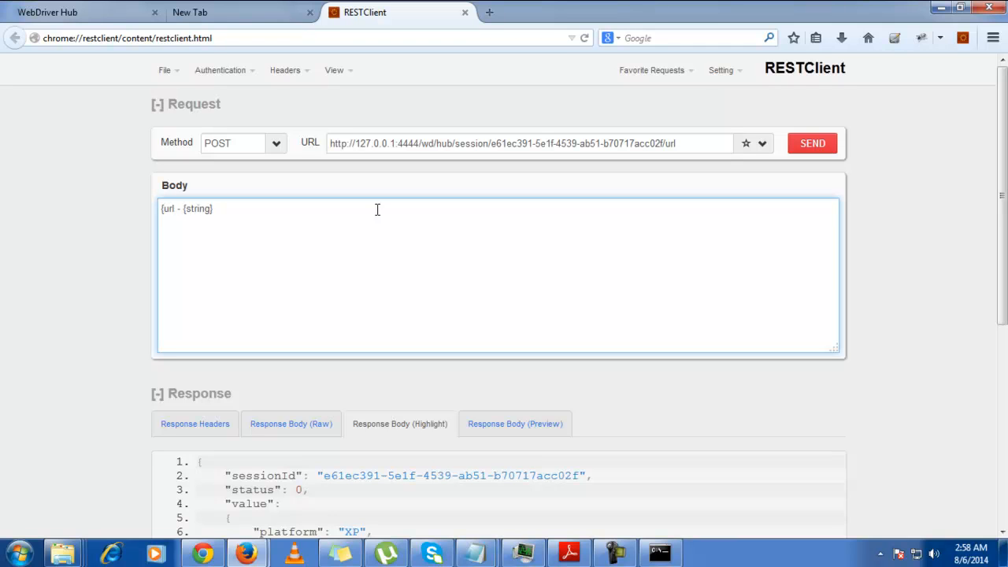
text("")
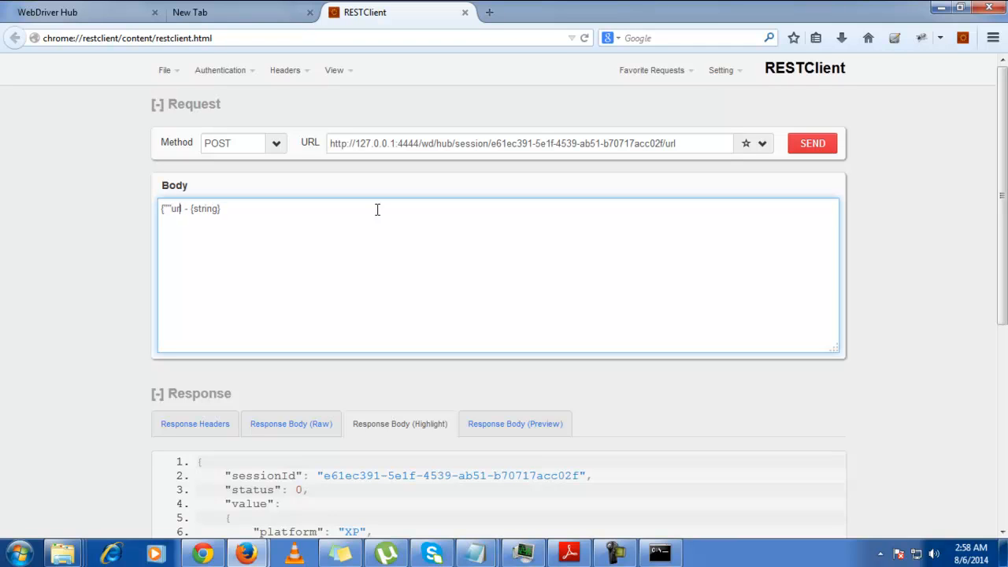
double_click(175, 208)
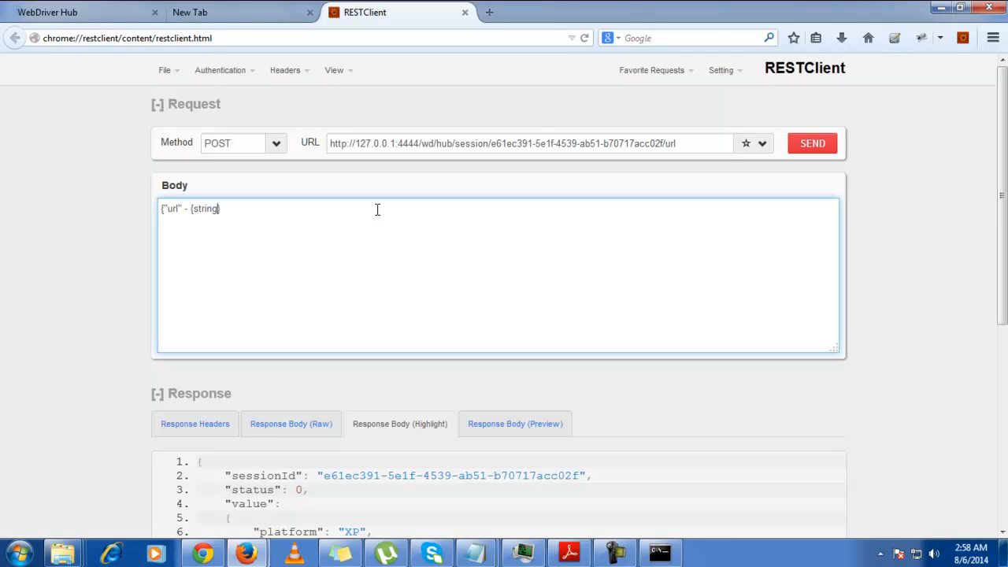
key(BackSpace)
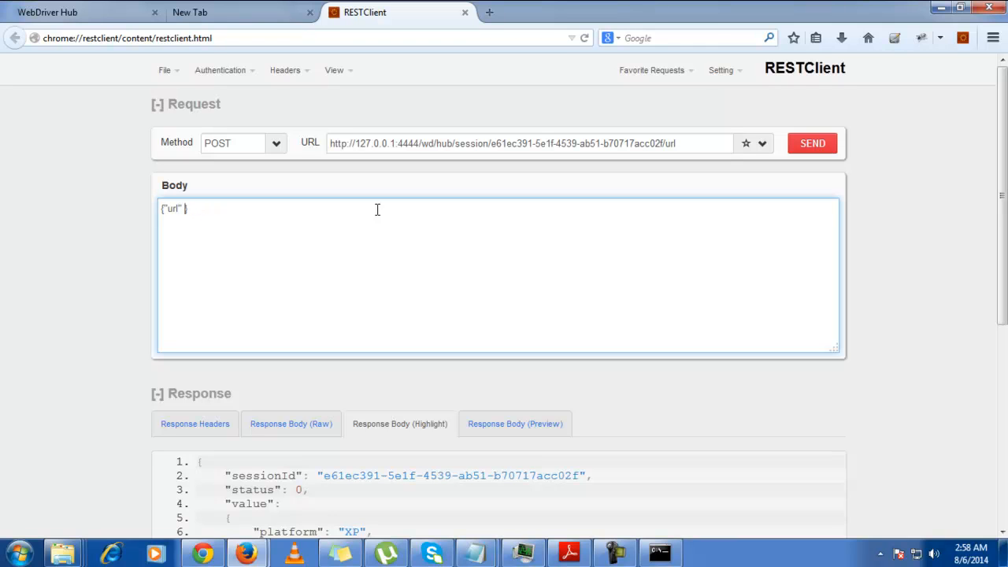
text(:)
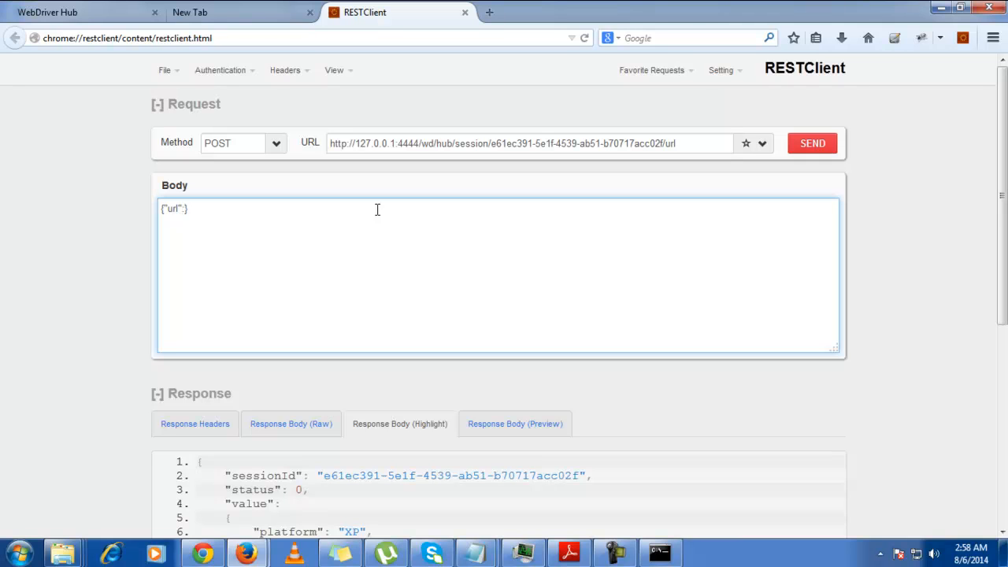
text("")
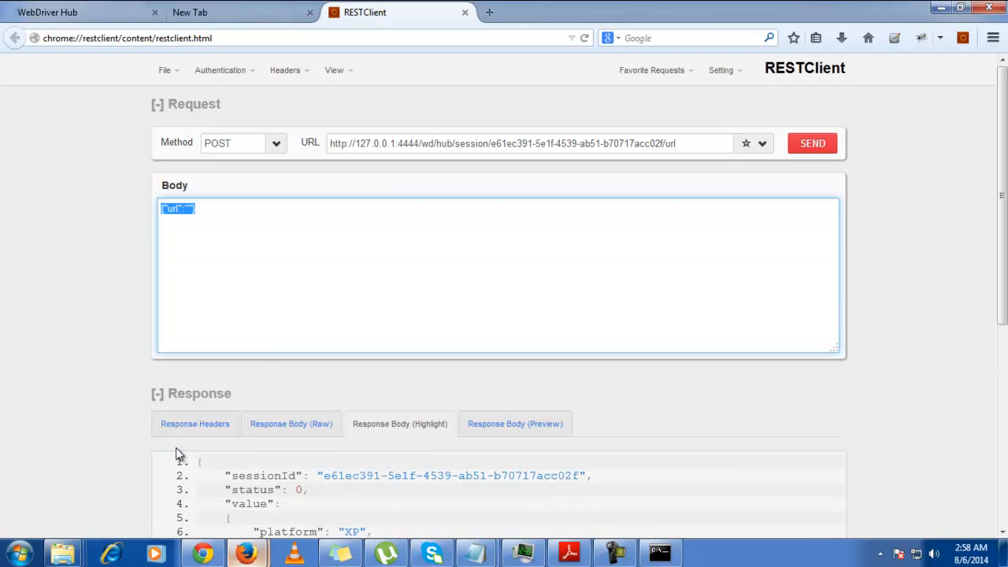
click(489, 12)
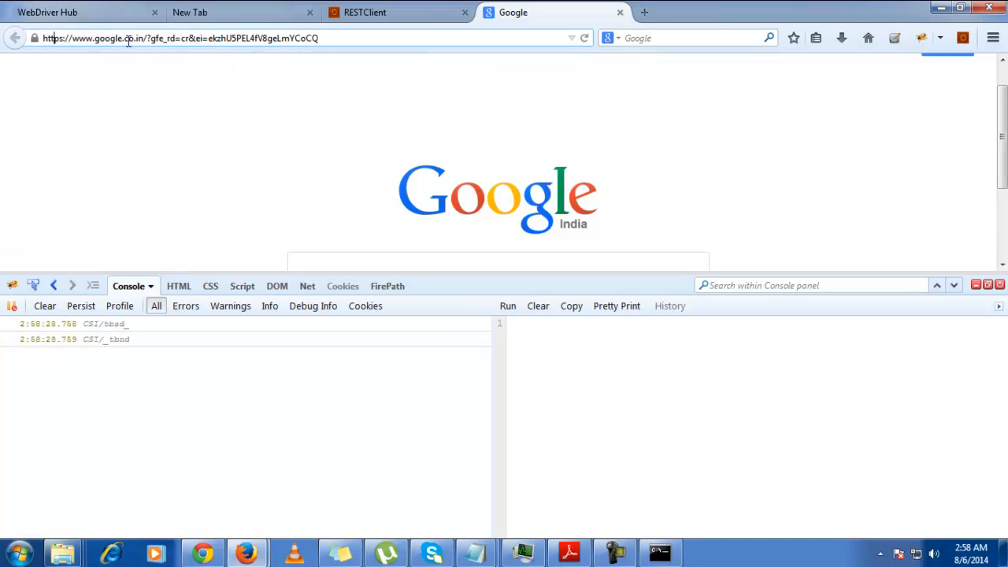
double_click(94, 38)
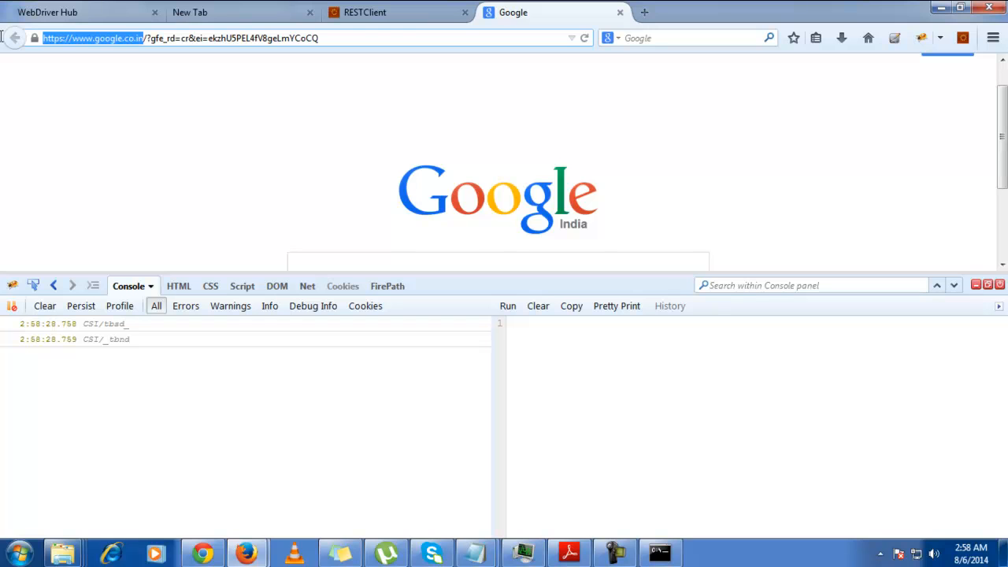
click(365, 12)
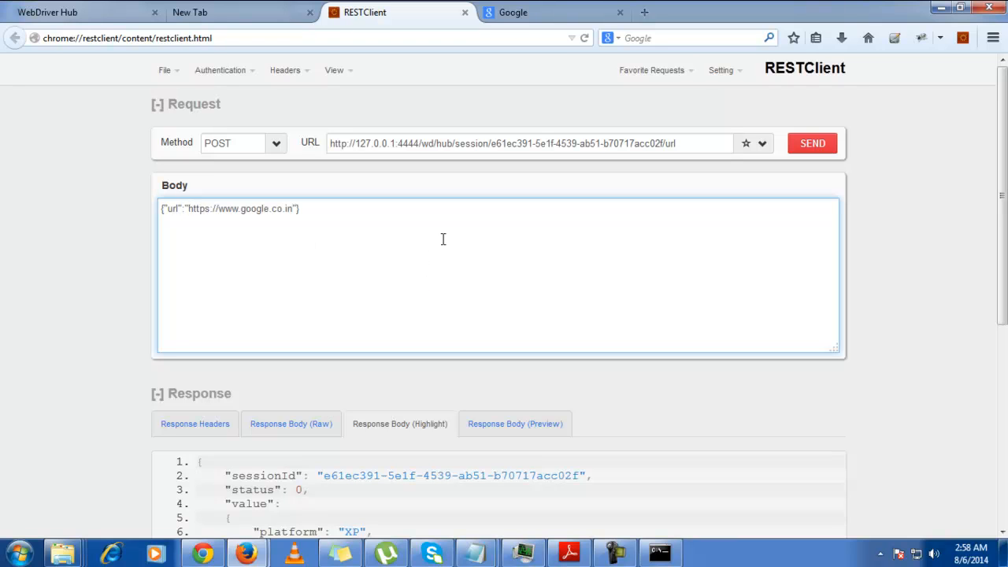
mouse_move(596, 167)
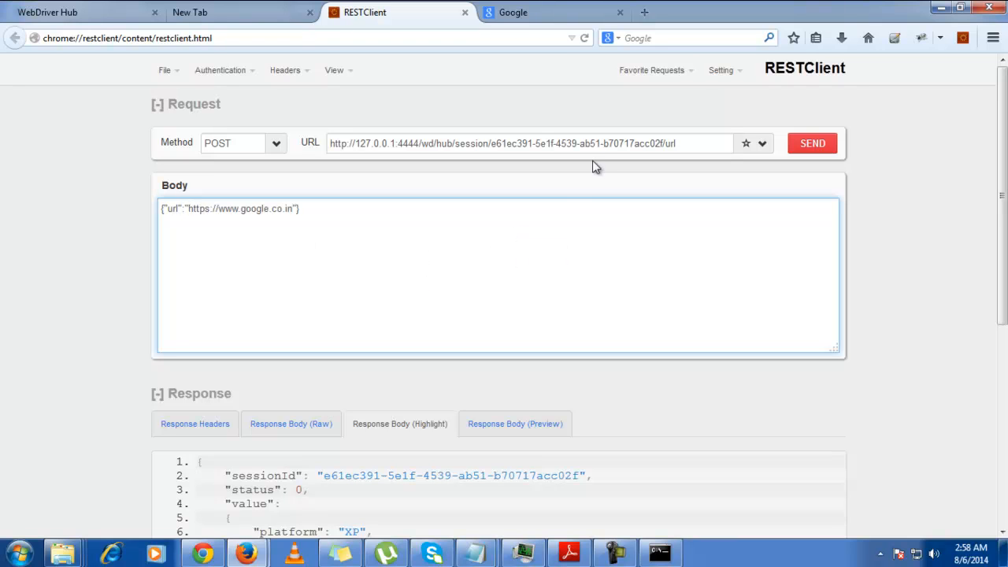
mouse_move(436, 288)
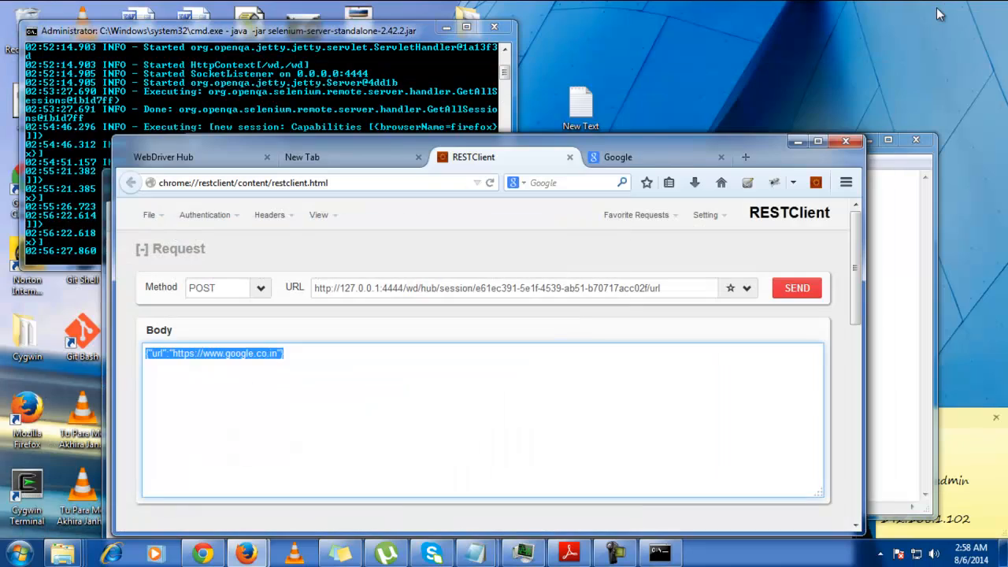
Restore down the Firefox window and send the POST url request to load google.co.in.
click(796, 288)
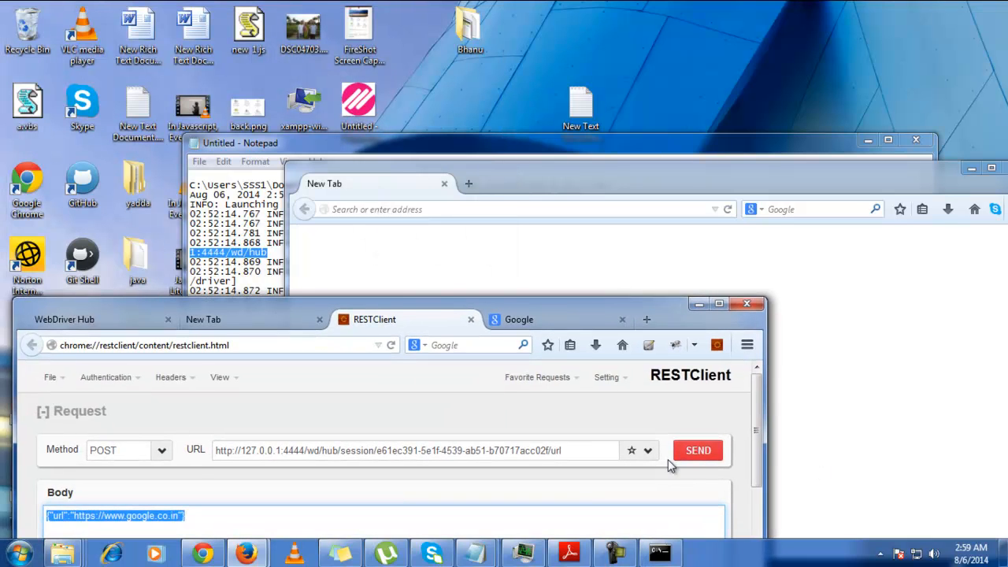
click(698, 449)
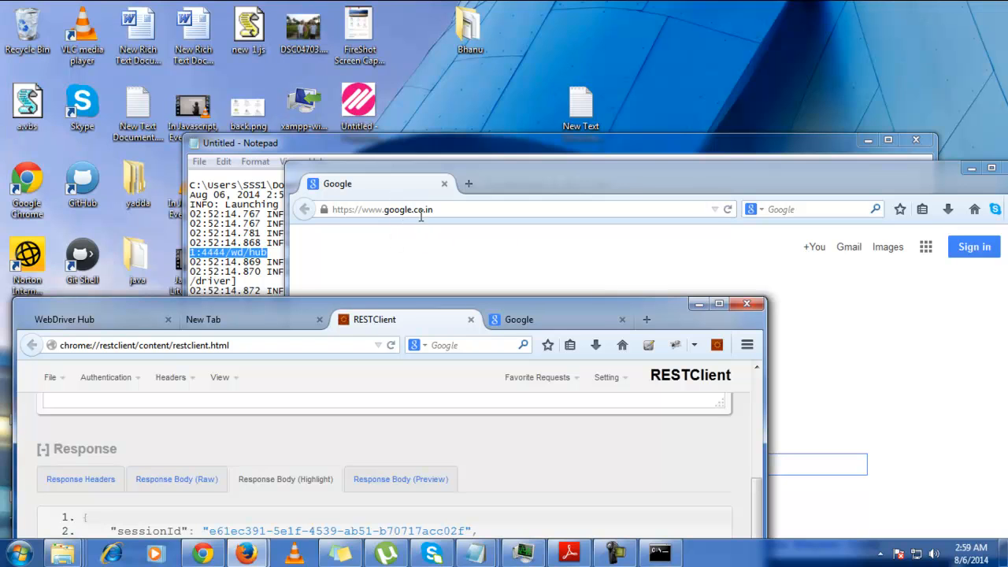
mouse_move(640, 179)
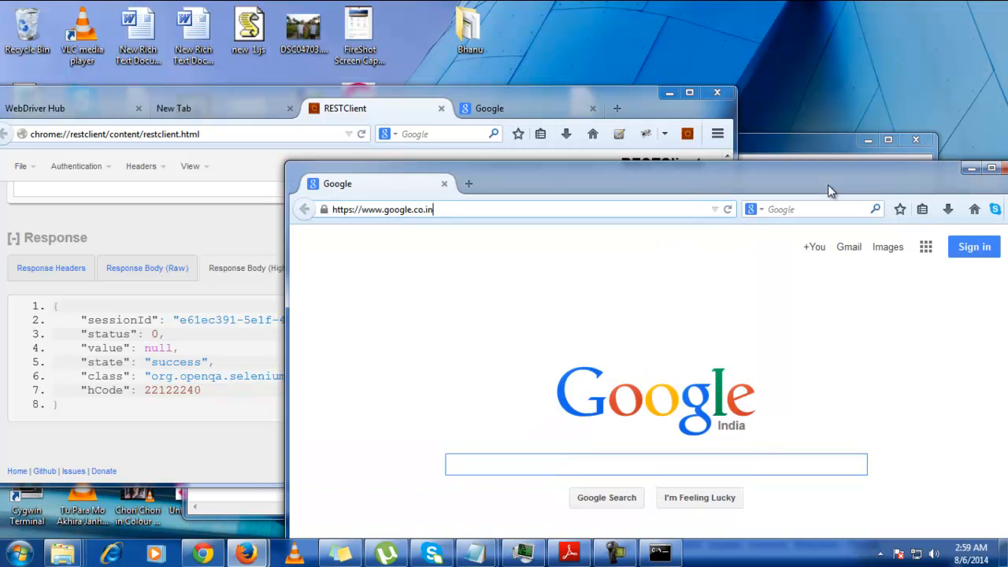
mouse_move(591, 504)
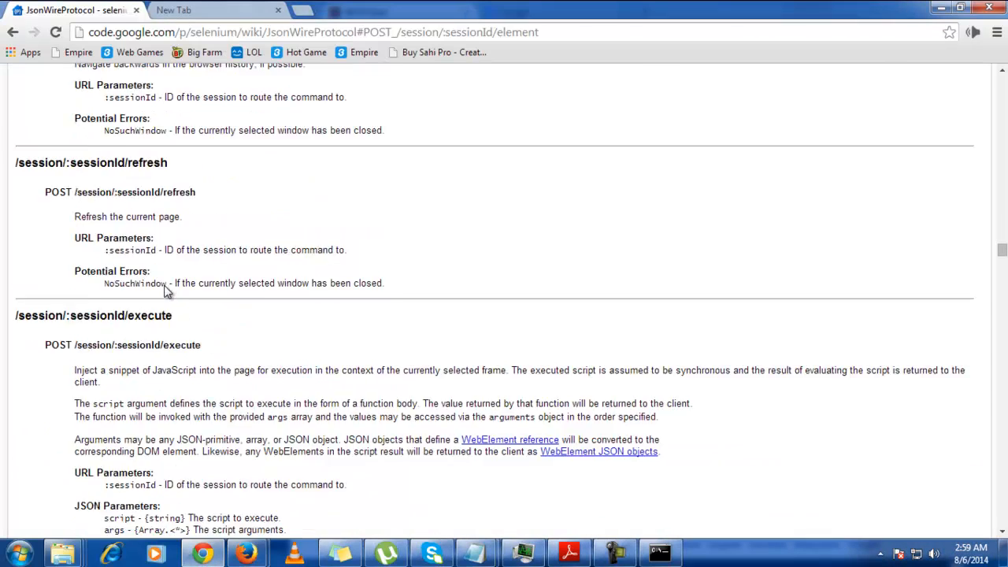
Find POST /session/:sessionId/element in the docs, end the URL in /element, and copy its using/value parameters.
scroll(down, 3)
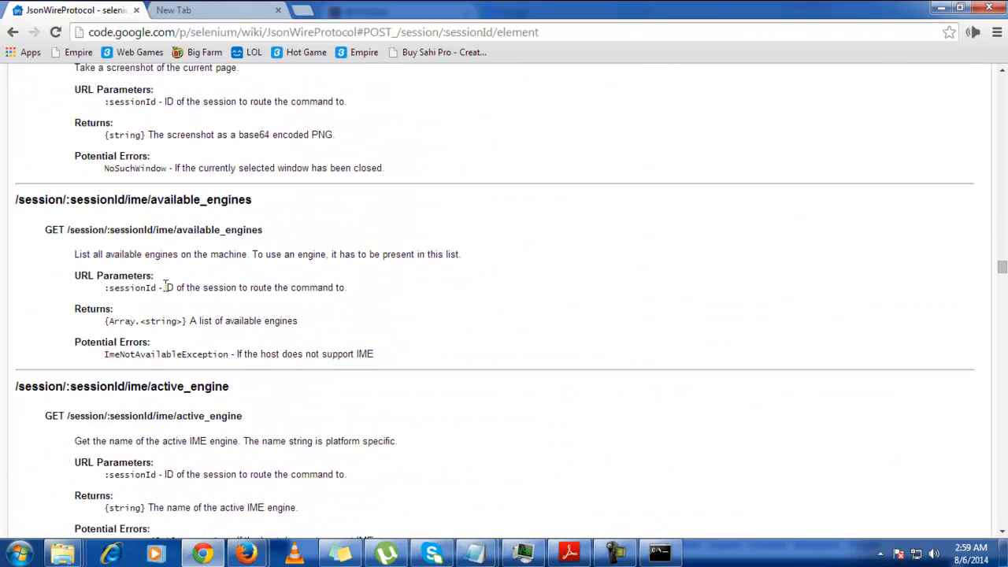
scroll(down, 3)
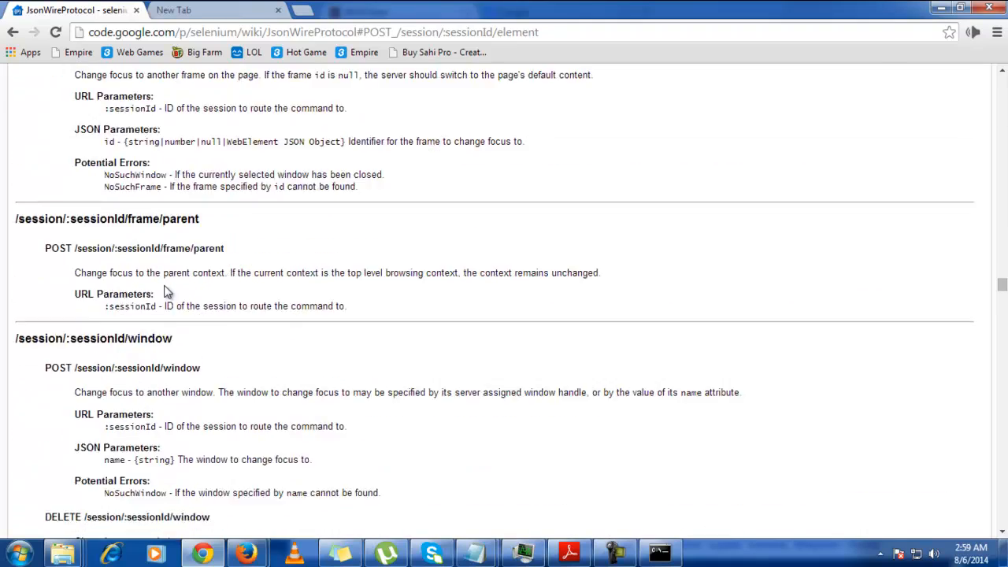
scroll(down, 3)
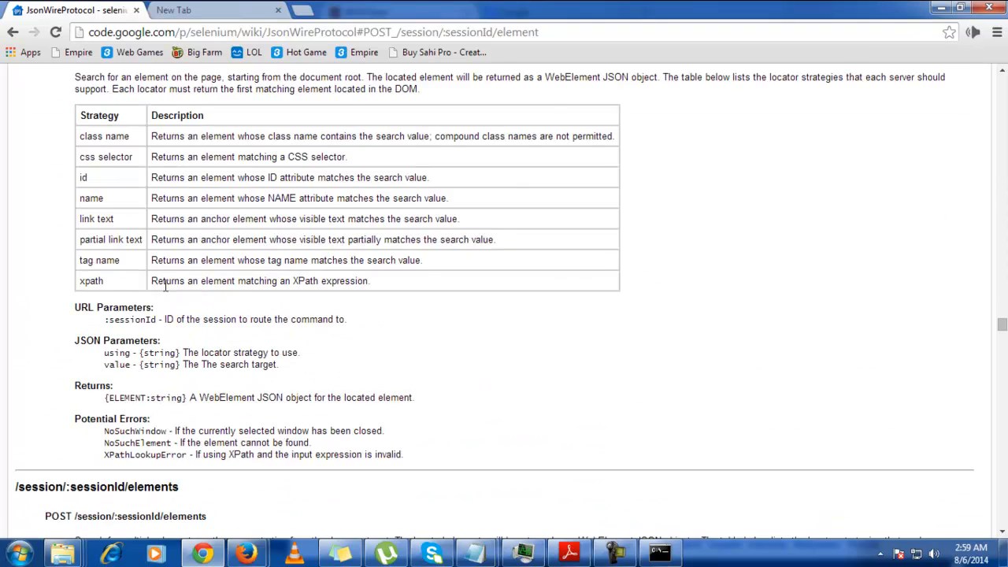
scroll(up, 3)
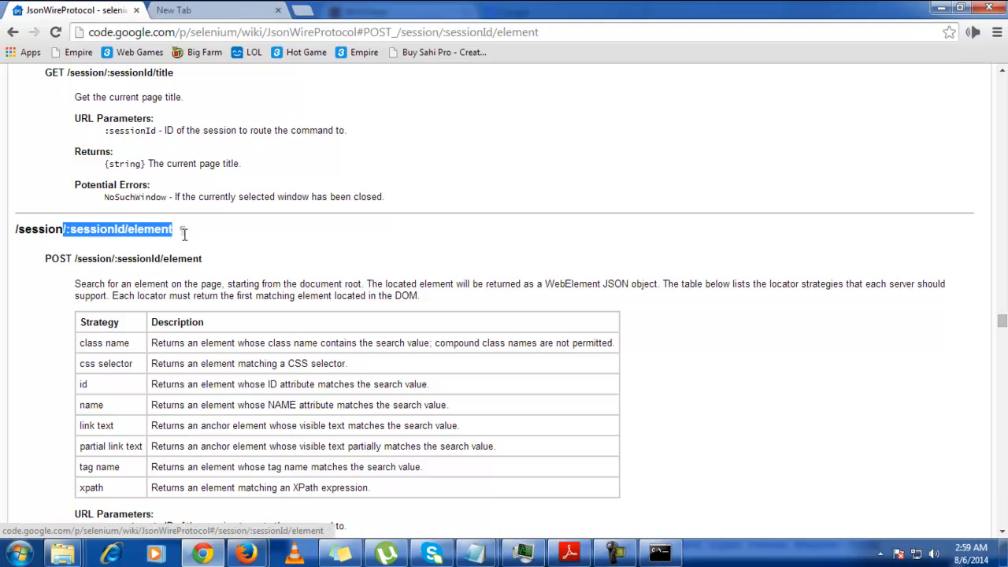
mouse_move(181, 234)
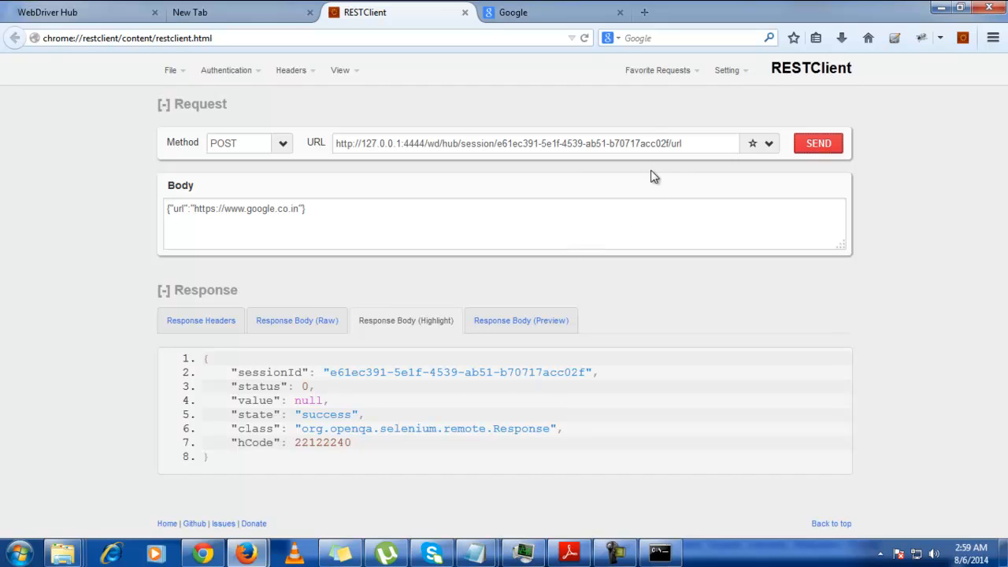
mouse_move(673, 143)
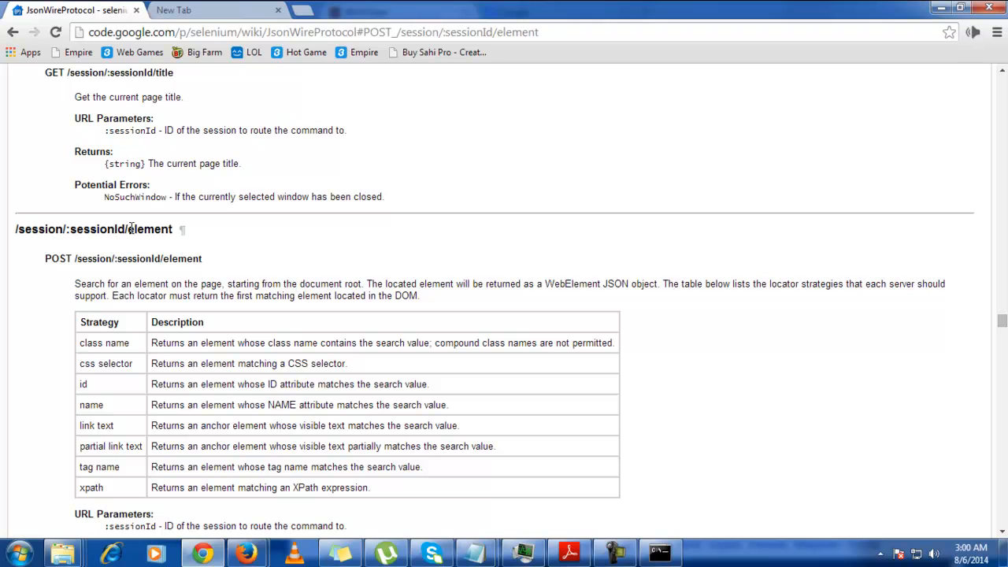
double_click(149, 230)
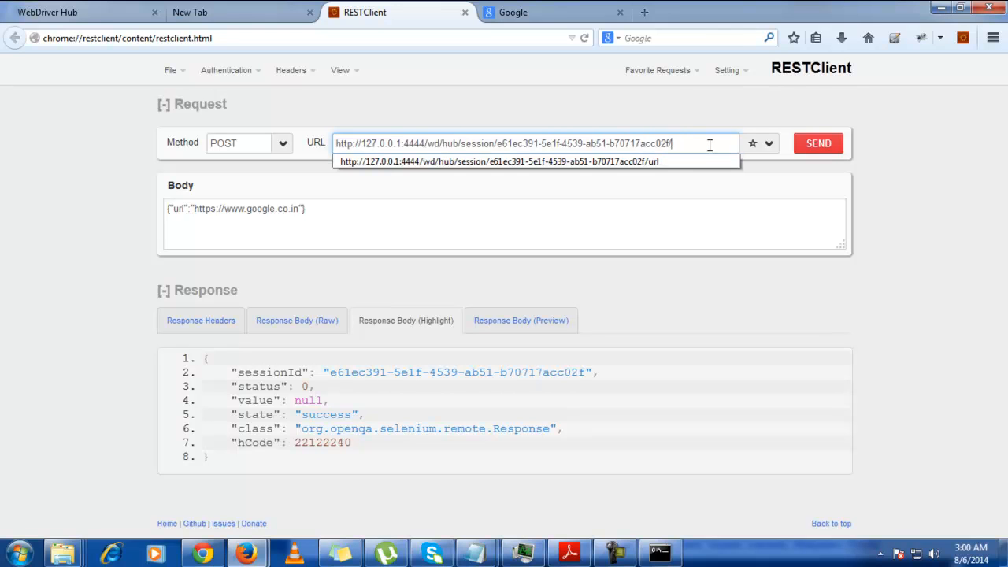
text(element)
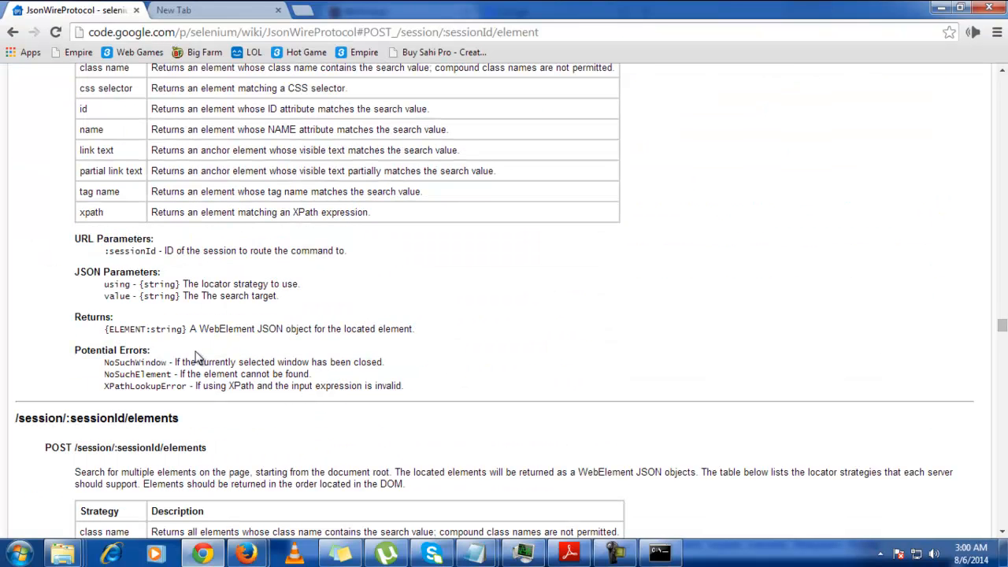
mouse_move(115, 281)
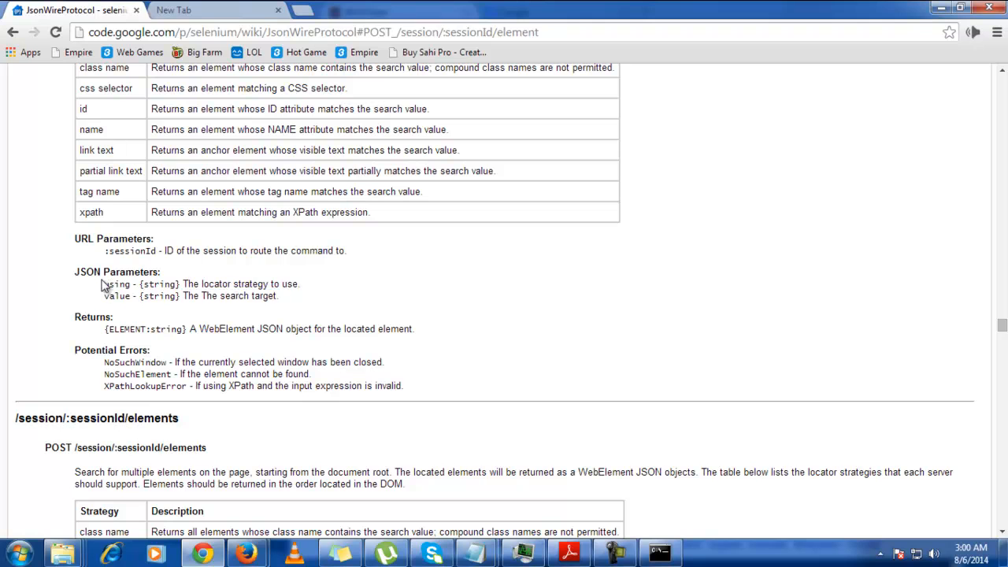
drag(103, 283, 277, 296)
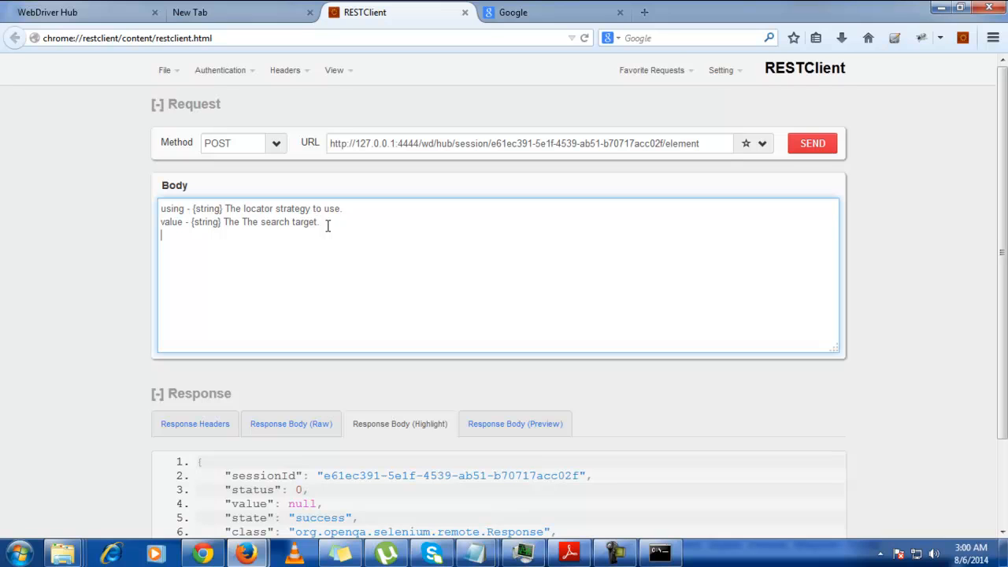
Type the body {"using":"name","value":"q"}, removing the pasted parameter notes.
text({})
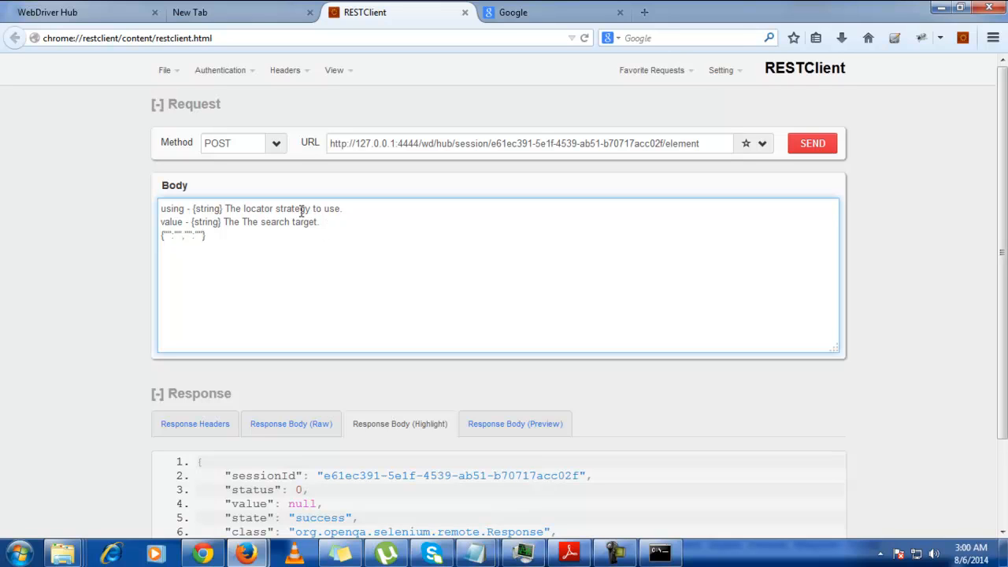
double_click(172, 208)
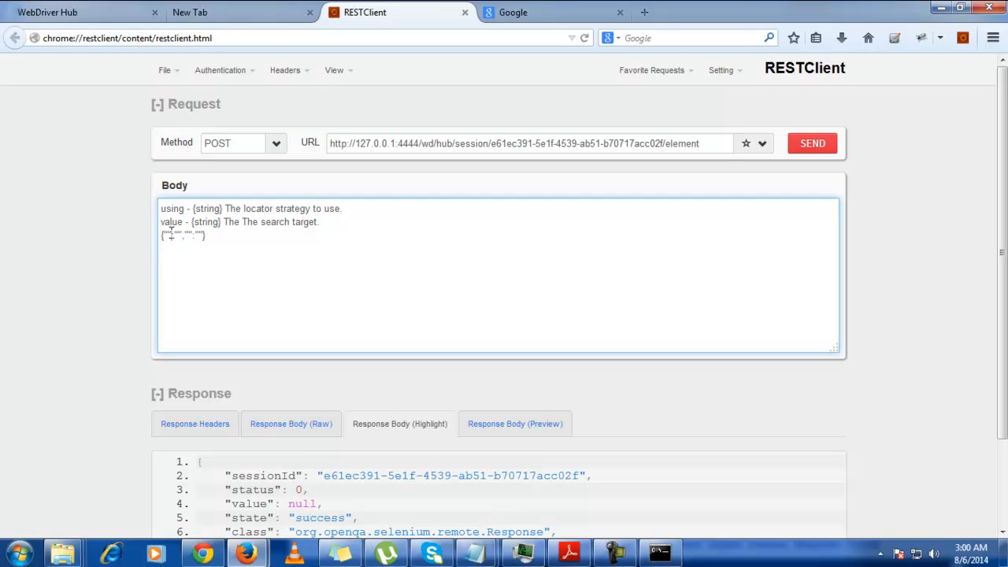
mouse_move(436, 228)
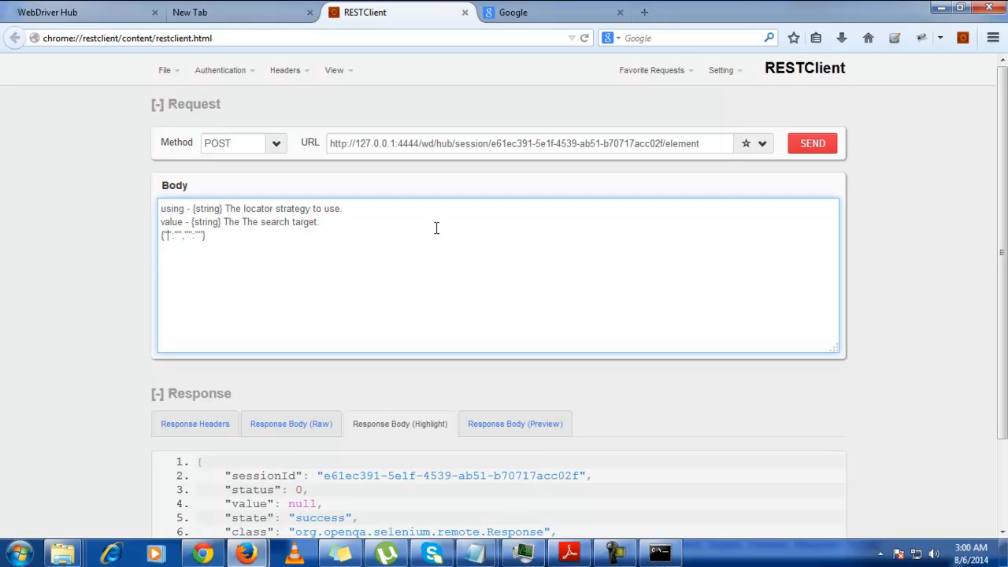
text(using)
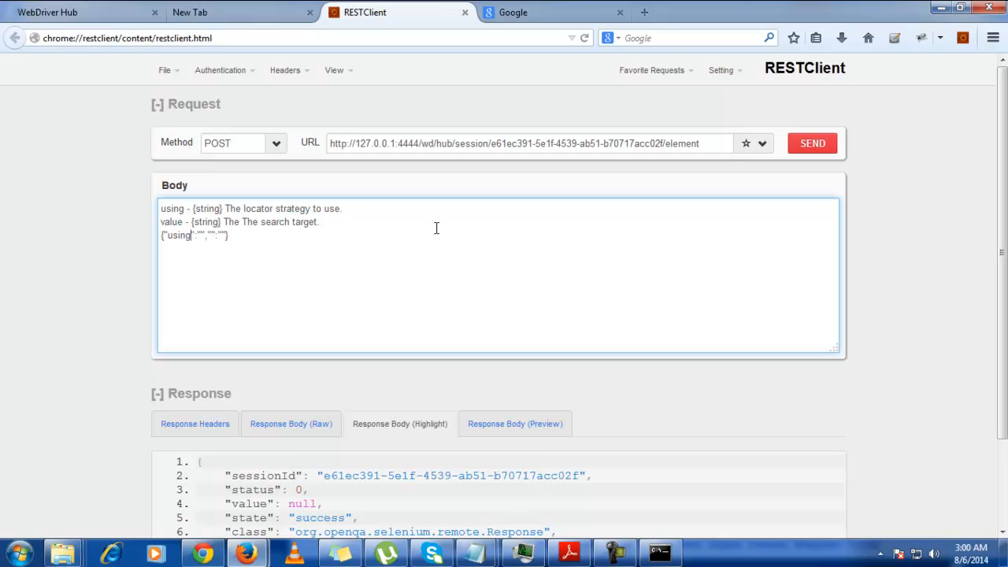
click(194, 235)
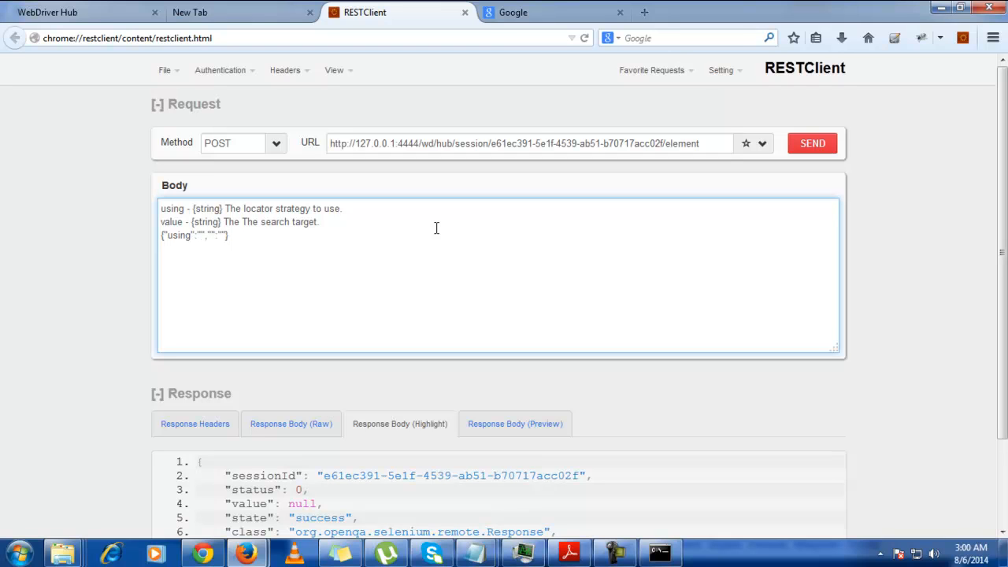
text(name)
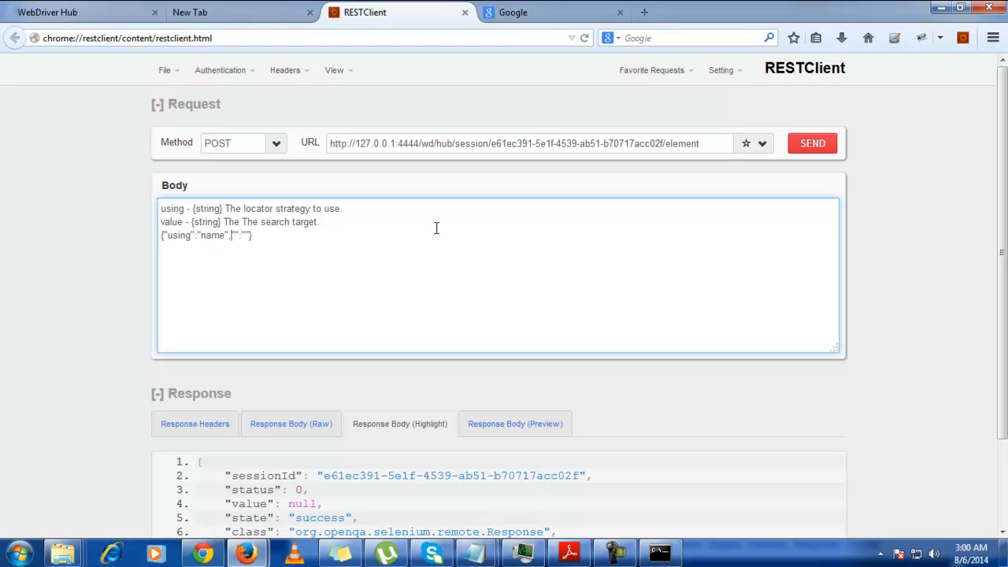
text(value)
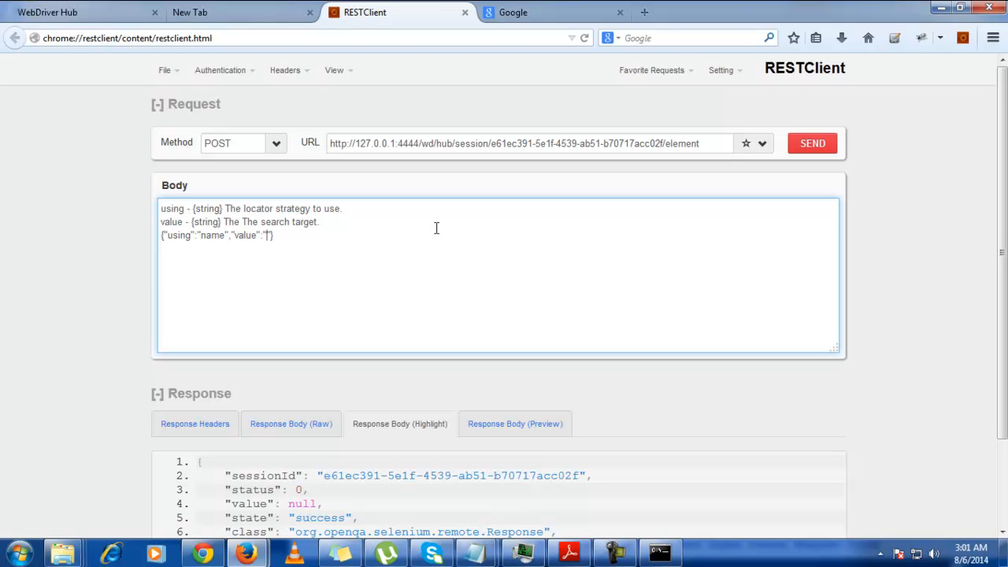
text(q)
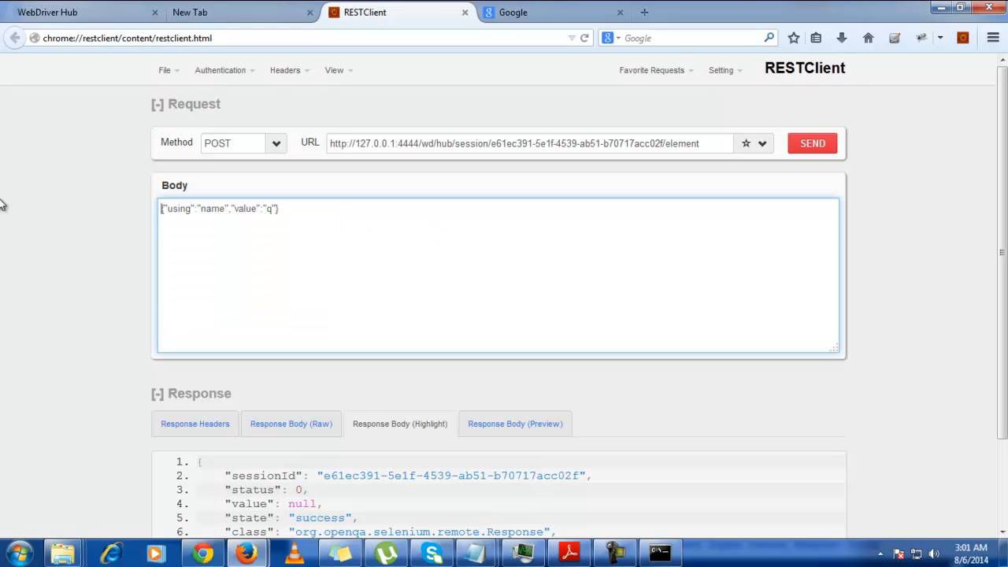
mouse_move(21, 209)
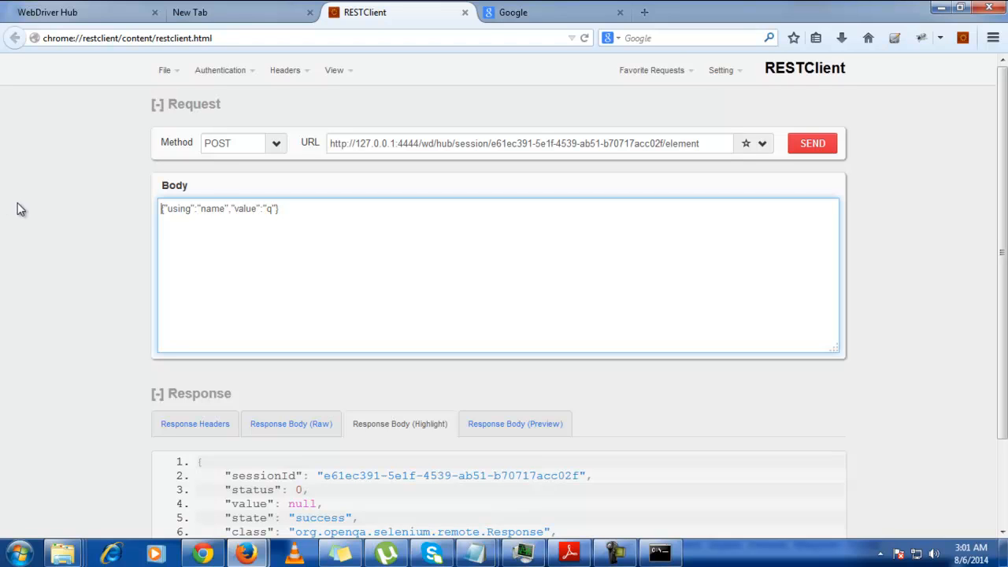
mouse_move(445, 425)
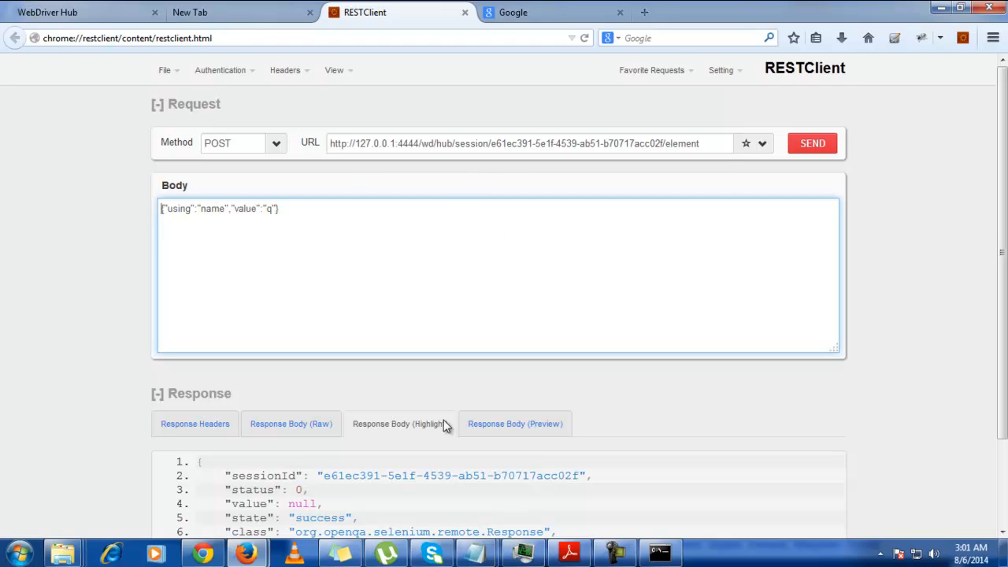
Send the find-element request and review headers, raw and highlighted body returning ELEMENT "0".
click(812, 143)
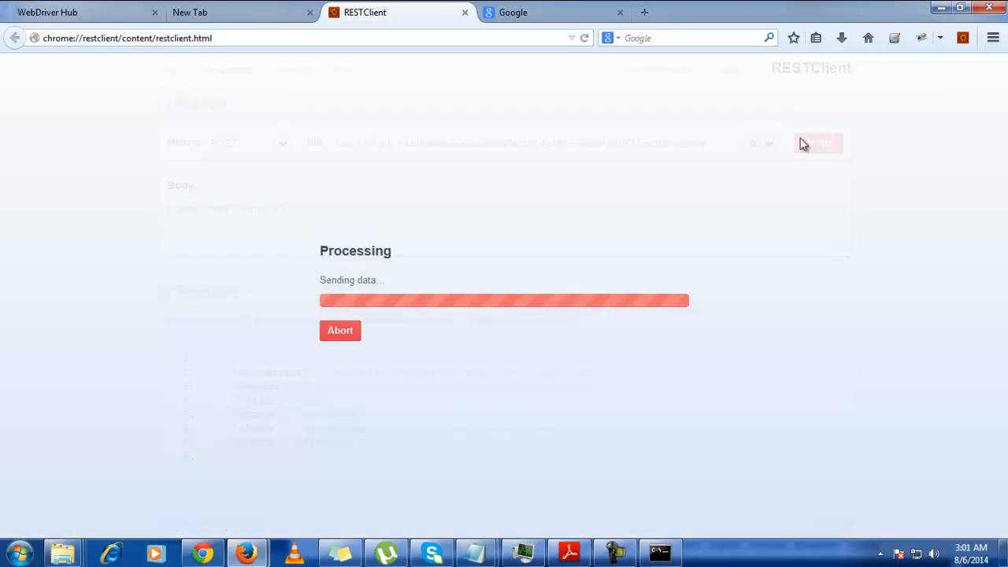
click(812, 142)
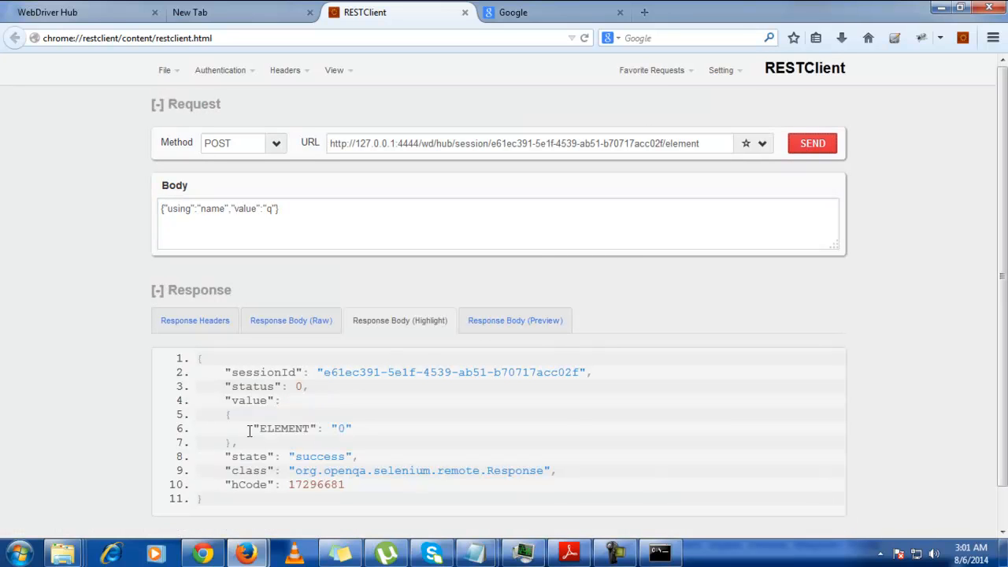
mouse_move(303, 355)
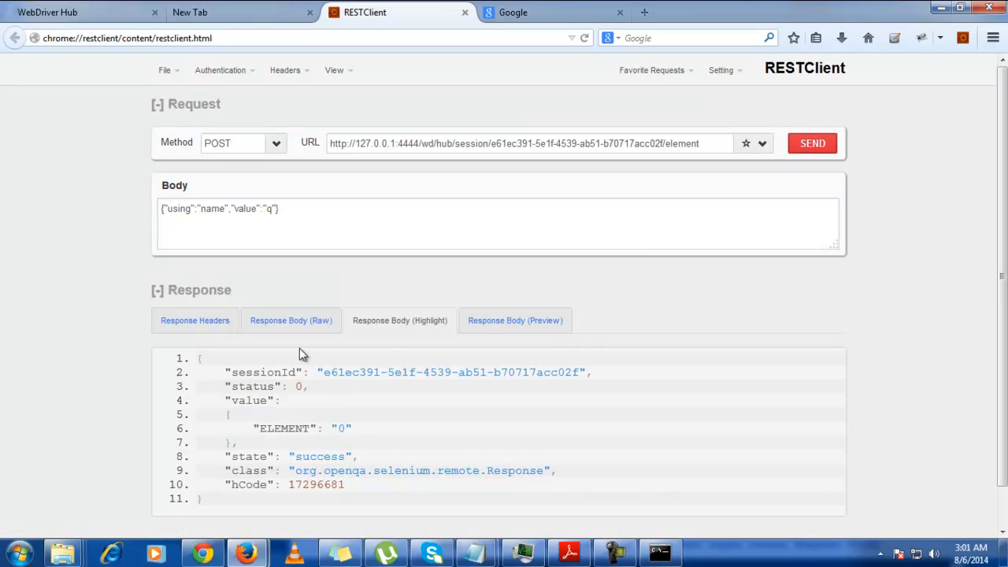
click(195, 320)
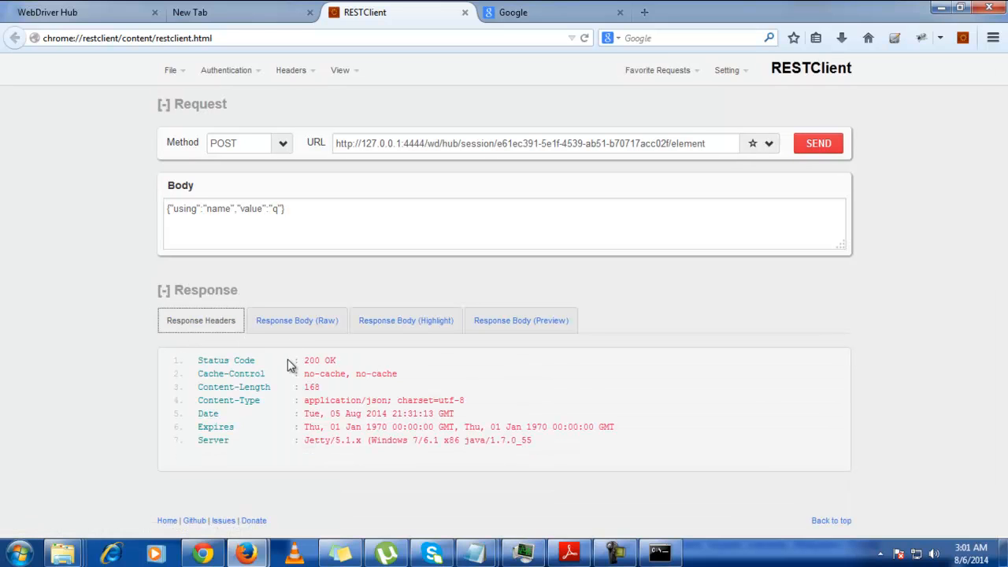
mouse_move(311, 340)
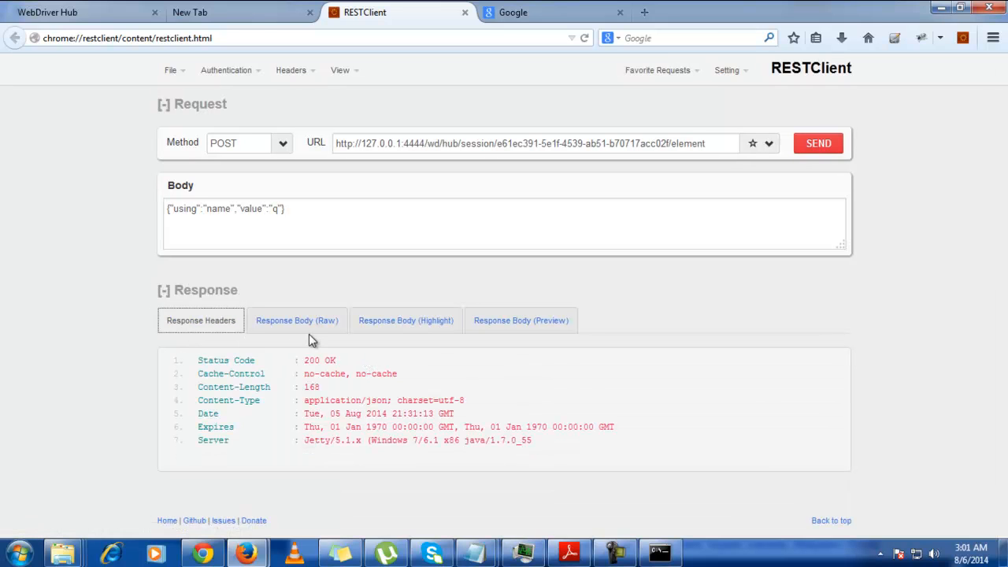
click(297, 321)
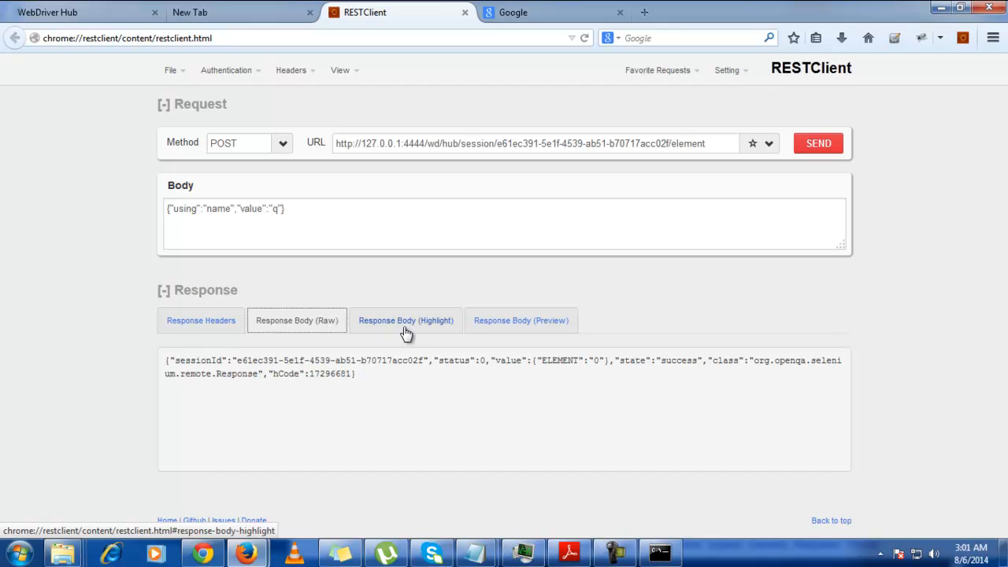
click(406, 320)
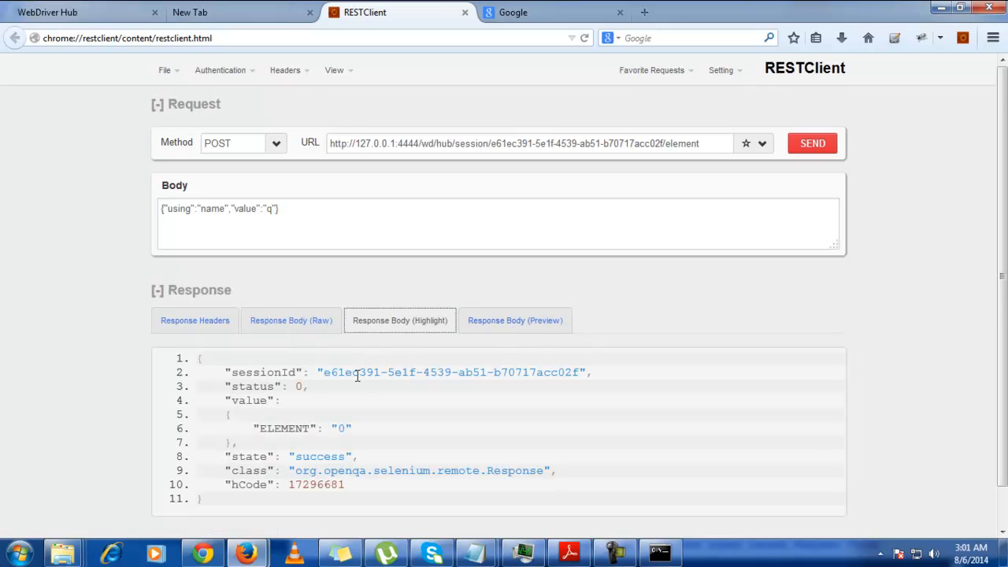
scroll(down, 3)
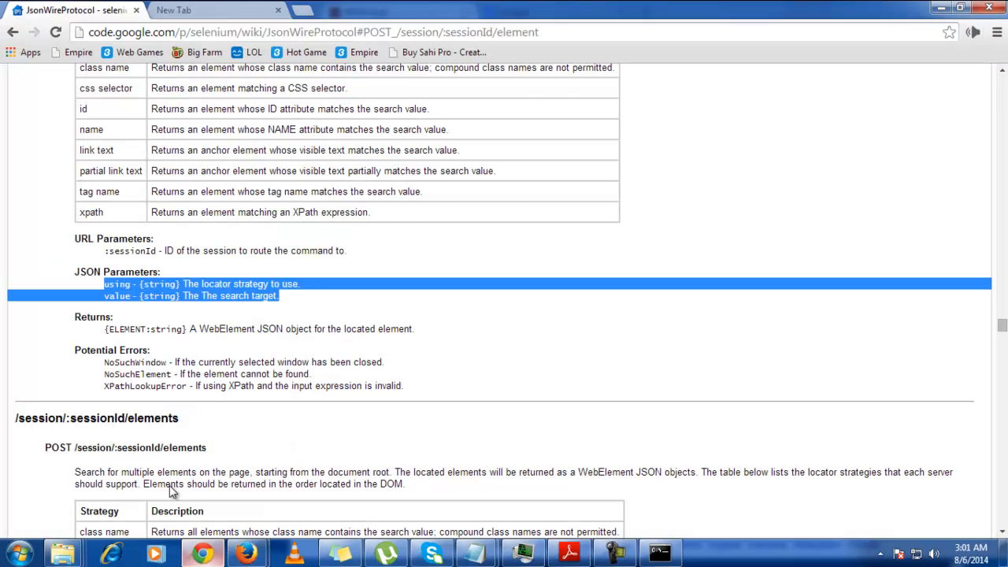
scroll(down, 3)
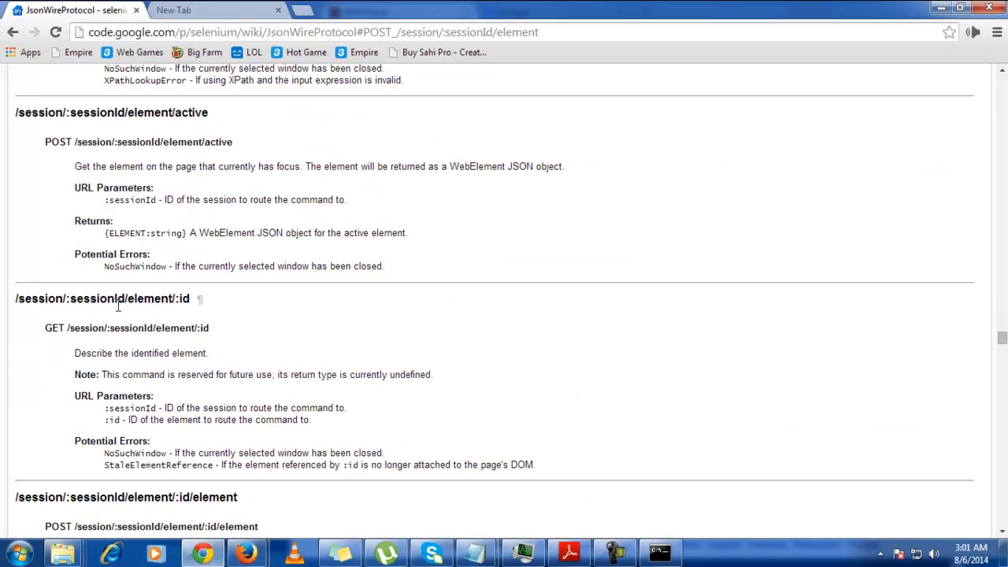
scroll(down, 3)
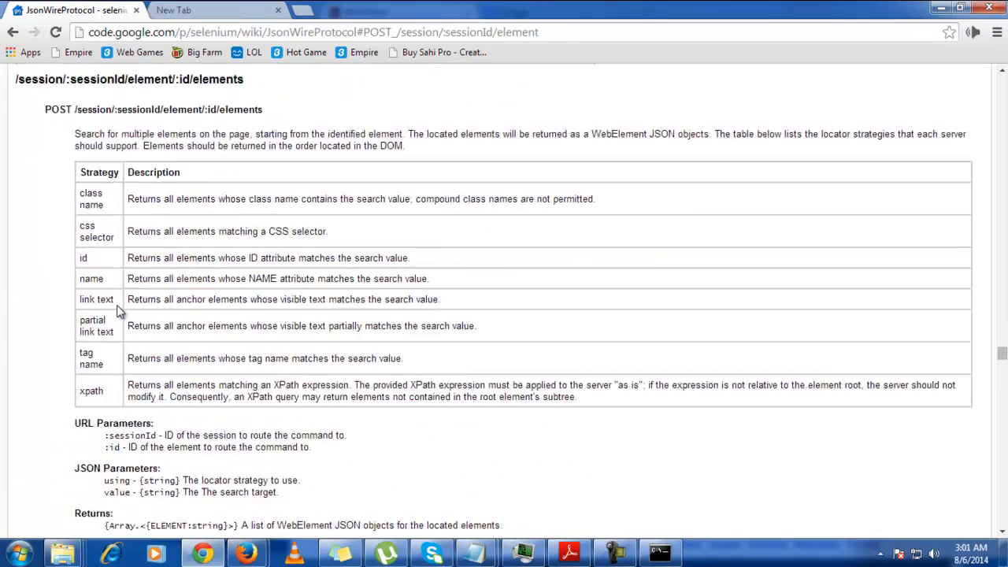
scroll(down, 3)
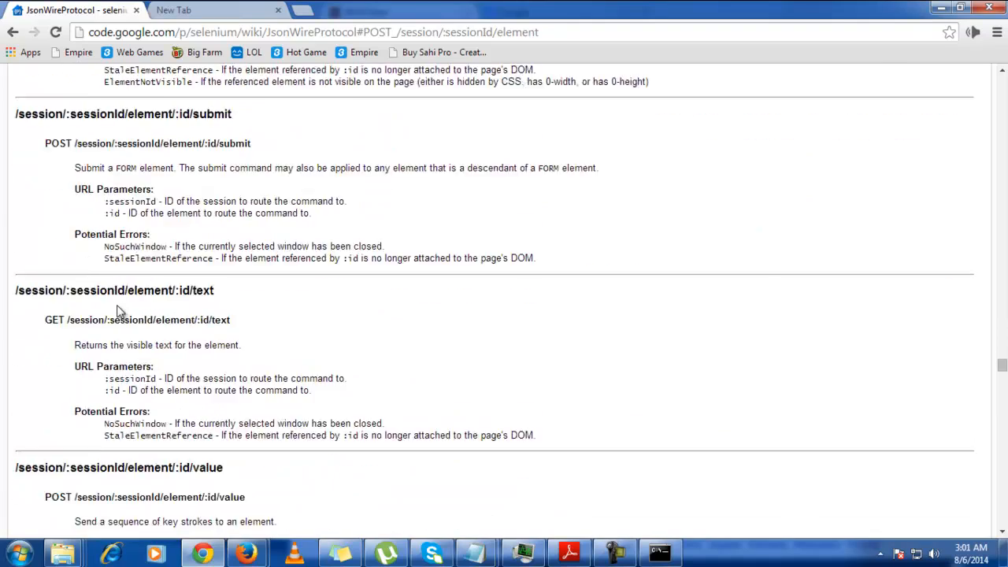
scroll(down, 3)
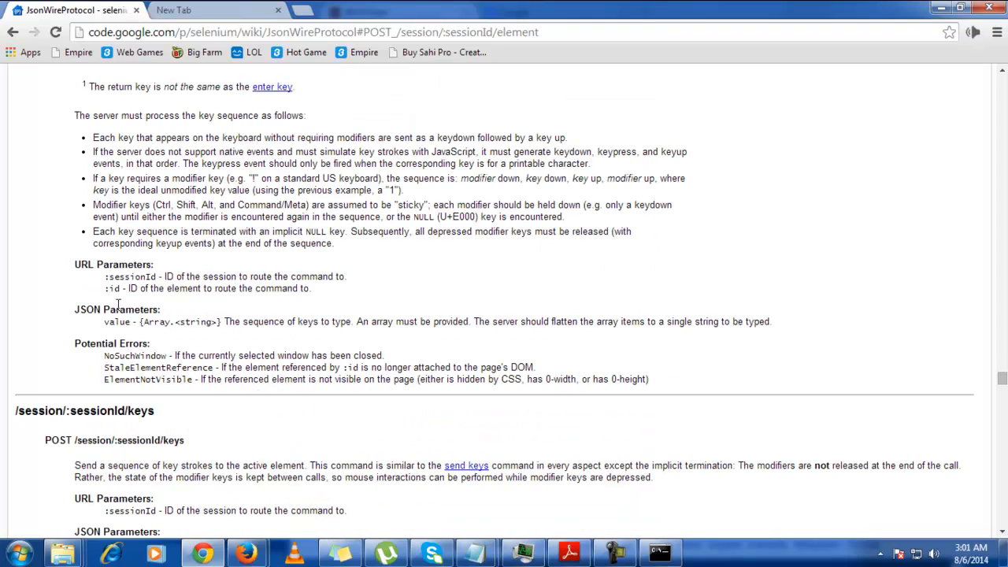
scroll(down, 3)
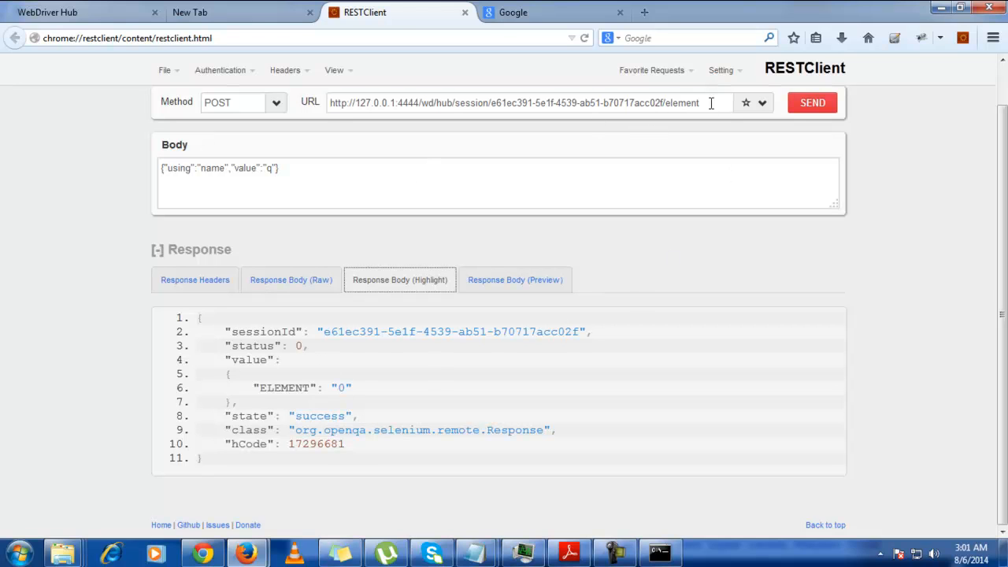
Append /0/value to the request URL after /element, checking the value endpoint docs.
click(512, 103)
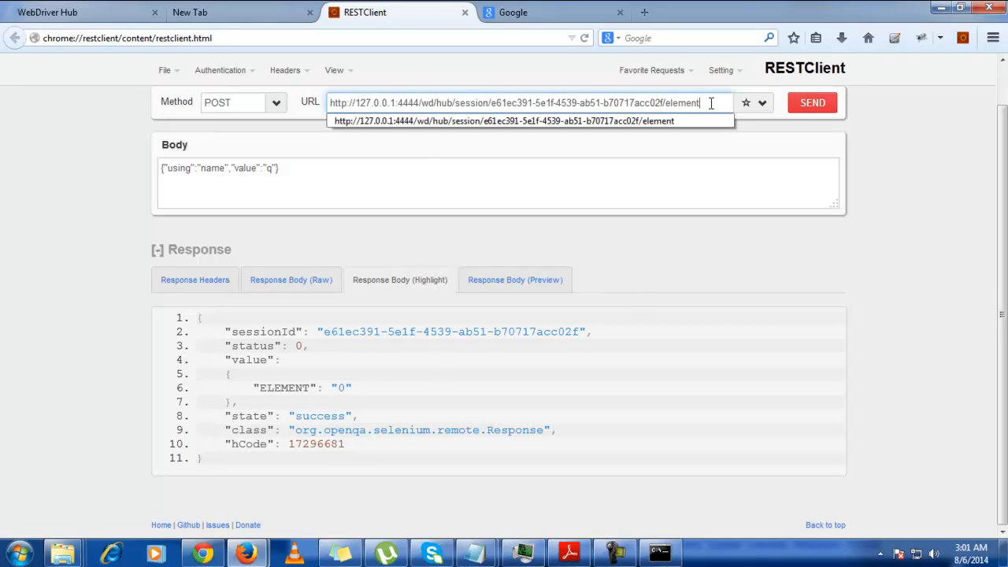
text(/0)
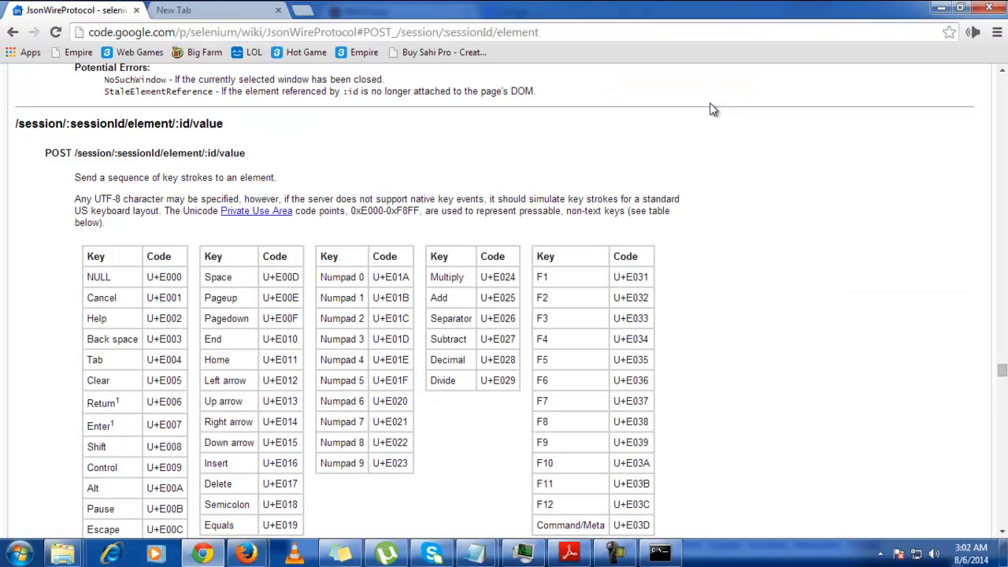
click(398, 12)
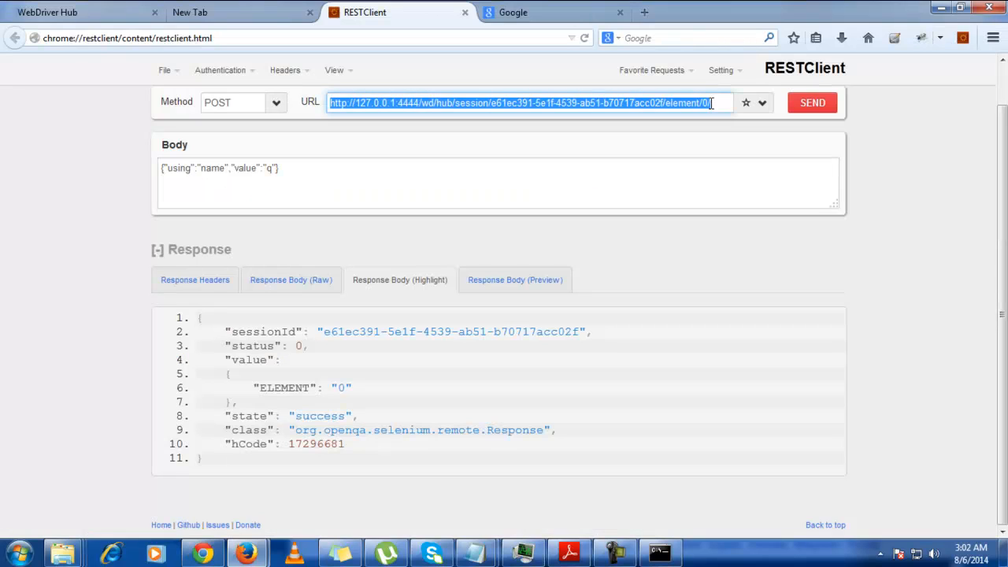
click(712, 102)
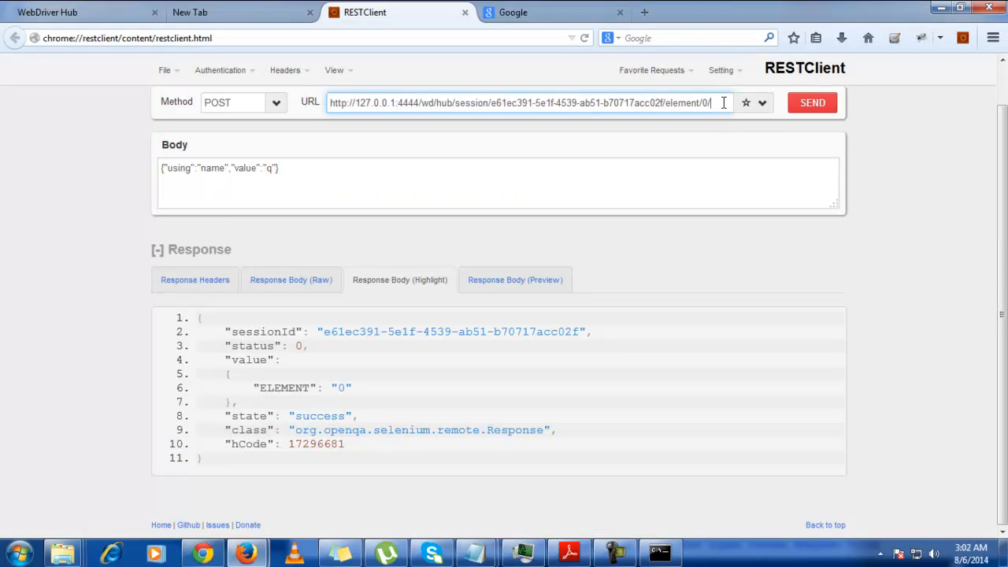
text(value)
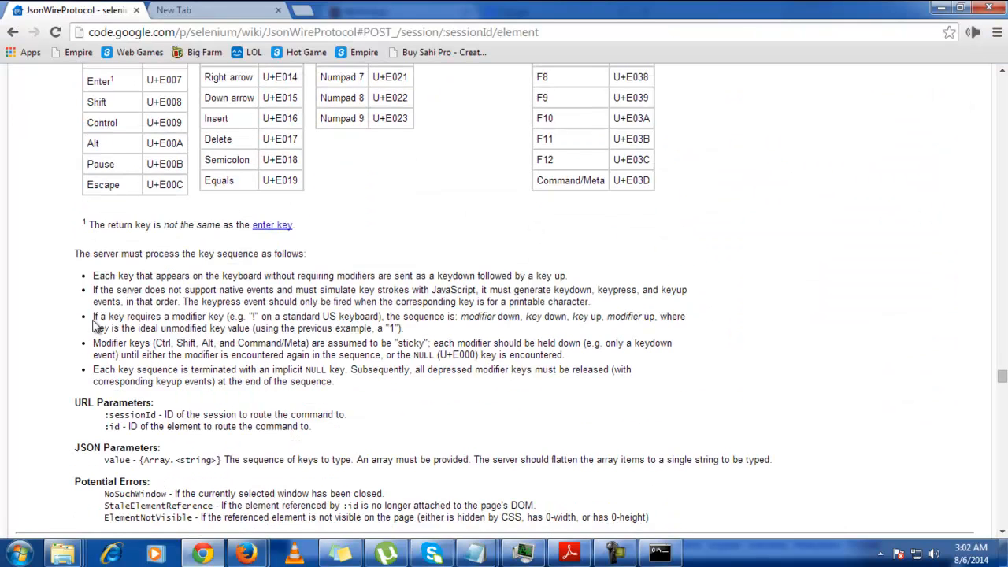
scroll(down, 3)
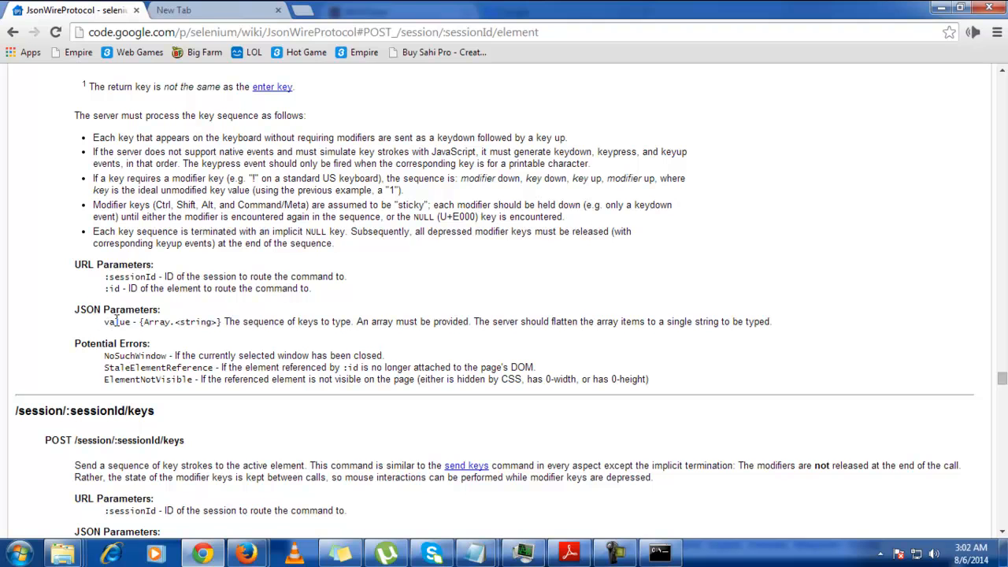
click(398, 11)
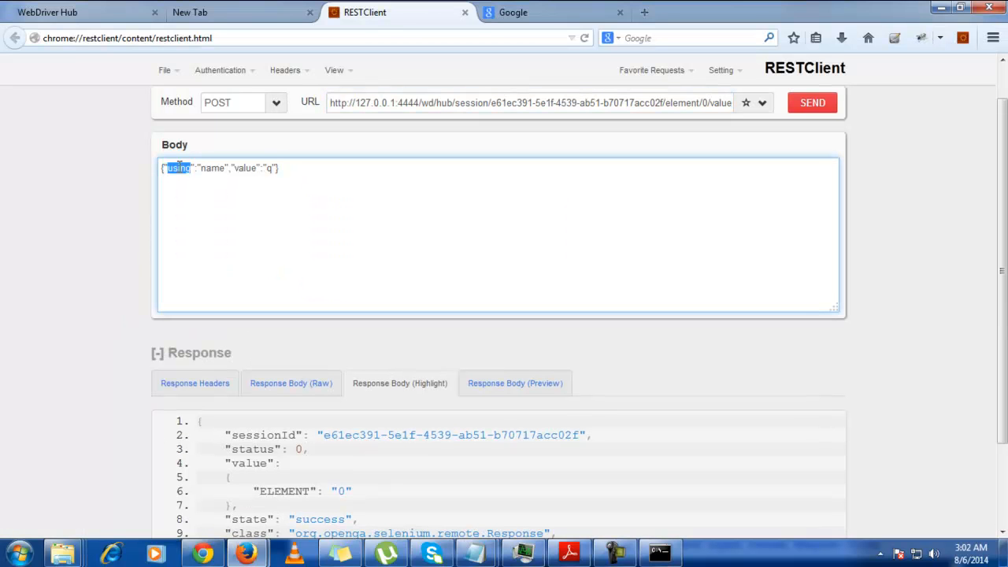
Change the body to a value array {"value":[...]}, replacing q and starting the Hello text.
text(value":"q"})
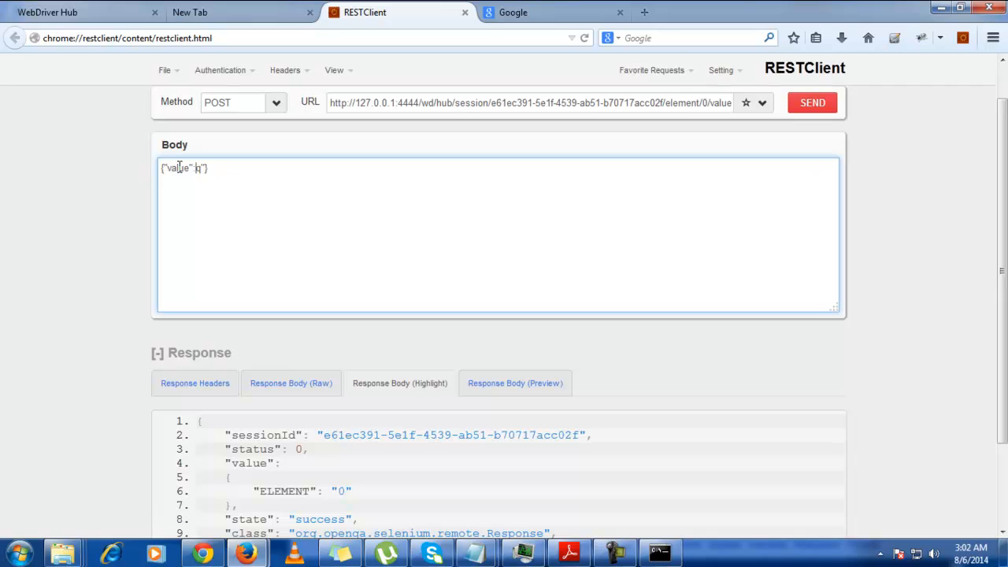
key(BackSpace)
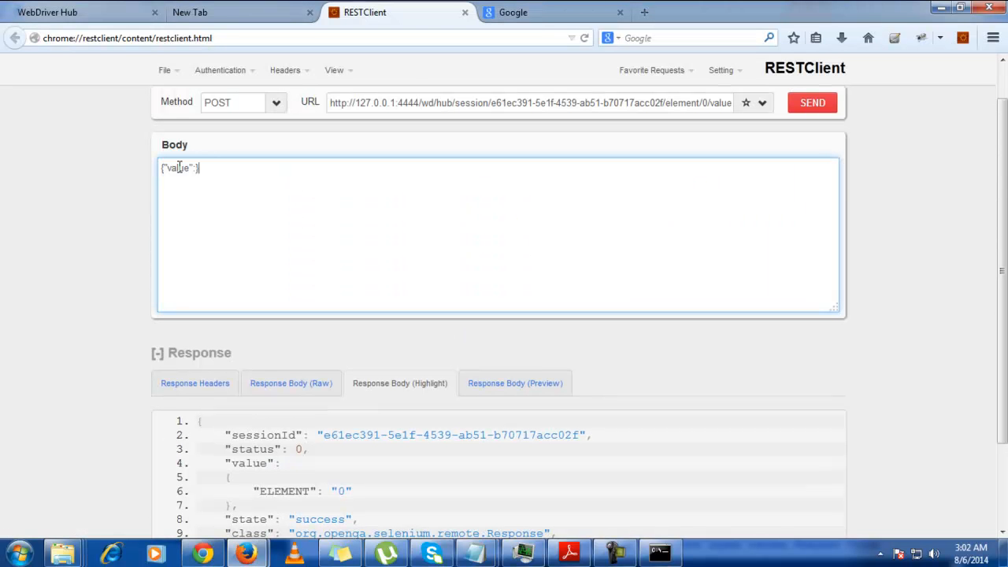
text([])
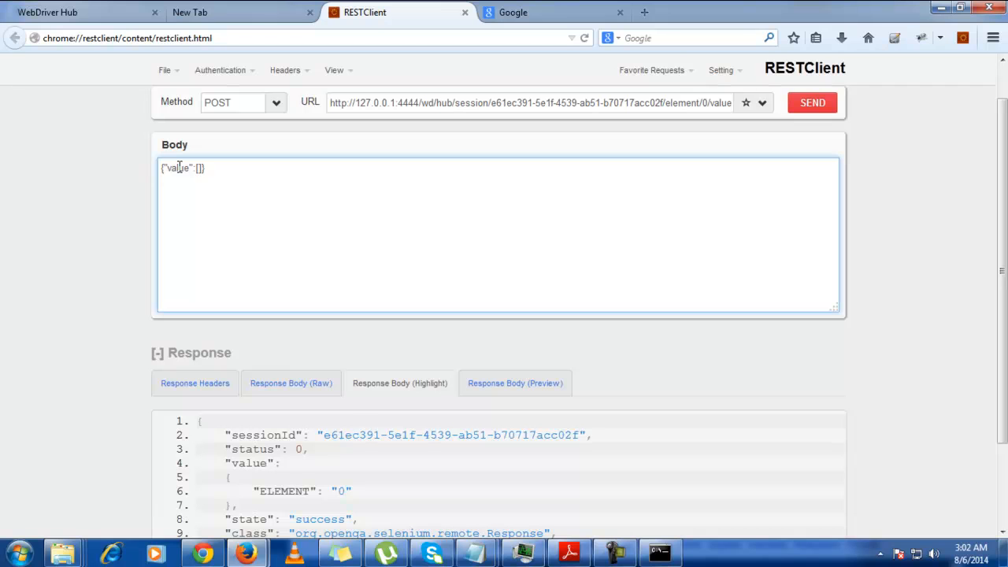
text(0)
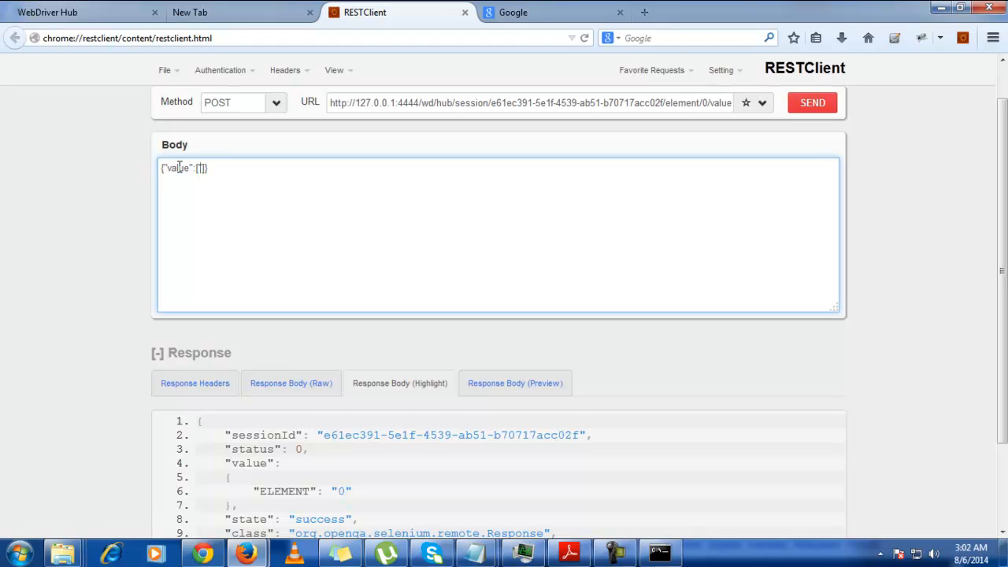
text(Hello)
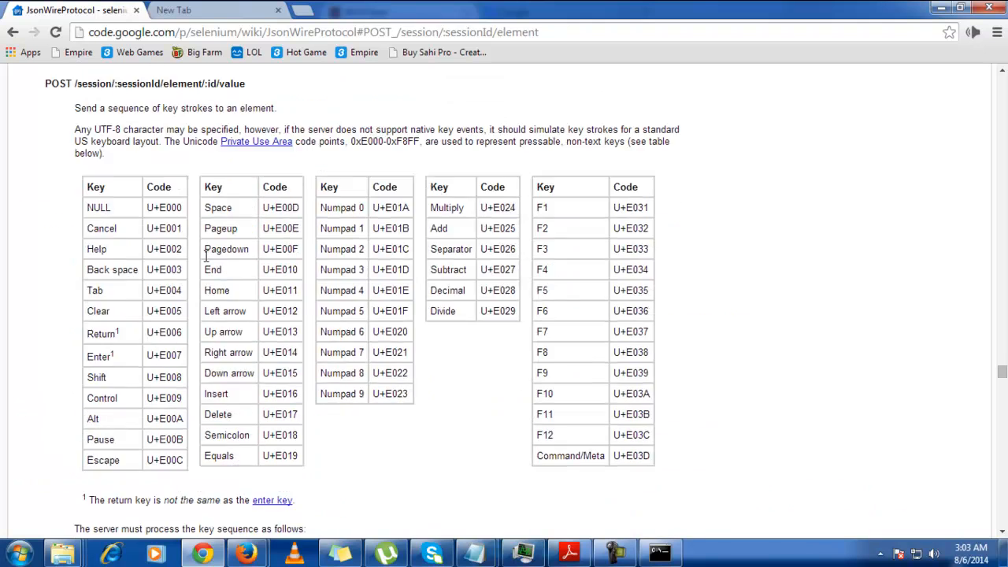
Bring the Firefox windows forward from the taskbar to check the Google search box.
scroll(up, 3)
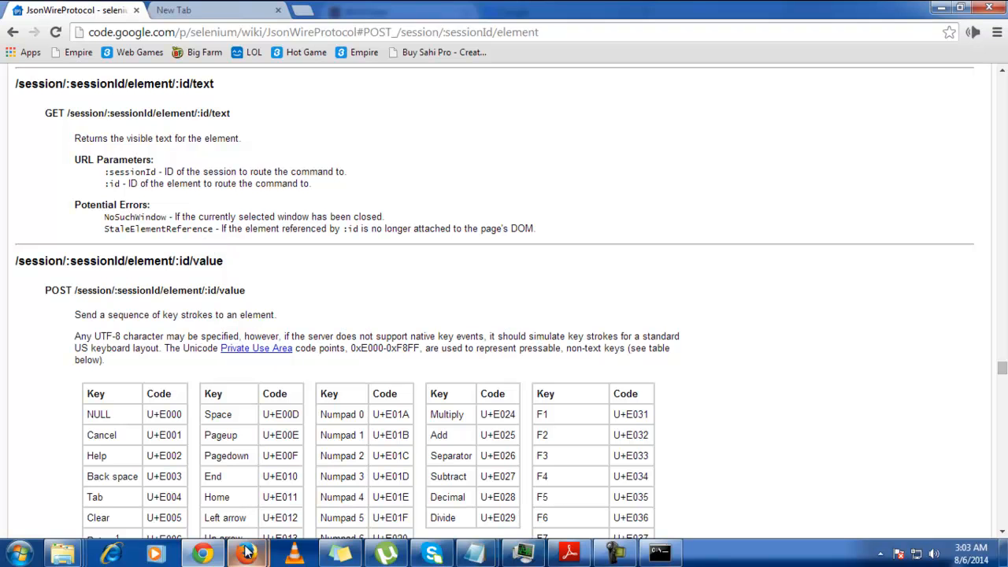
click(248, 551)
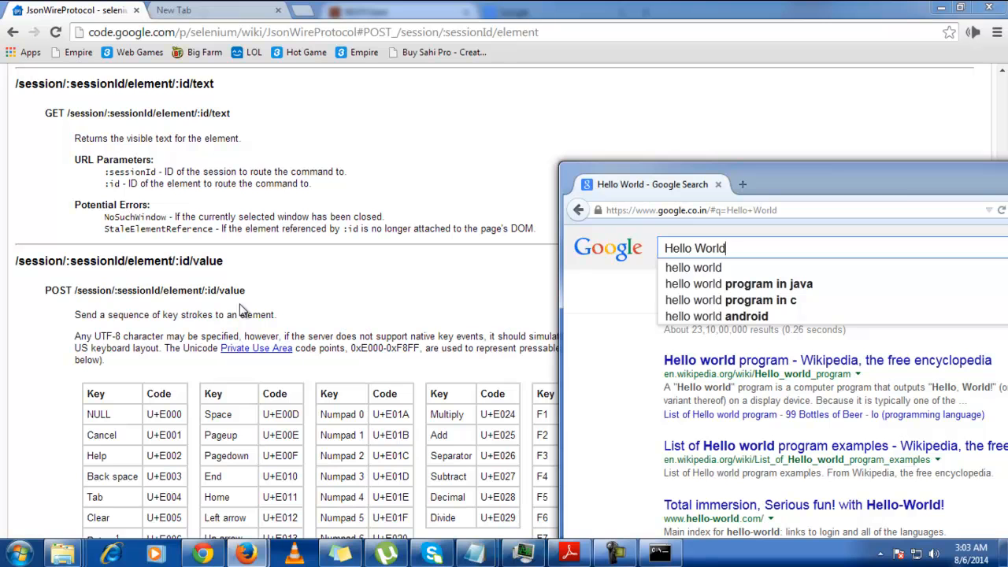
mouse_move(352, 274)
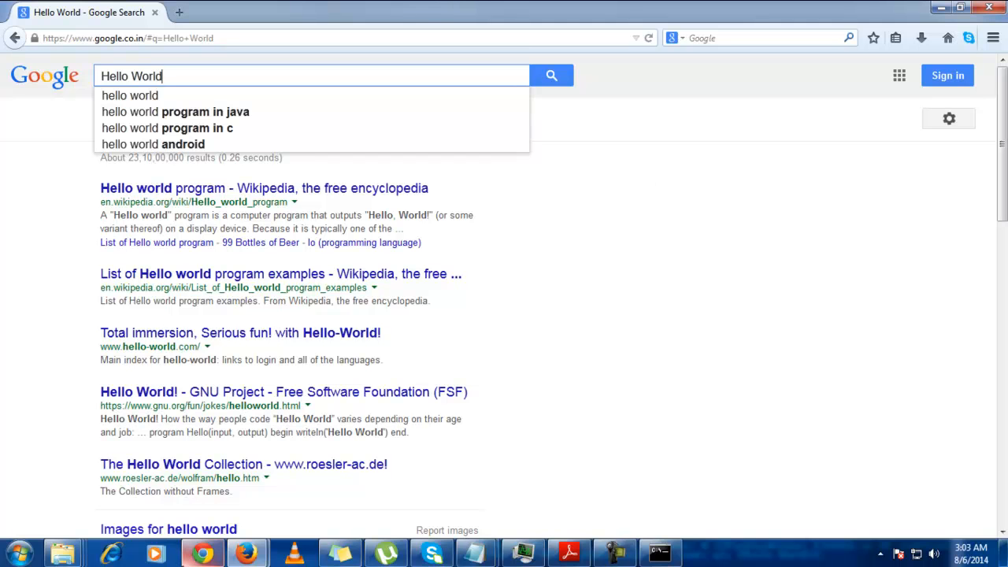
mouse_move(275, 527)
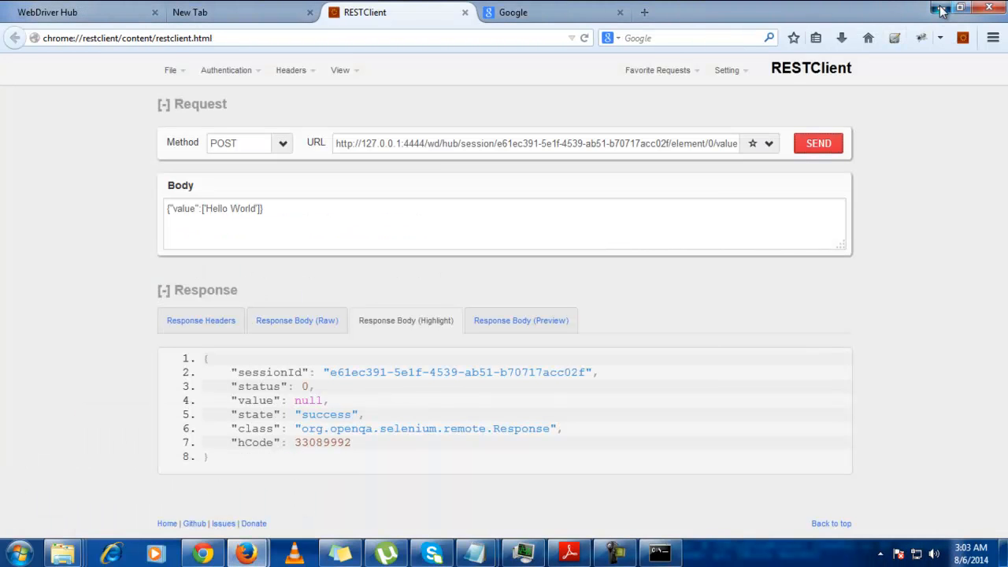
Minimize the RESTClient window to reveal Google showing 'Hello World' in the search box.
click(513, 12)
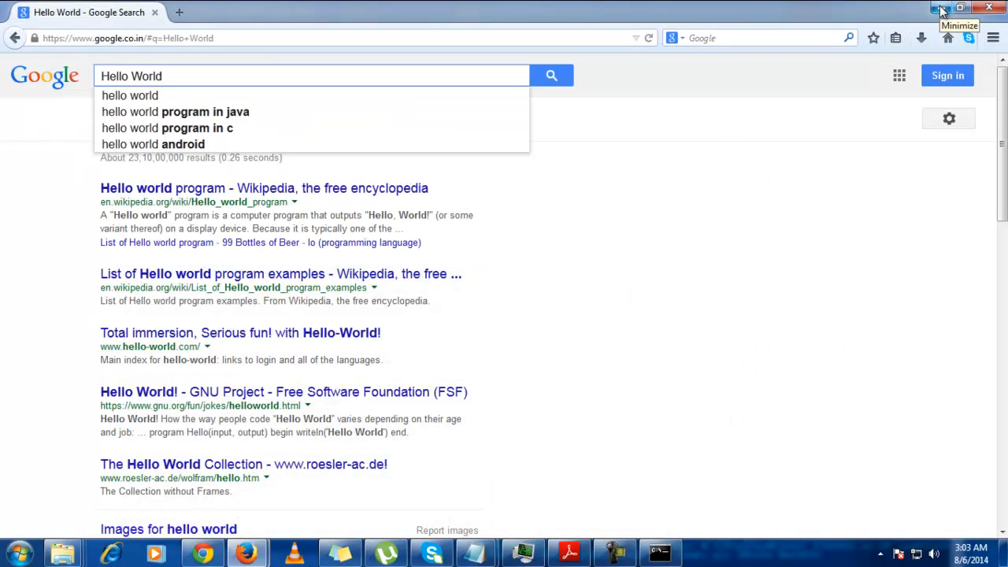
mouse_move(564, 346)
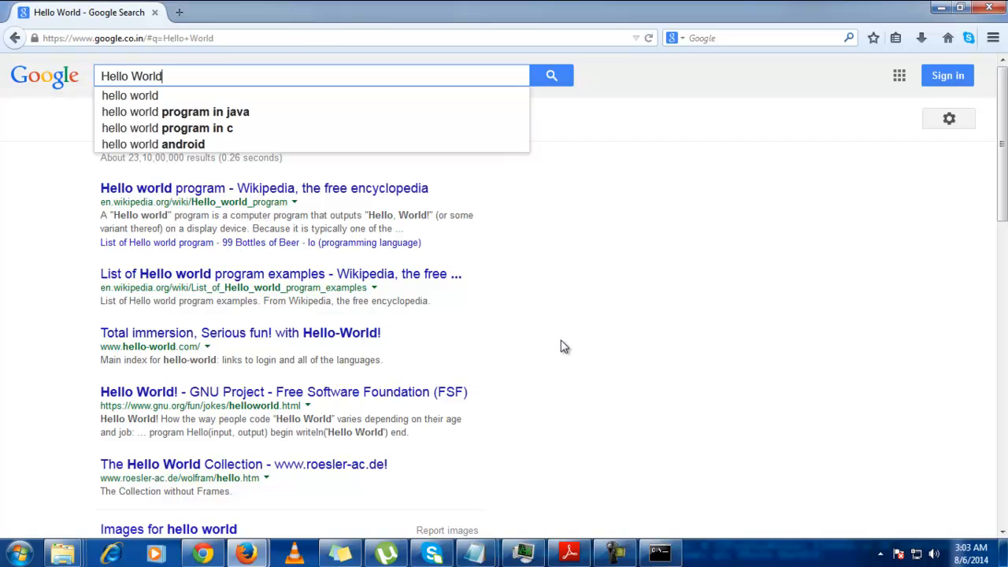
mouse_move(601, 494)
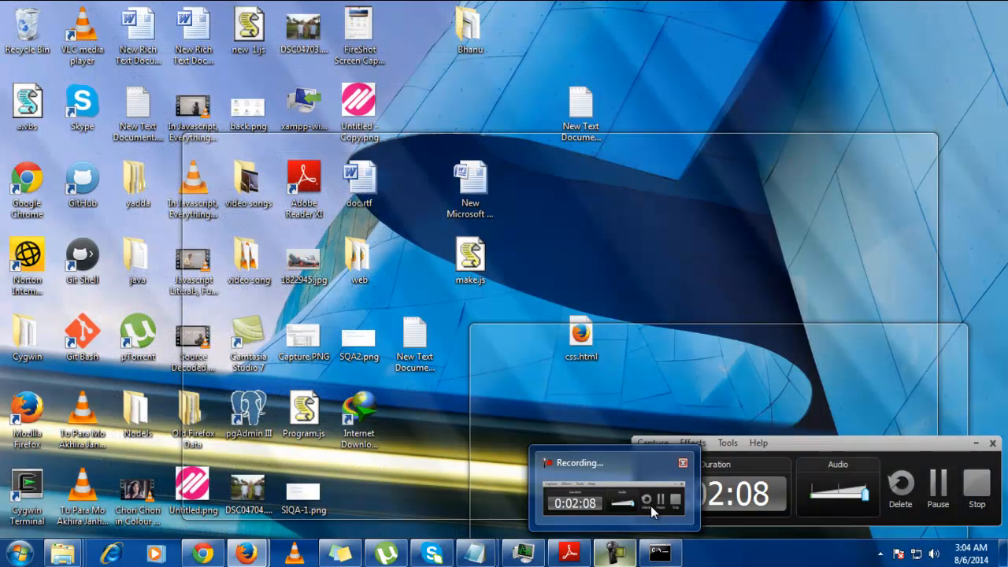
mouse_move(674, 516)
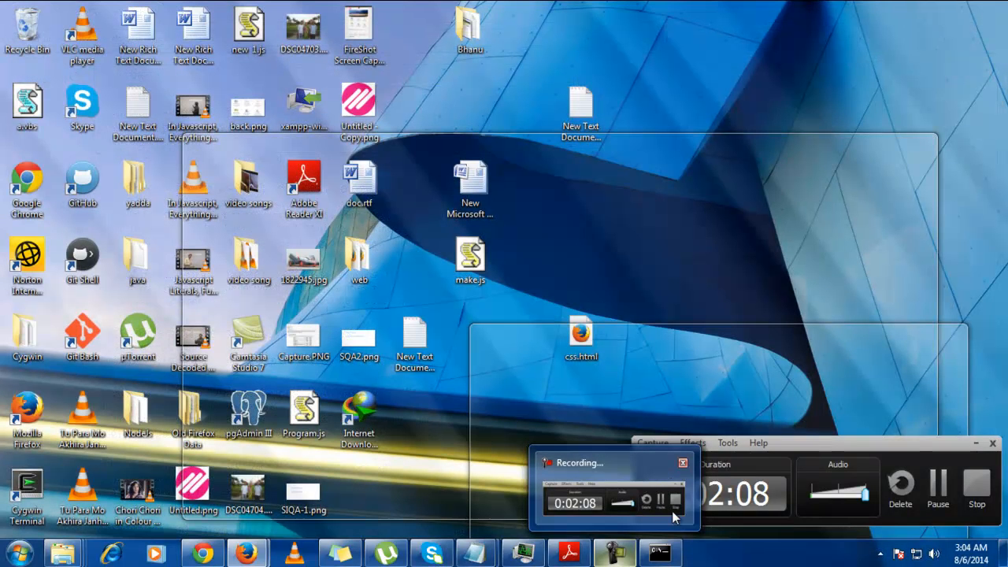